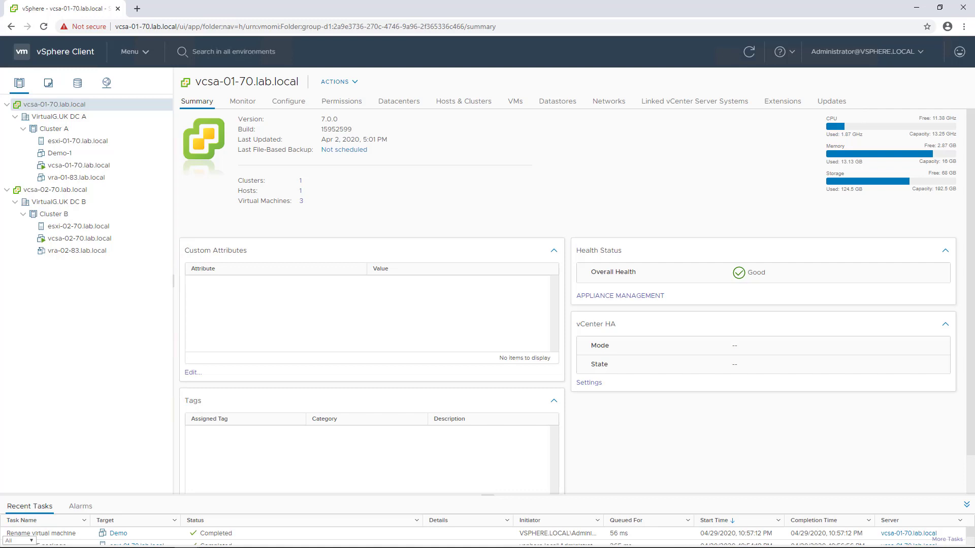
Start Deploy OVF Template on Cluster A and load the five local srm-va appliance files
right_click(52, 129)
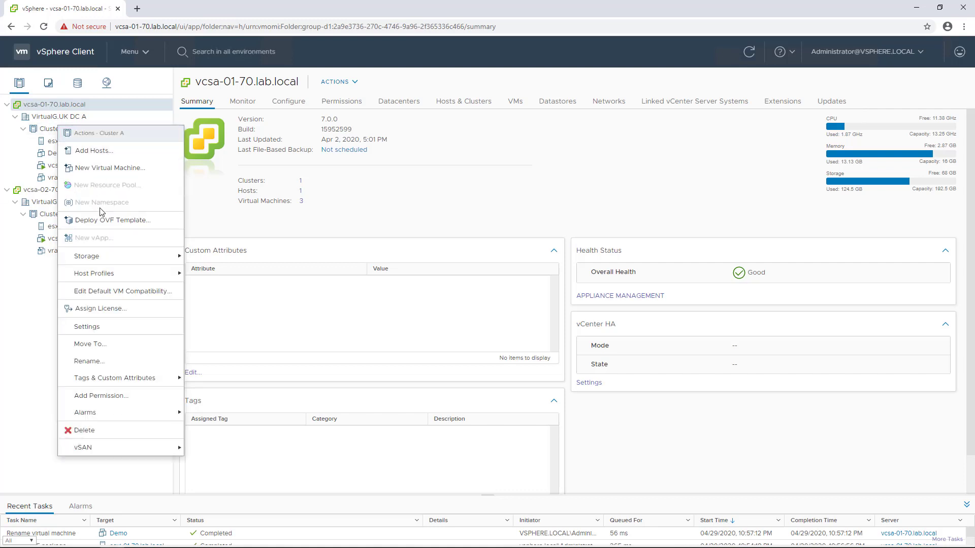
left_click(114, 219)
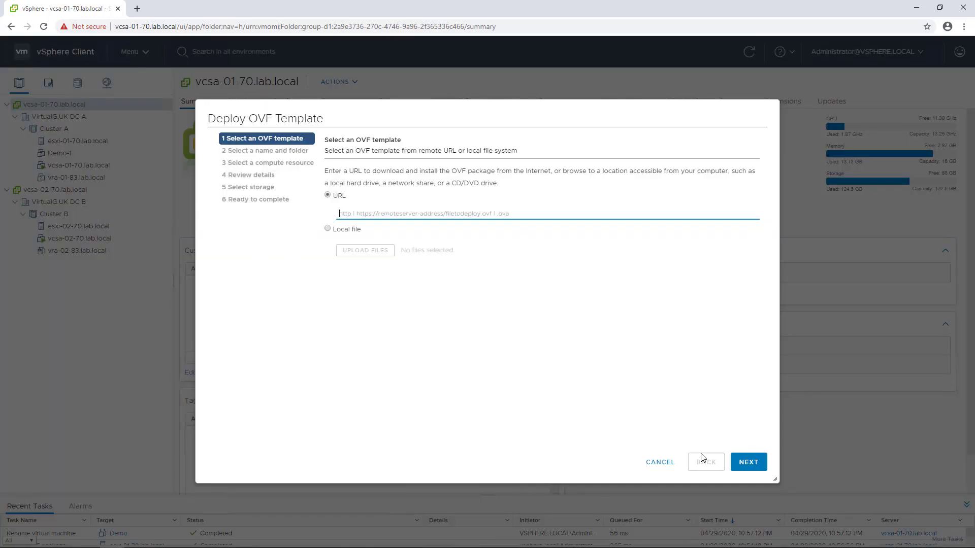
left_click(328, 229)
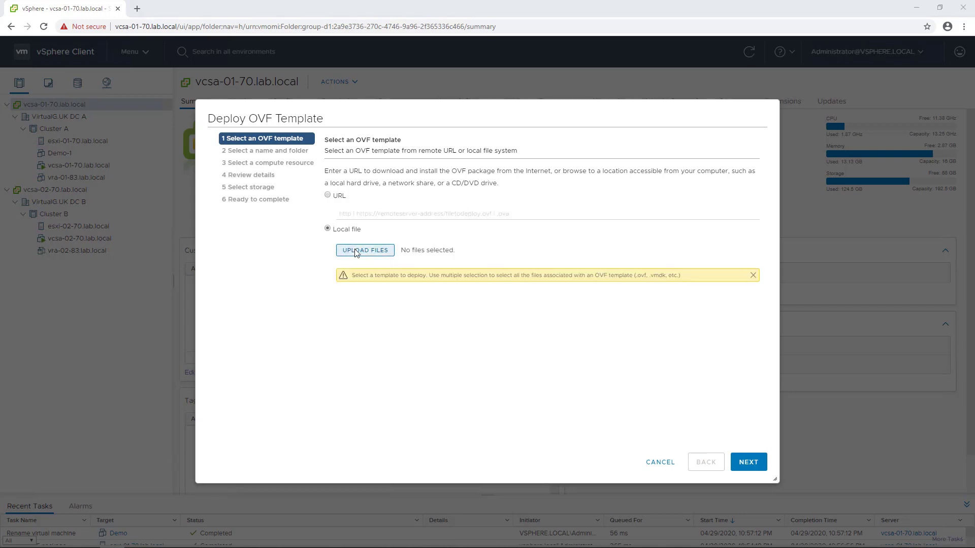
left_click(364, 250)
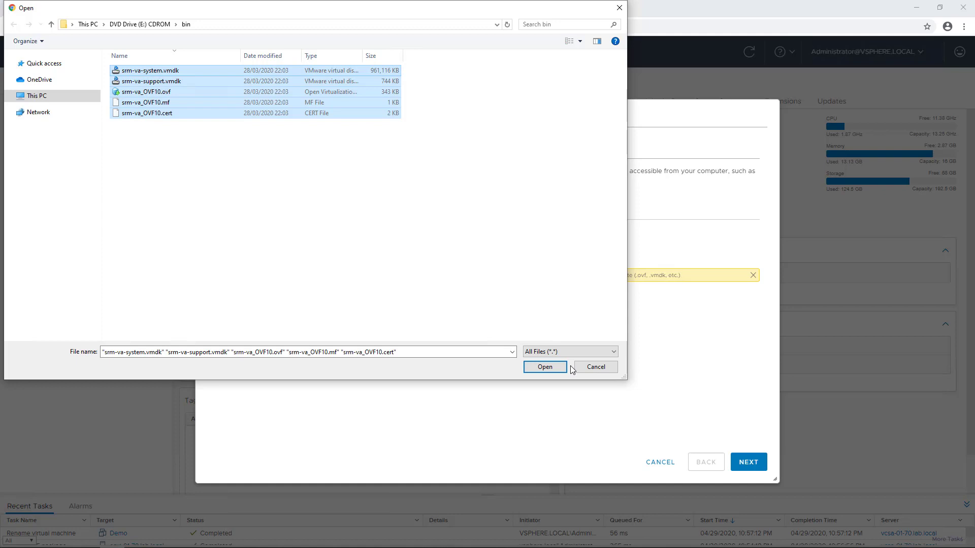
left_click(543, 367)
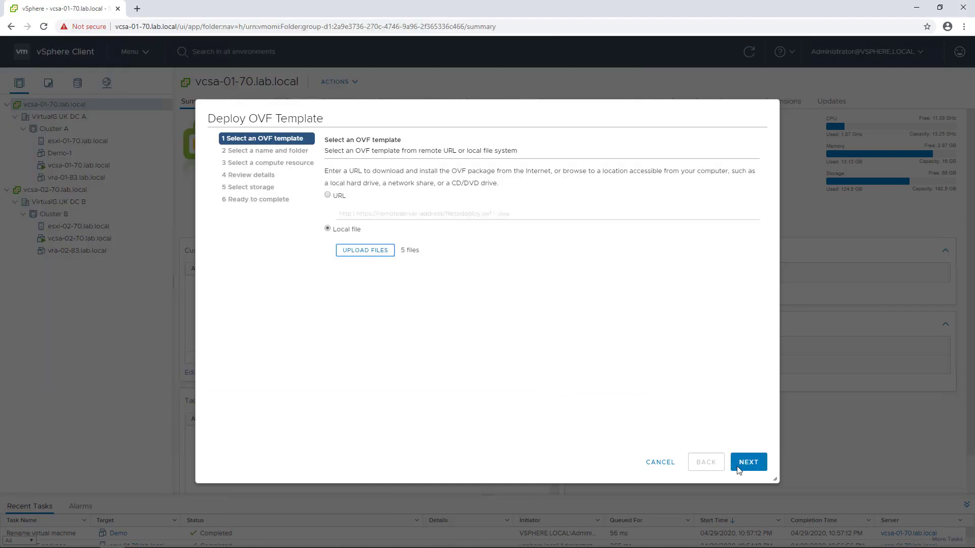
mouse_move(749, 462)
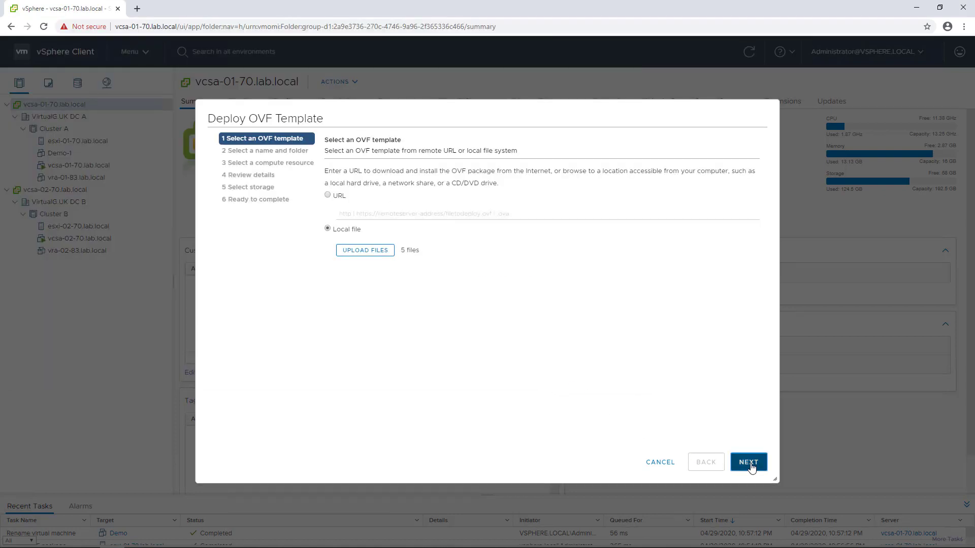
Name the VM srm-01-83.lab.local and place it on host esxi-01-70.lab.local under Cluster A
left_click(748, 462)
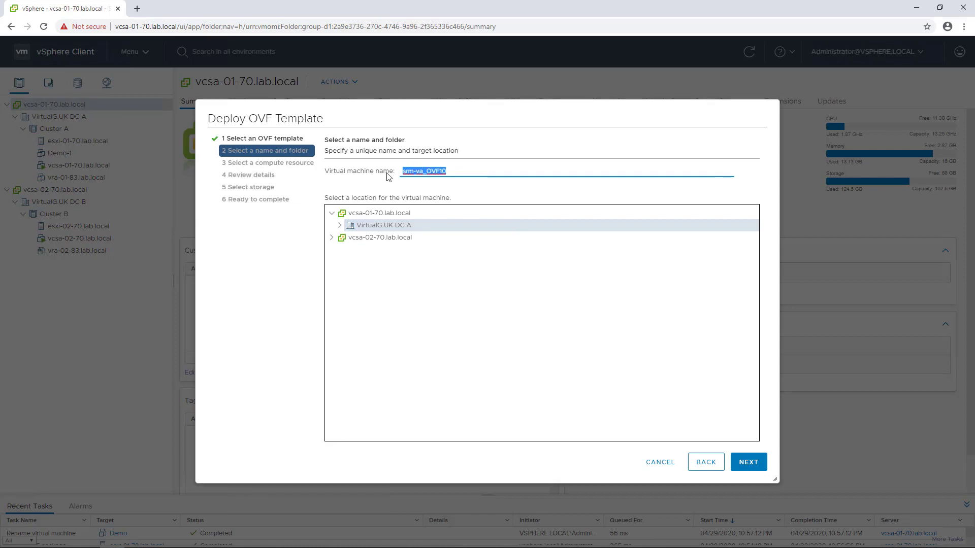
type("srm-01-83.lab.local")
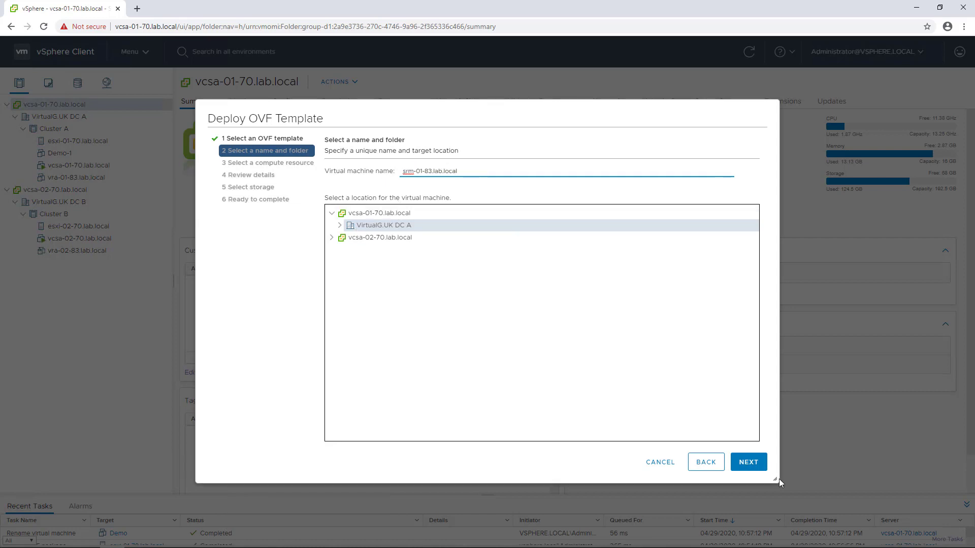
left_click(747, 462)
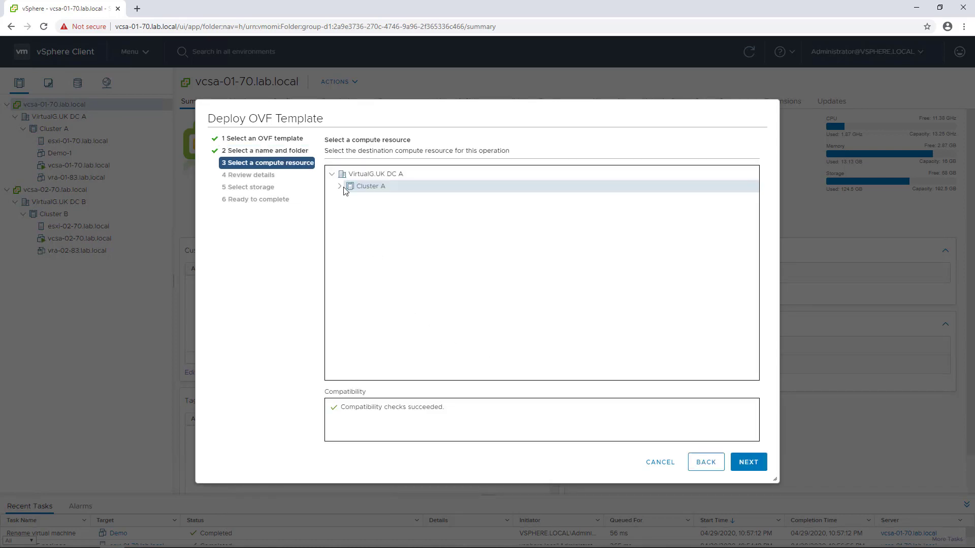
left_click(339, 186)
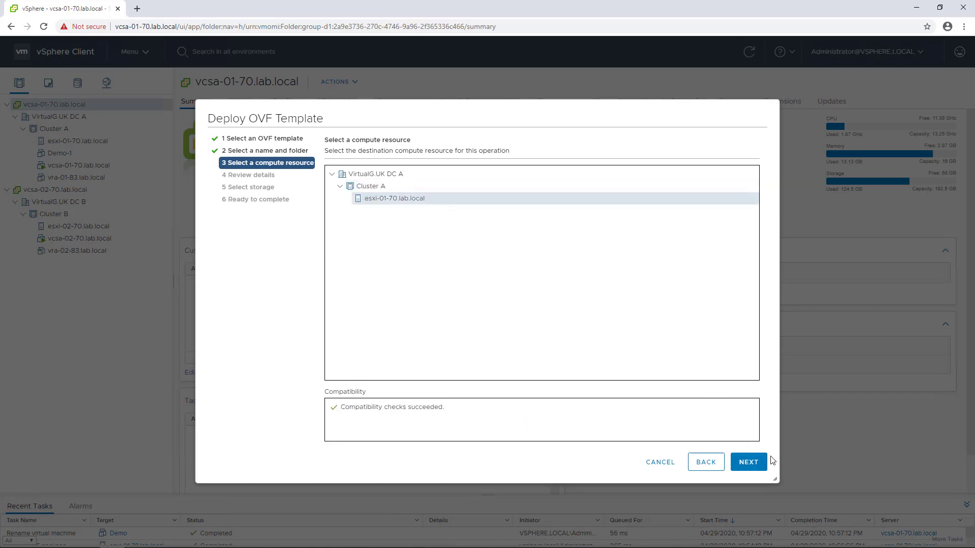
left_click(748, 462)
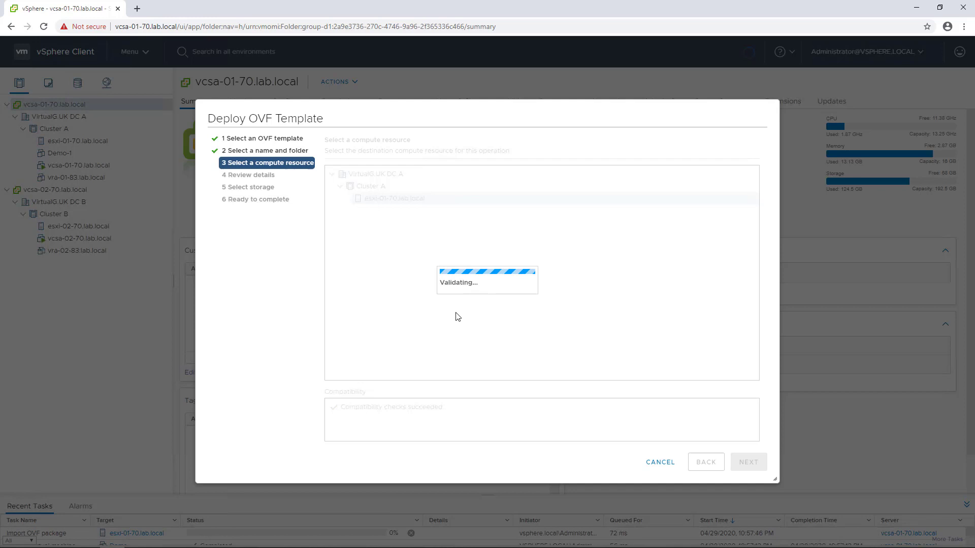
left_click(748, 462)
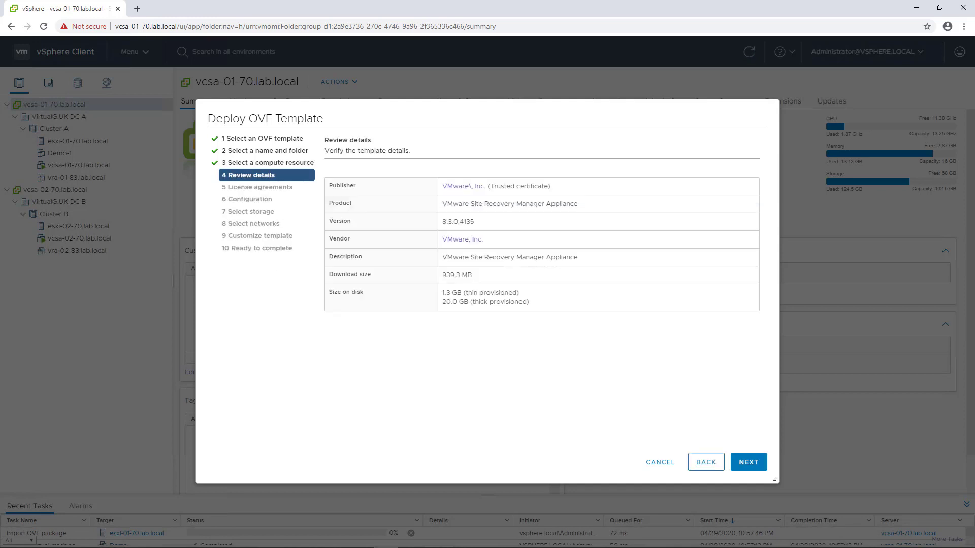
mouse_move(613, 212)
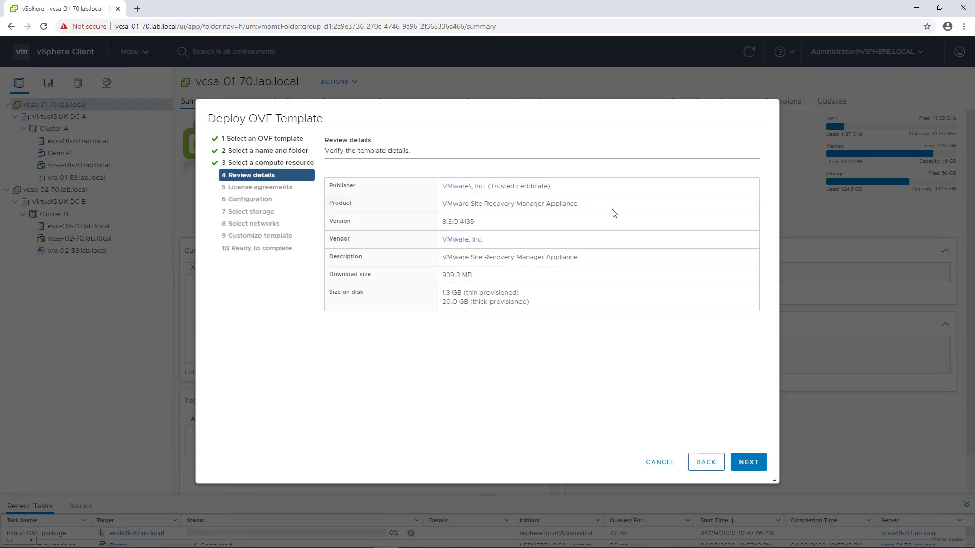
mouse_move(636, 368)
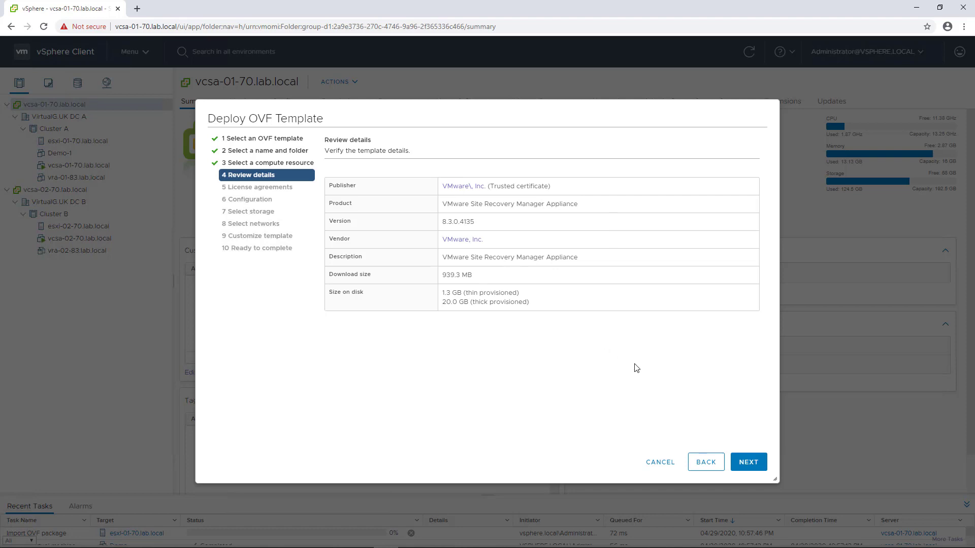
Accept all license agreements and choose the 2 vCPU, 8 GB RAM deployment configuration
left_click(749, 462)
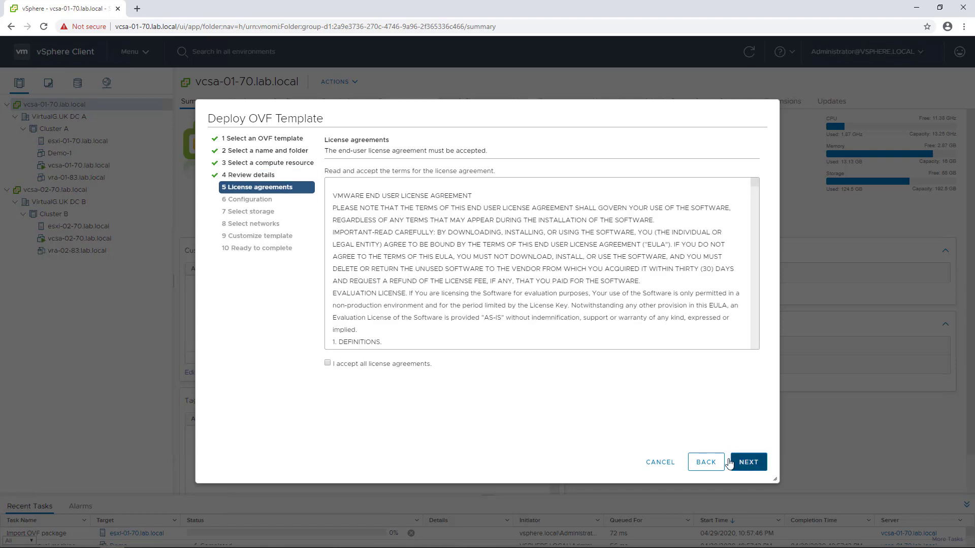
left_click(328, 363)
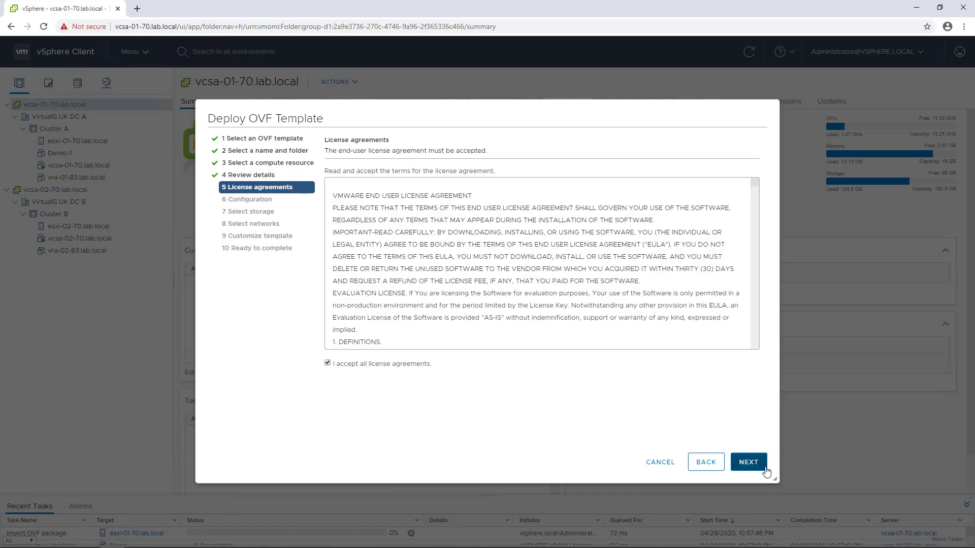
left_click(748, 462)
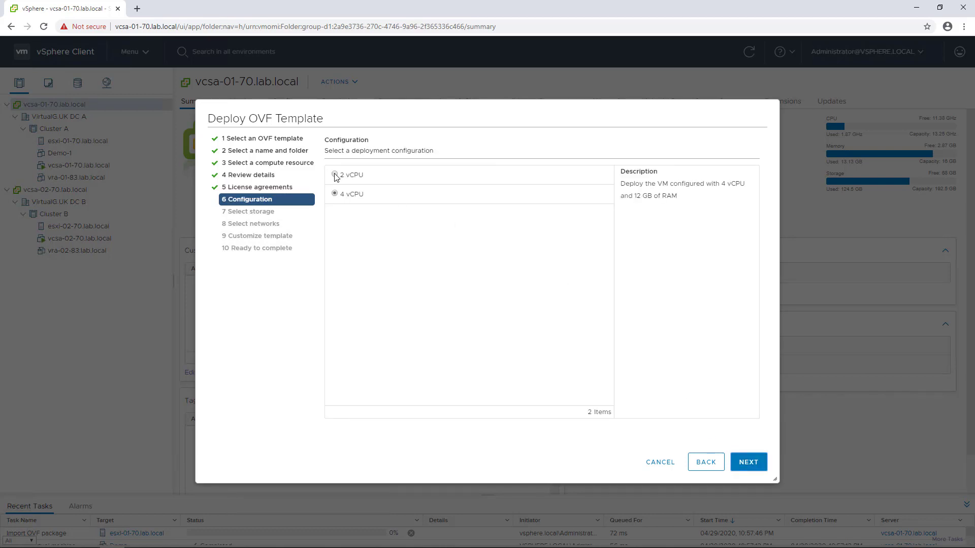
left_click(334, 175)
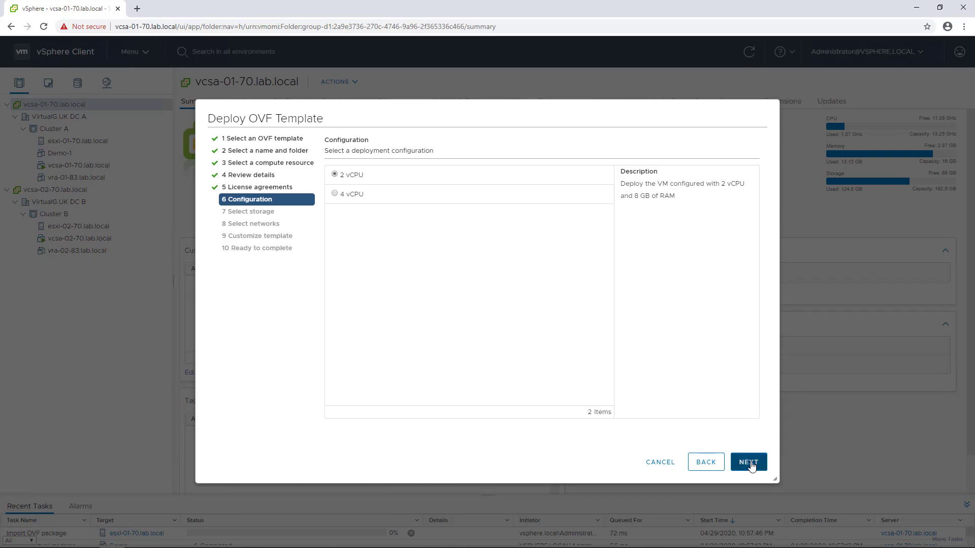
Store the appliance on Local-Datastore-ESXI-01 with Thin Provision disk format
left_click(748, 461)
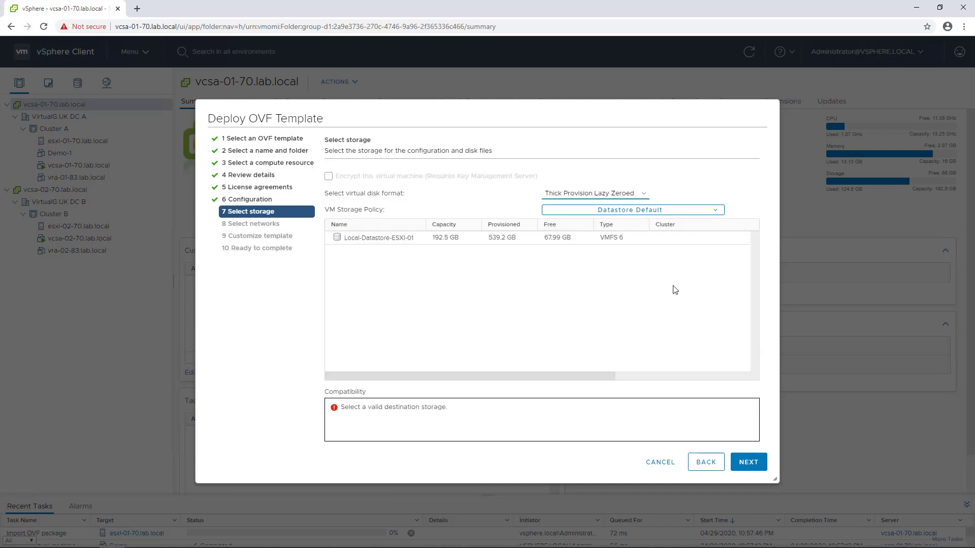
left_click(593, 193)
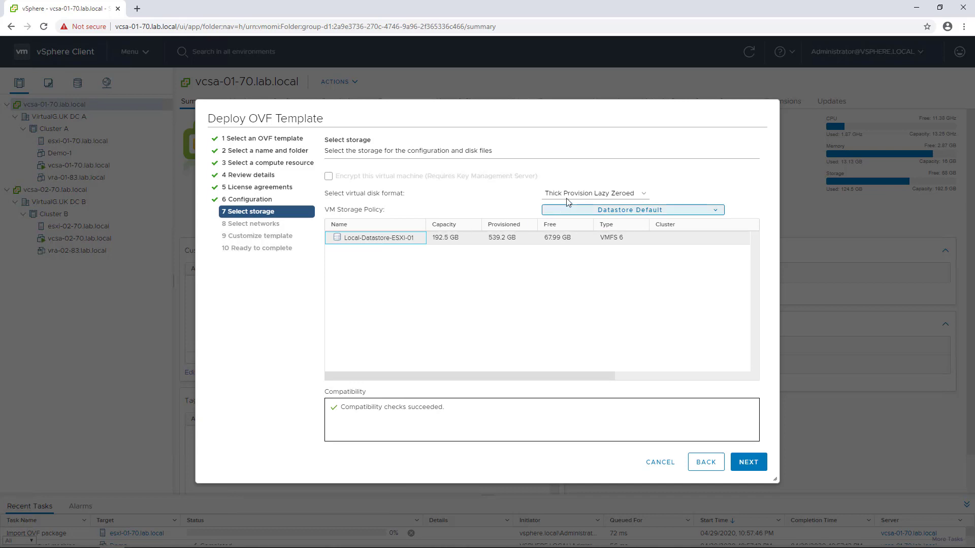
left_click(593, 193)
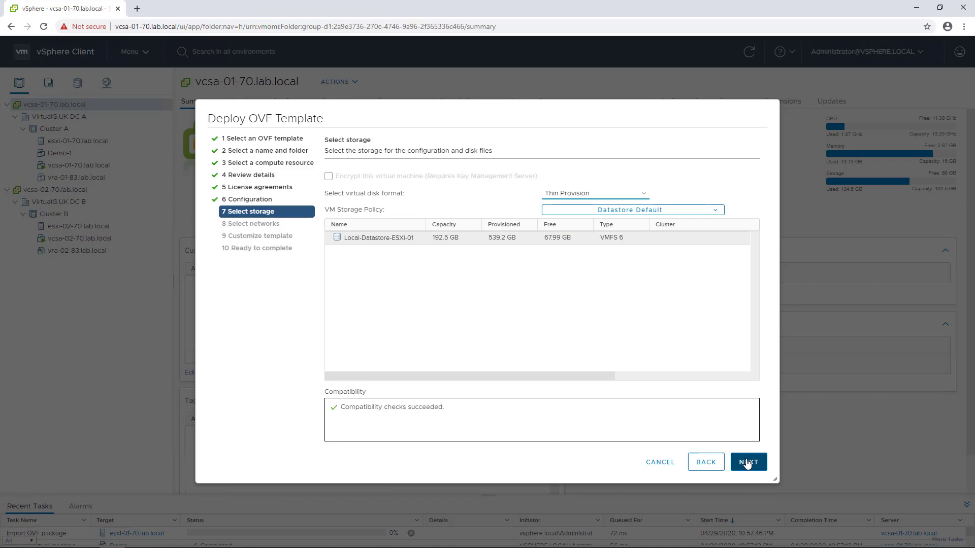
left_click(748, 462)
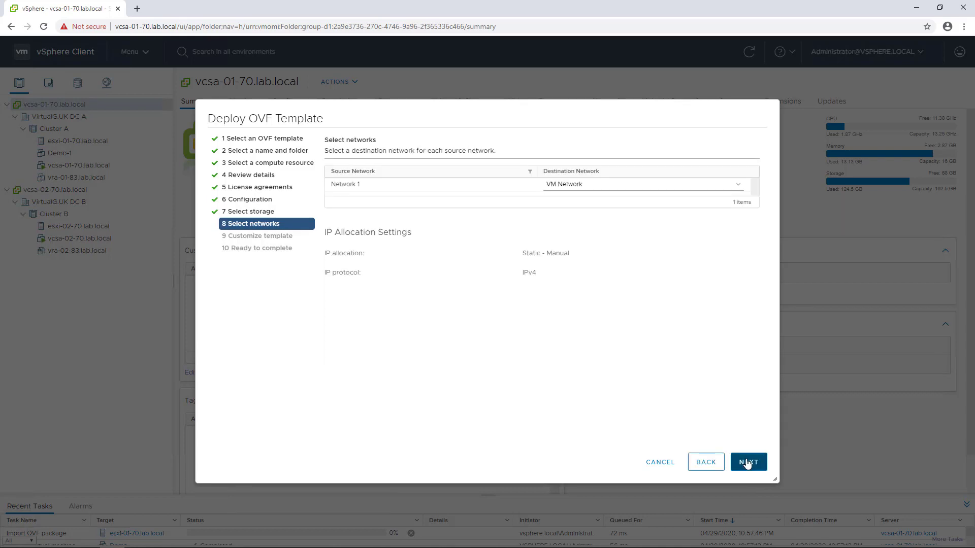
Fill in the root, admin and database passwords and NTP server 192.168.100.10 in Customize template
left_click(748, 462)
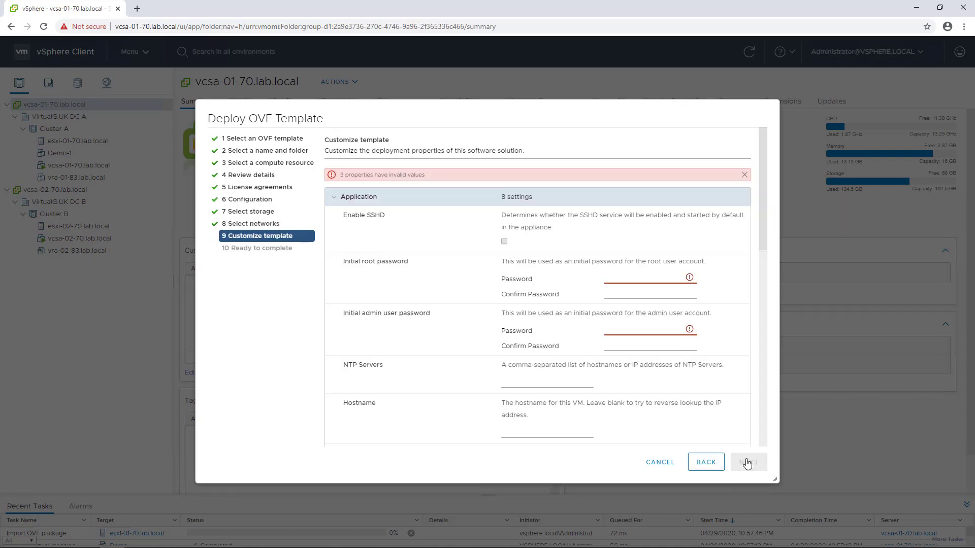
mouse_move(678, 278)
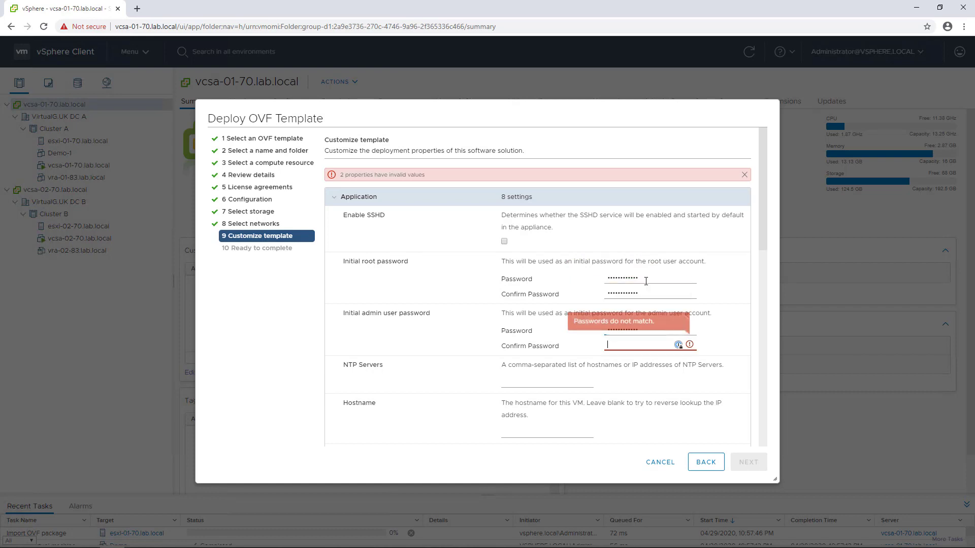
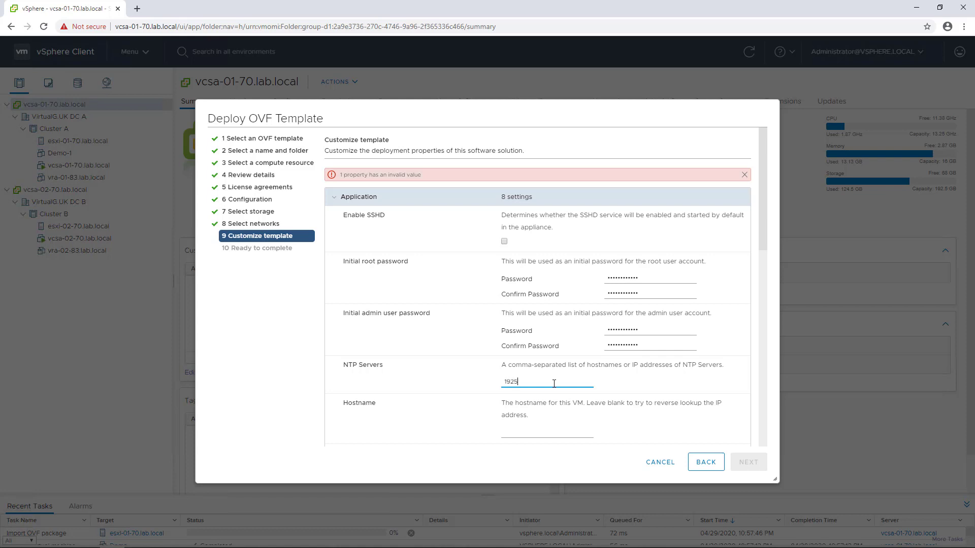
key("ctrl+a")
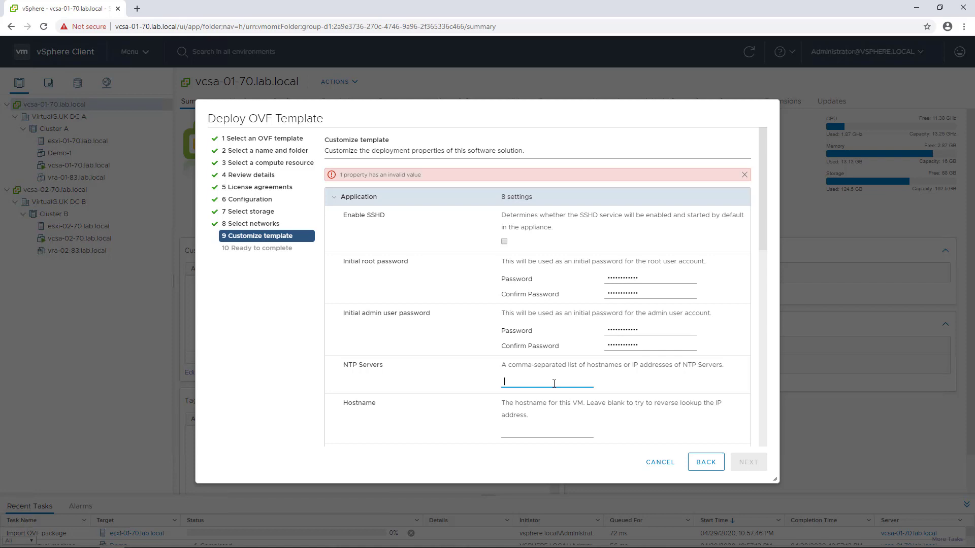
type("192.168.")
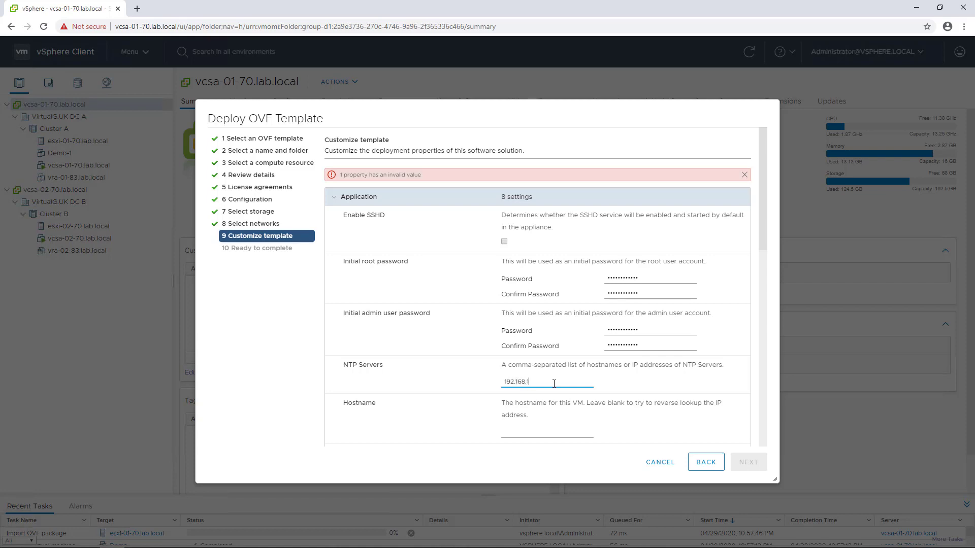
type("100.10")
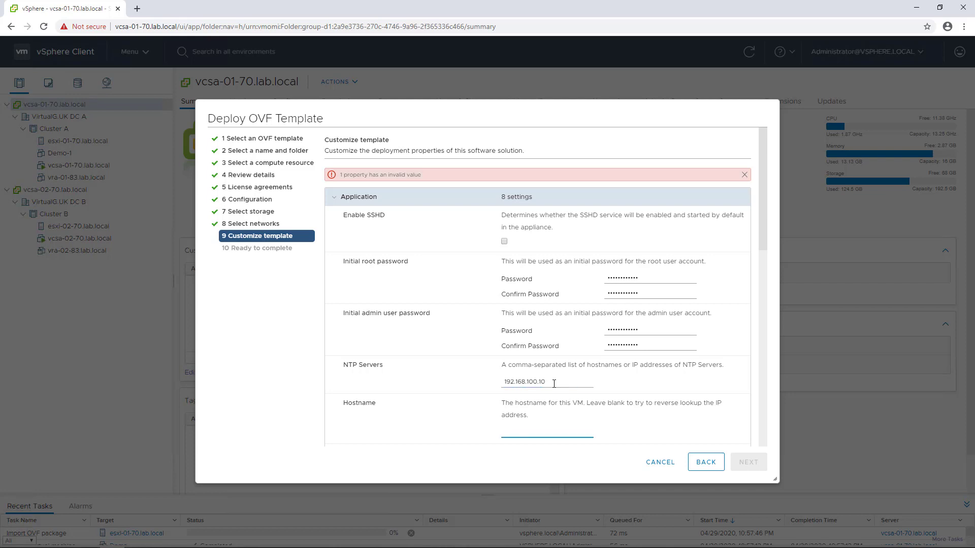
scroll("down", 3)
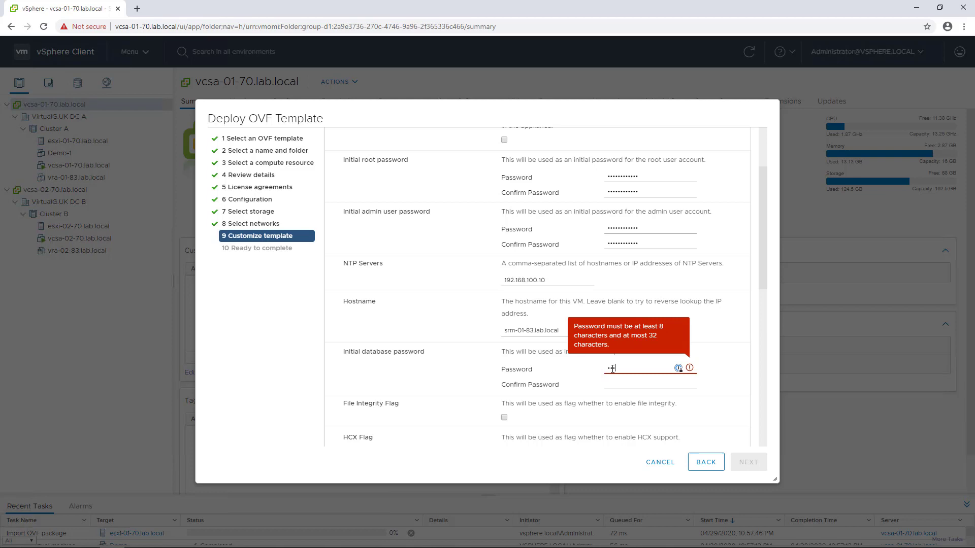
left_click(647, 384)
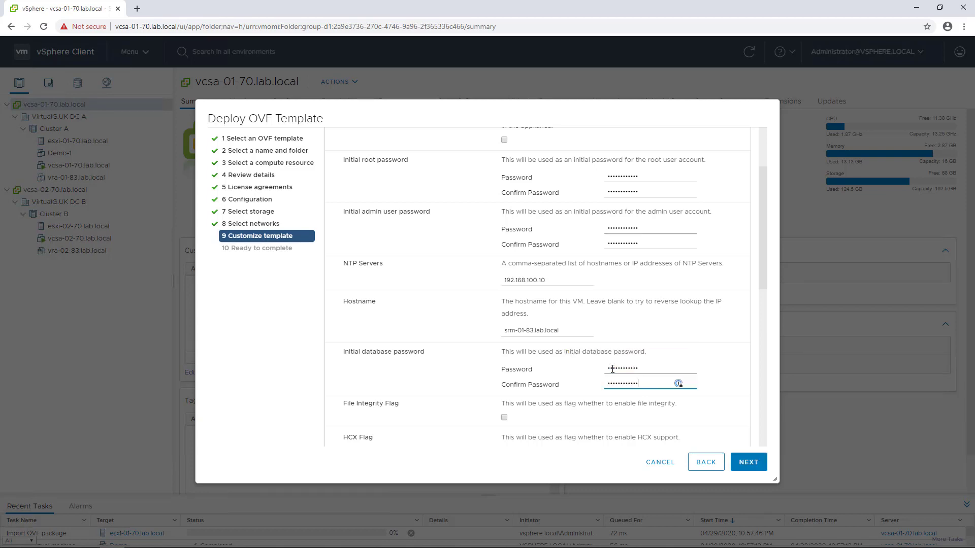
Set static network mode with gateway 192.168.100.254, domain lab.local and search path
scroll("down", 3)
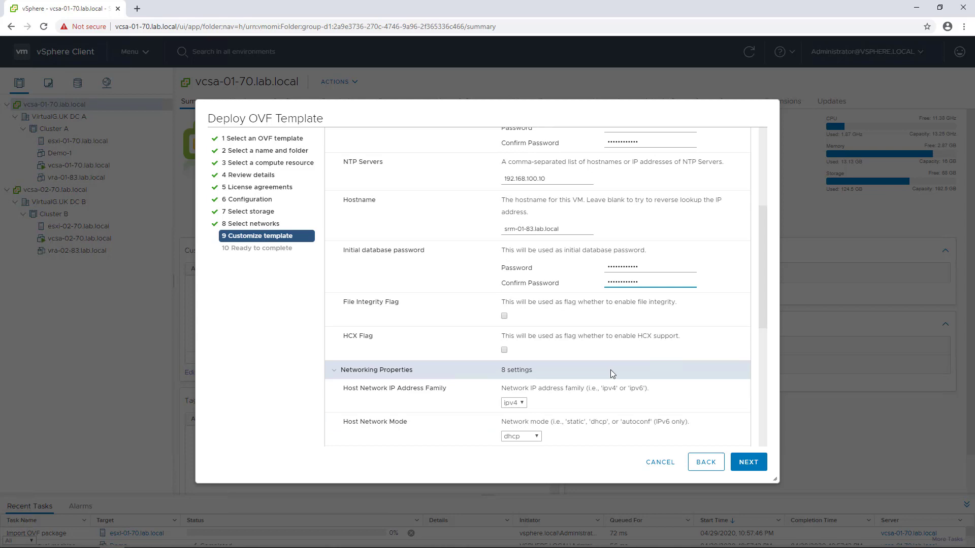
scroll("down", 3)
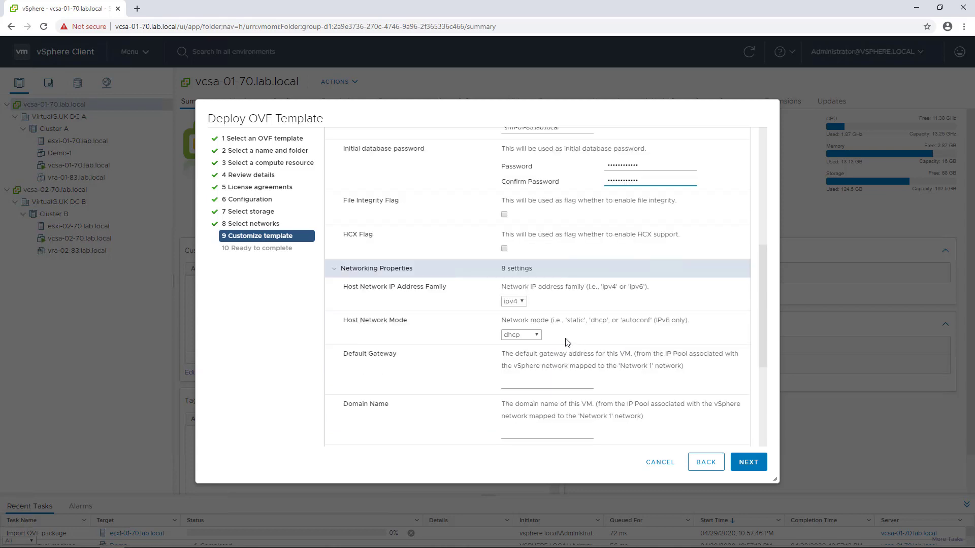
left_click(520, 334)
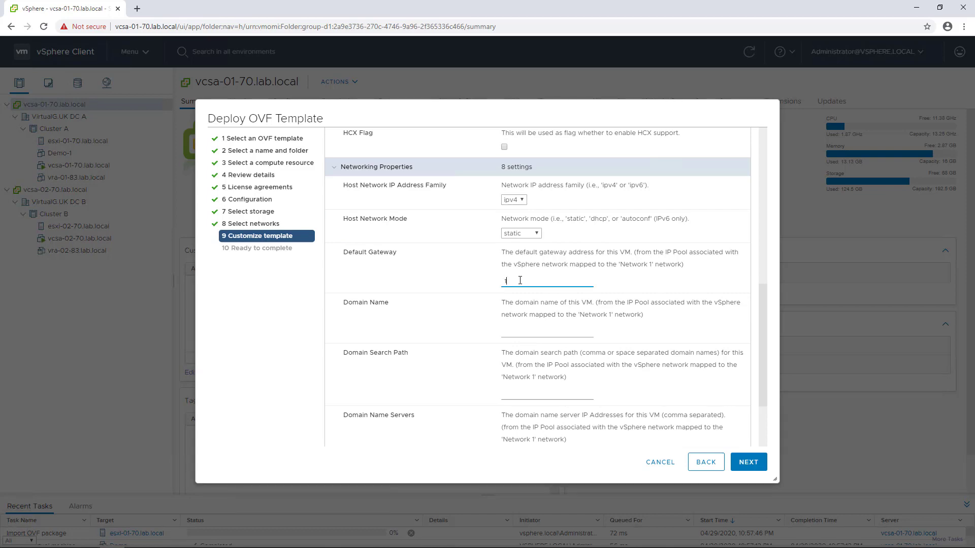
type("192")
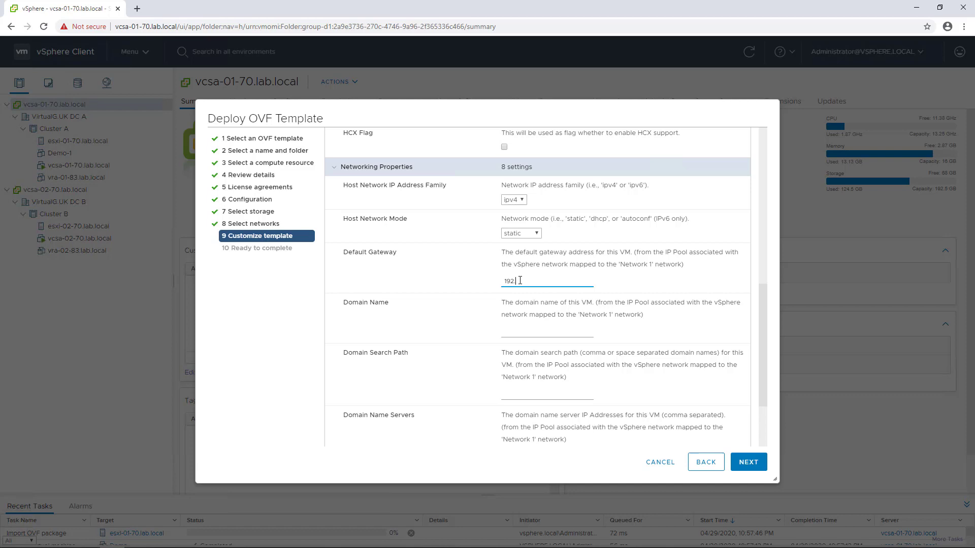
type("168.100.254")
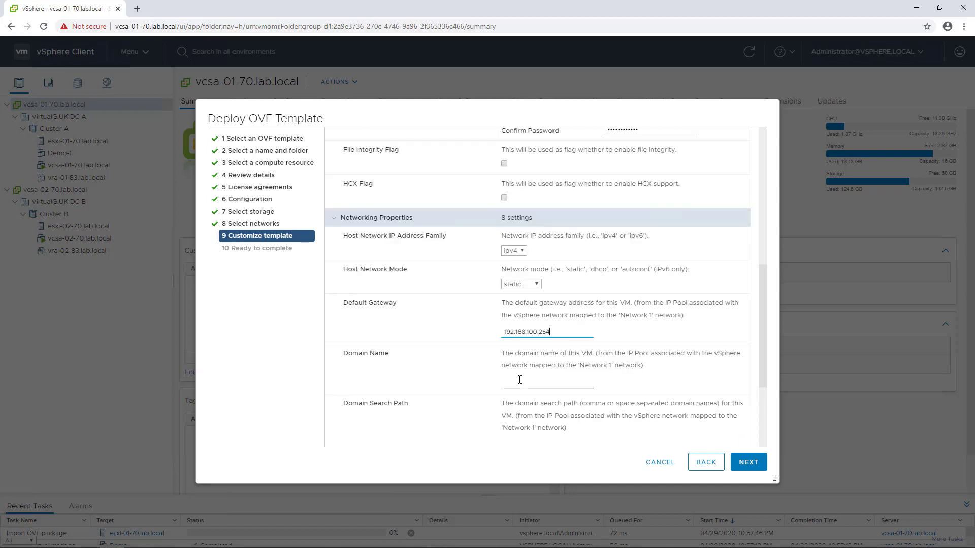
type("lab")
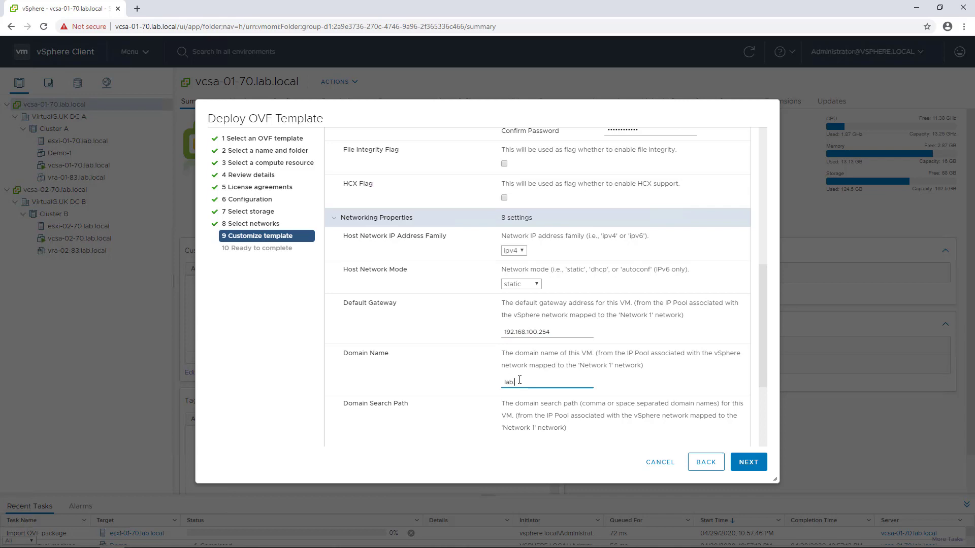
type("local")
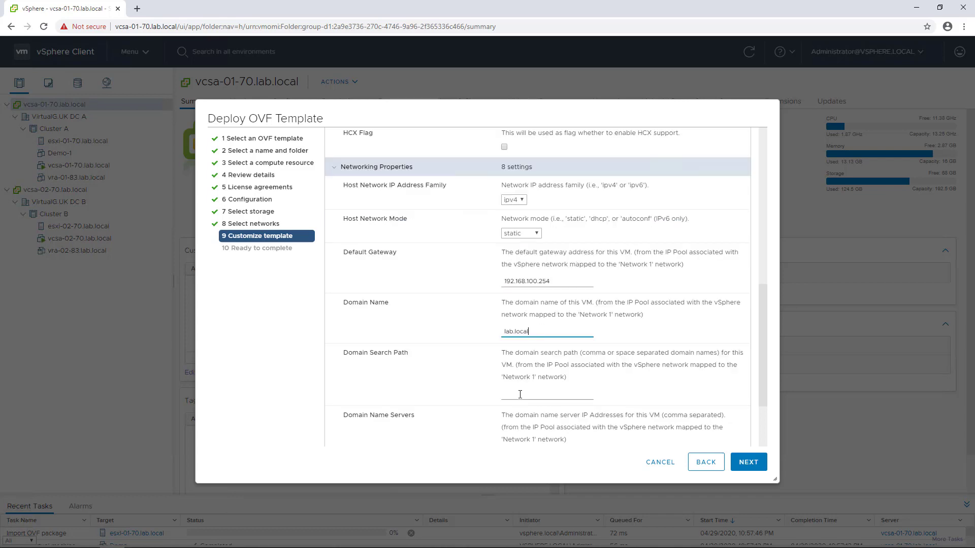
type("lab.local")
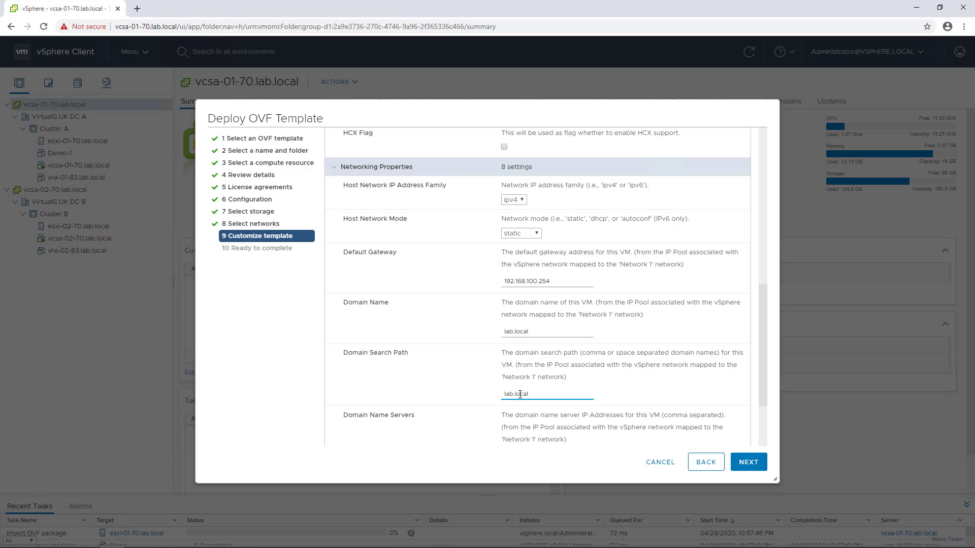
Enter DNS server 192.168.100.10, Network 1 IP 192.168.100.131 and netprefix 24
scroll("down", 3)
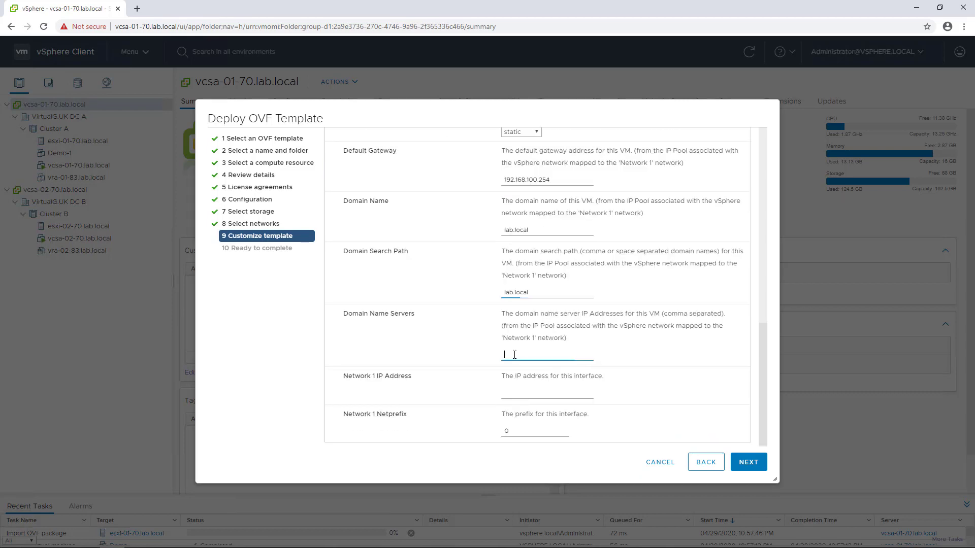
type("192.168.10")
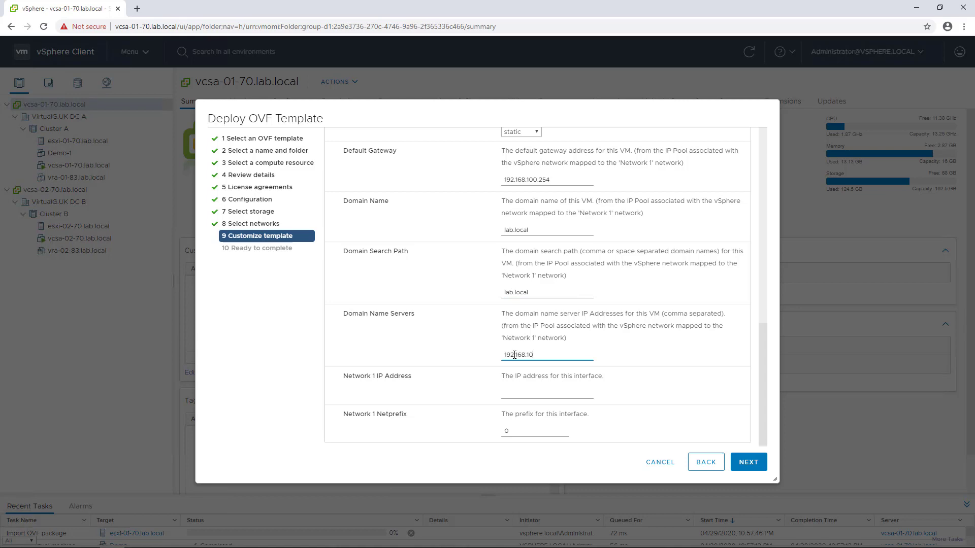
left_click(546, 392)
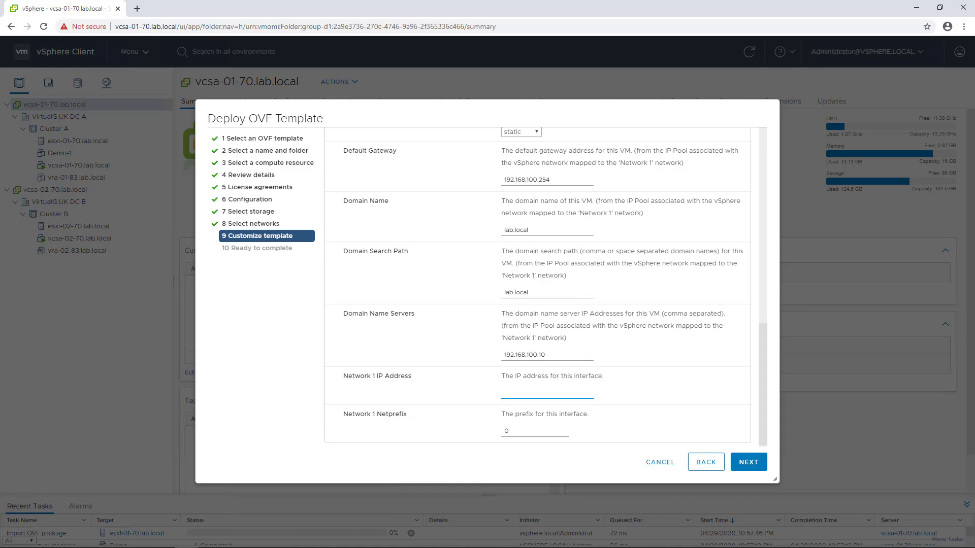
left_click(546, 394)
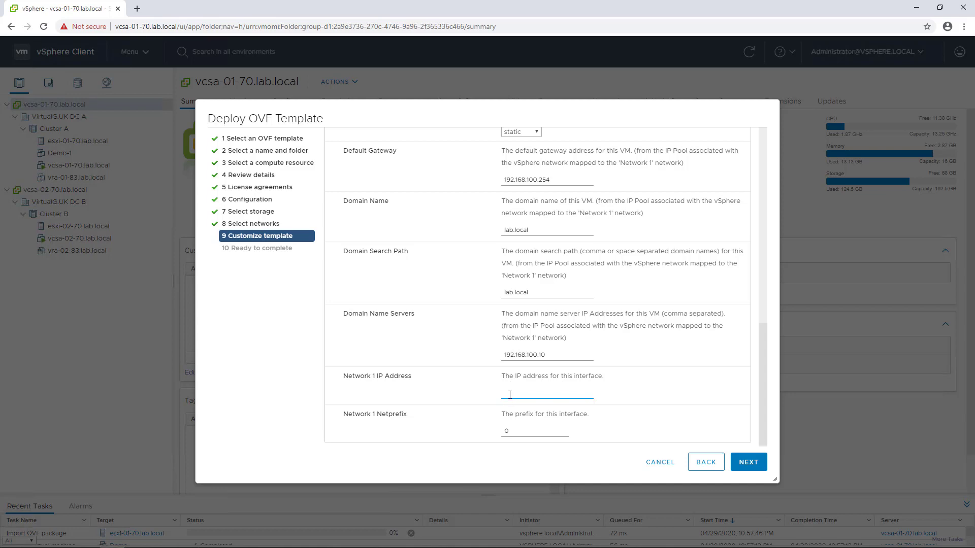
type("192.168.100.131")
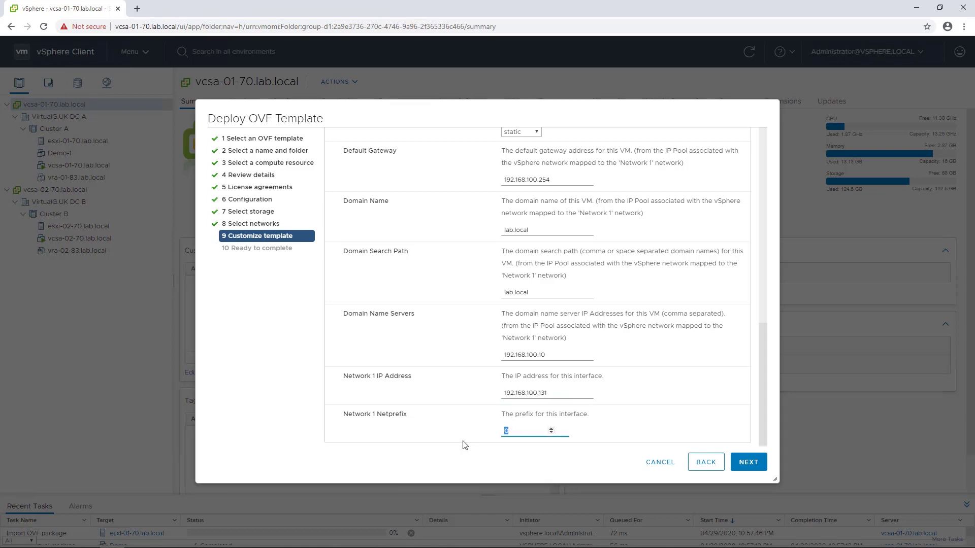
type("24")
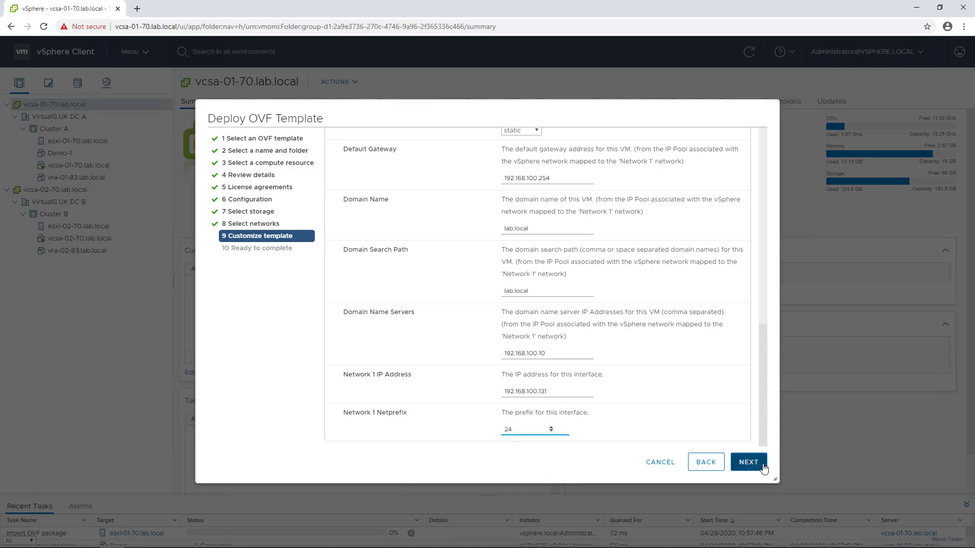
Finish the wizard to deploy srm-01-83.lab.local and watch the Import OVF package task complete
left_click(747, 462)
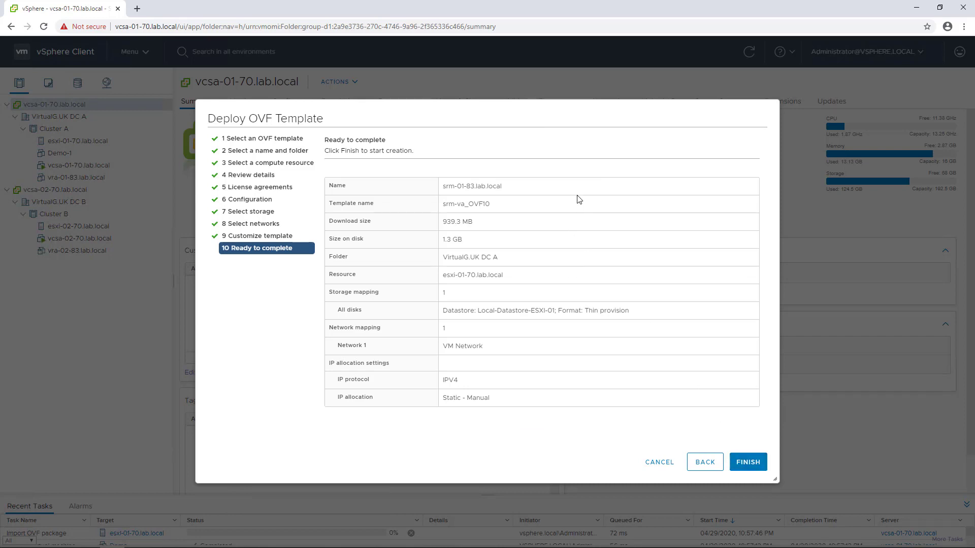
mouse_move(542, 380)
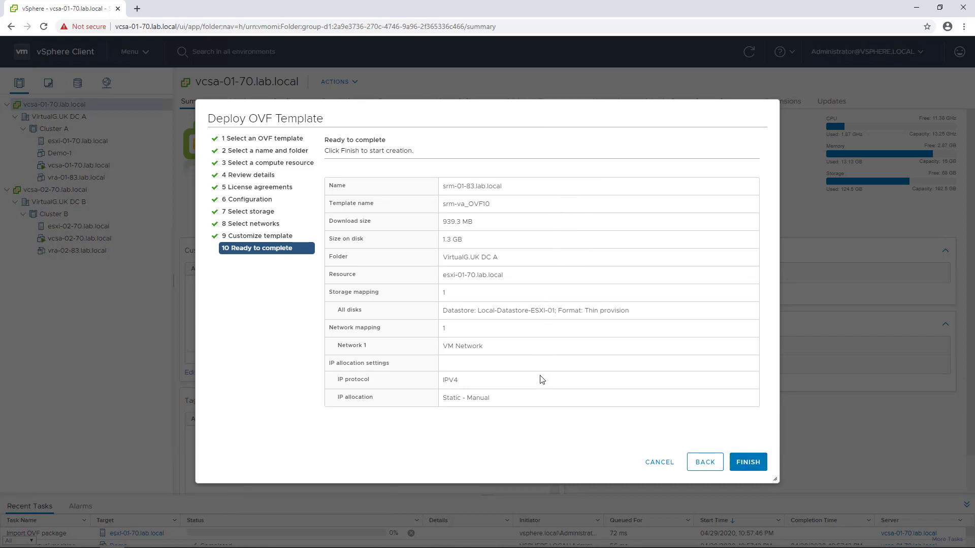
left_click(747, 462)
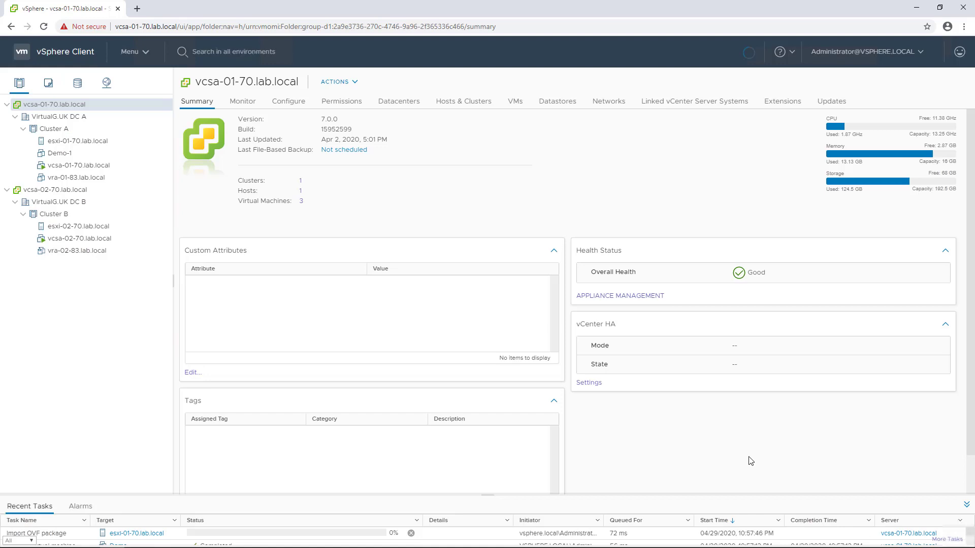
mouse_move(658, 481)
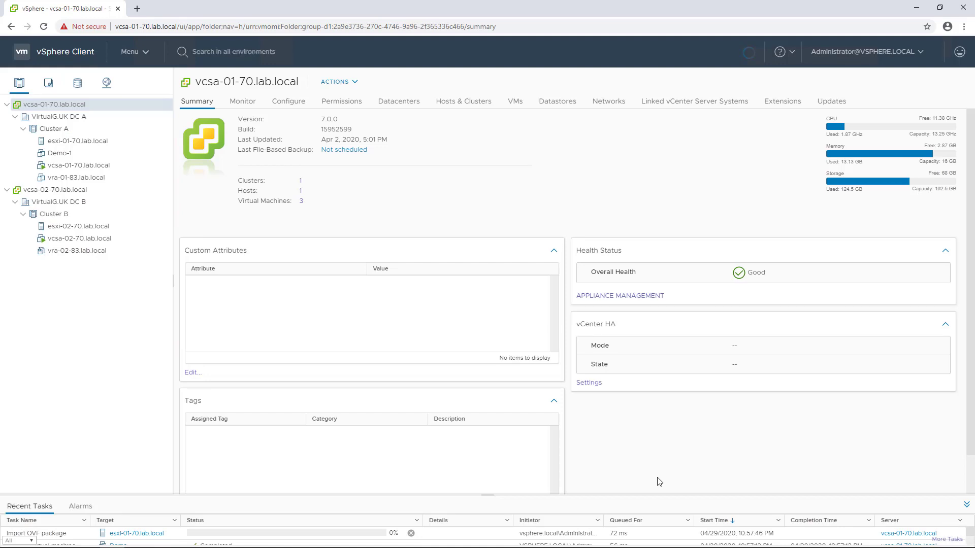
left_click(466, 533)
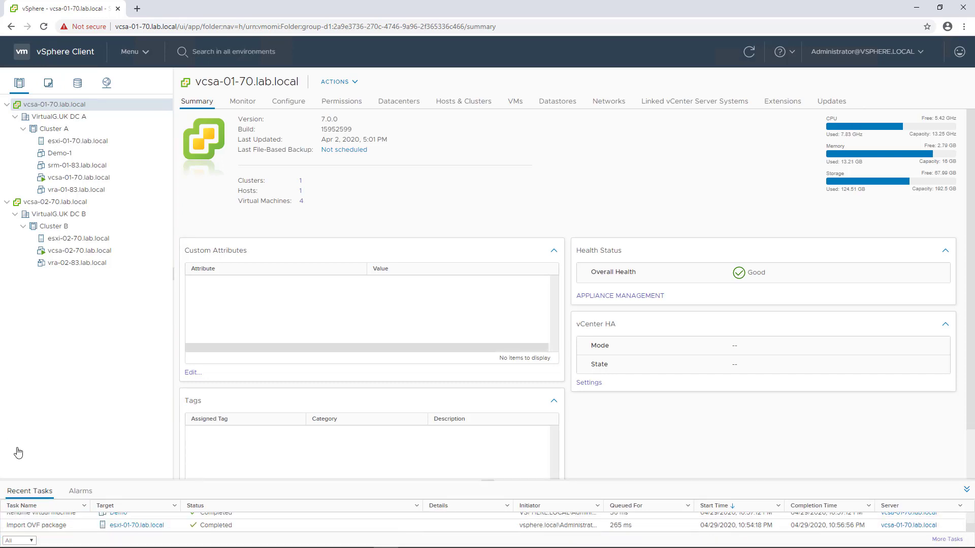
mouse_move(64, 533)
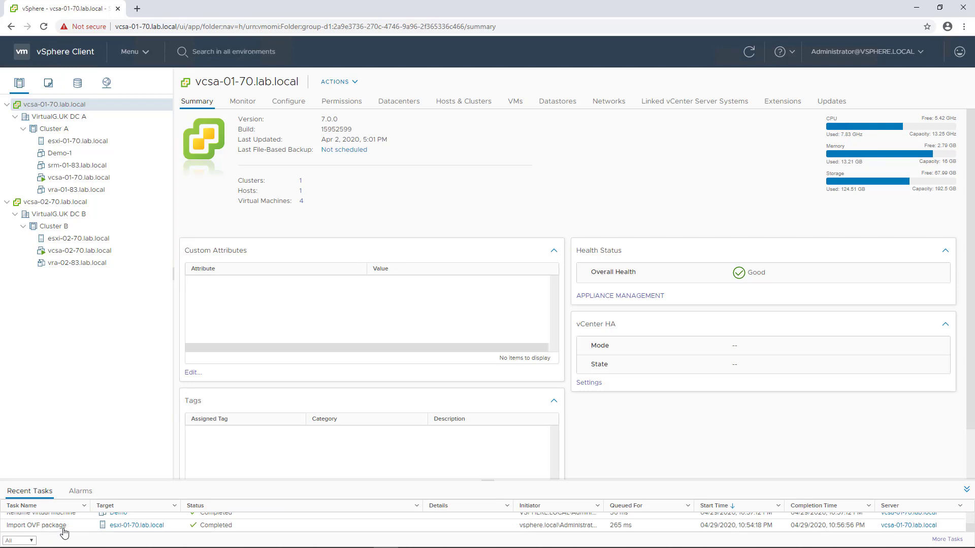
Power on srm-01-83.lab.local and launch its web console from the Summary view
left_click(76, 166)
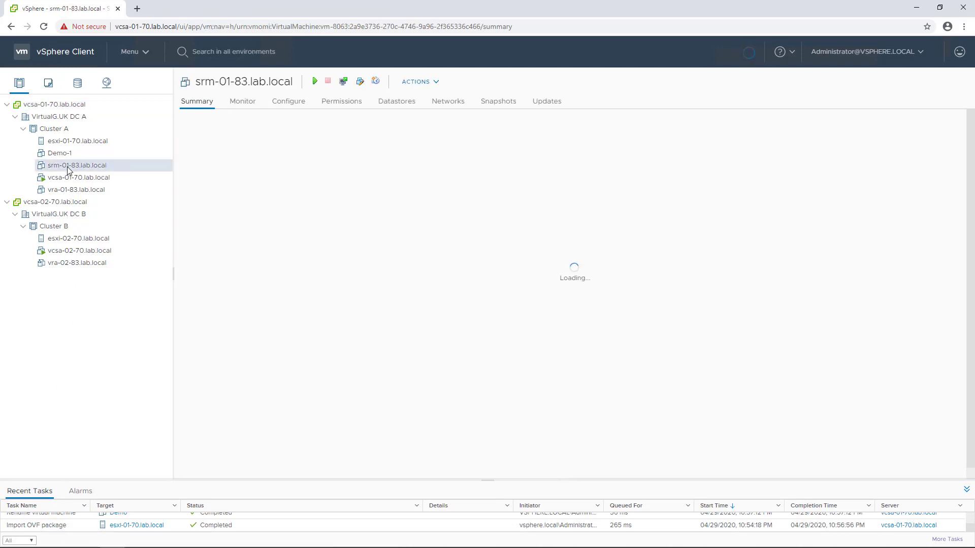
right_click(77, 165)
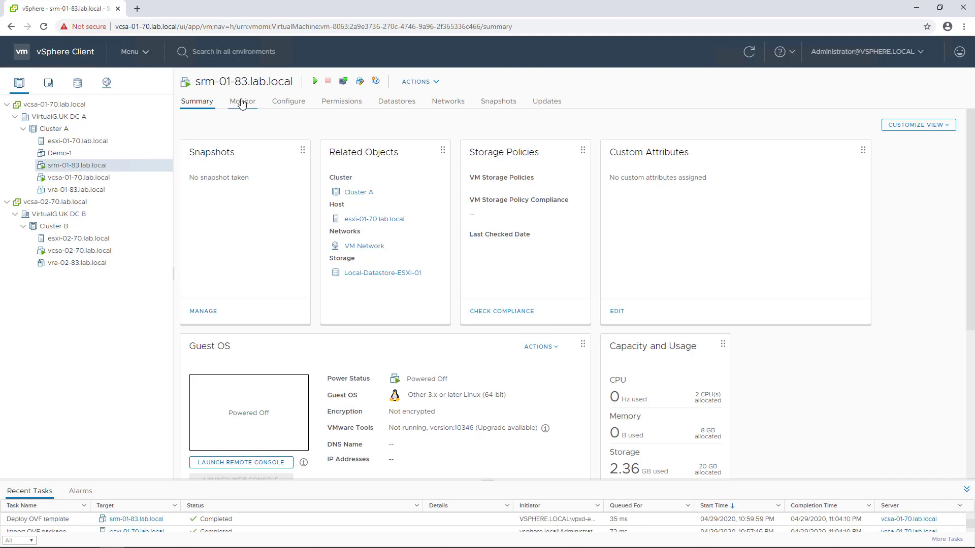
left_click(315, 81)
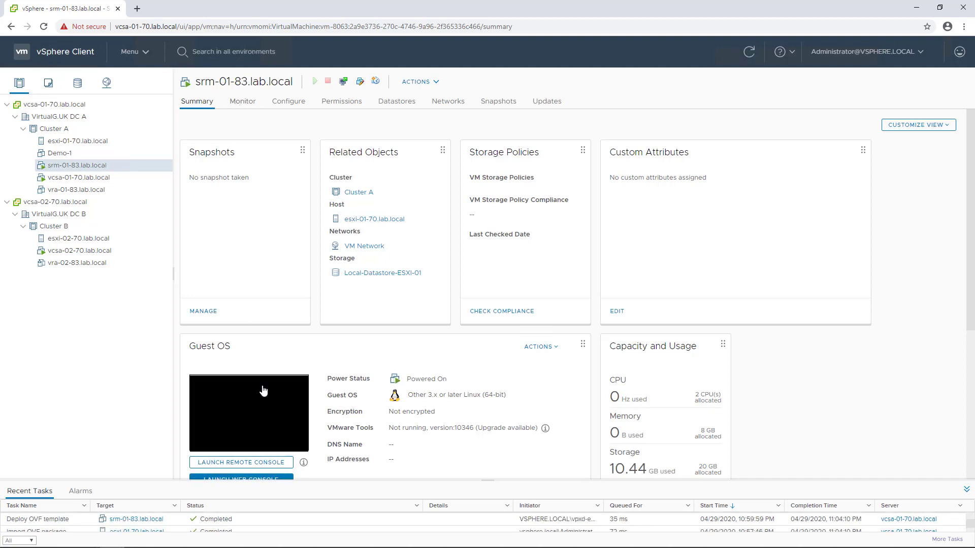
scroll("down", 3)
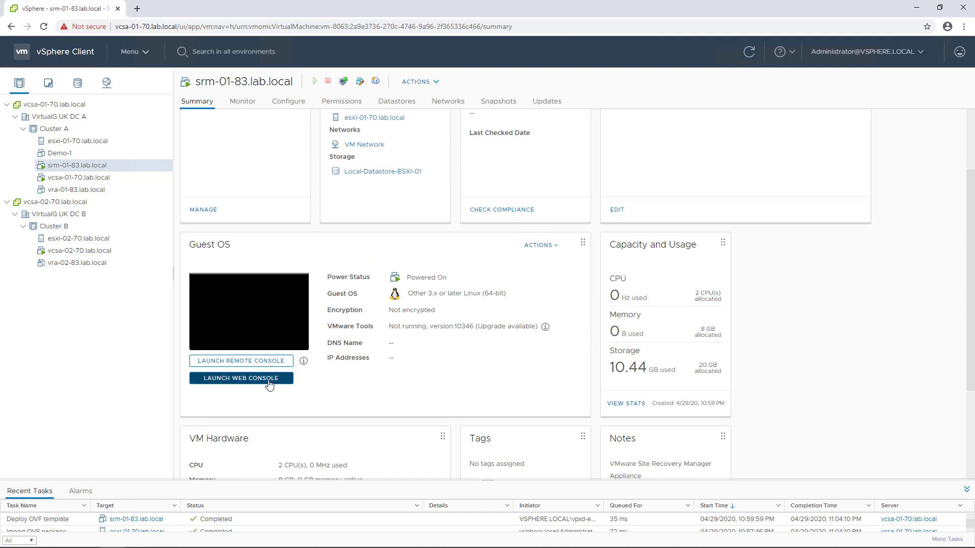
left_click(241, 378)
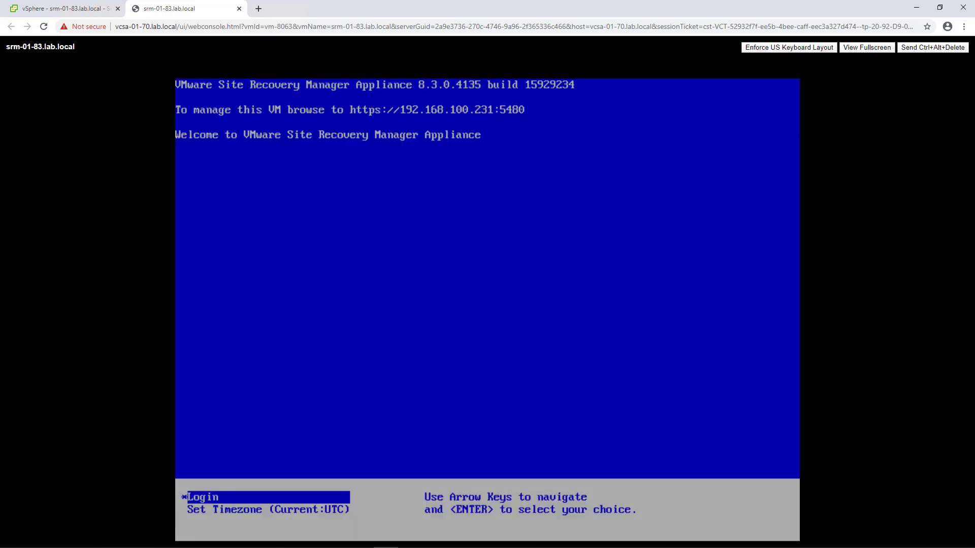
mouse_move(514, 123)
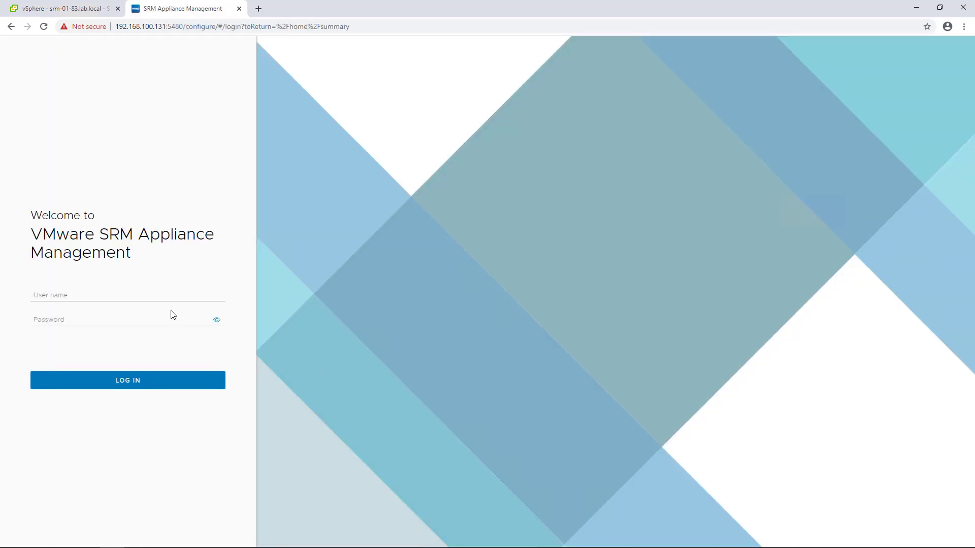
Log in to SRM Appliance Management as admin
type("admin")
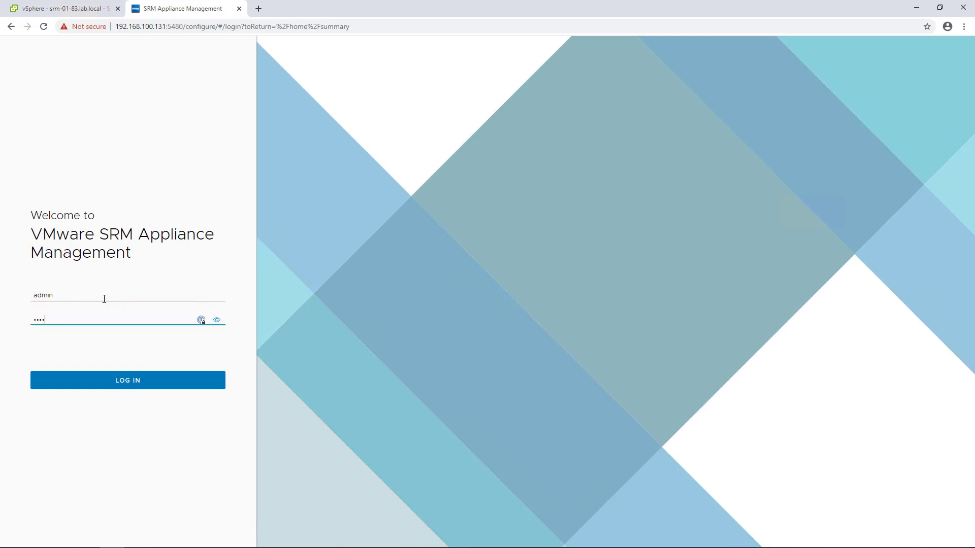
left_click(128, 380)
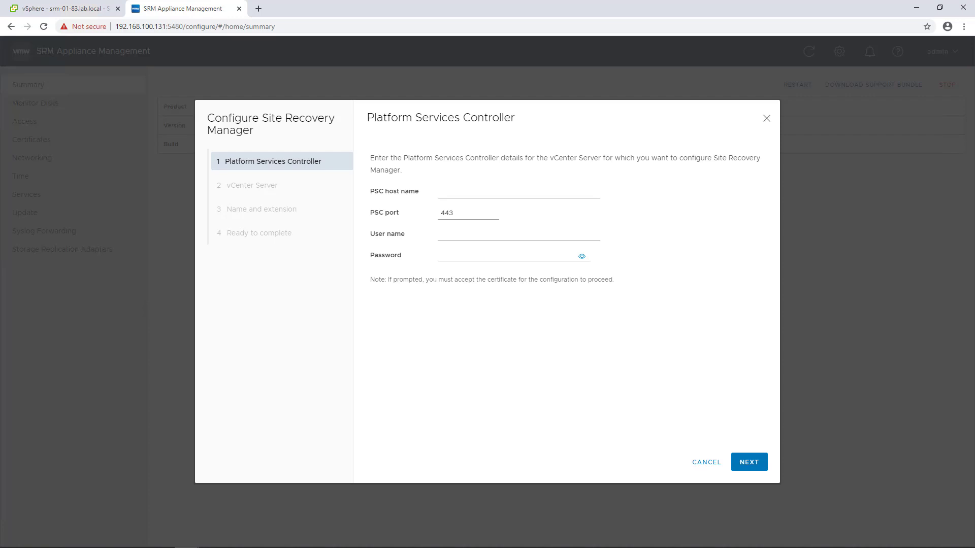
Enter the PSC host with administrator@vsphere credentials and accept its certificate to connect
left_click(518, 191)
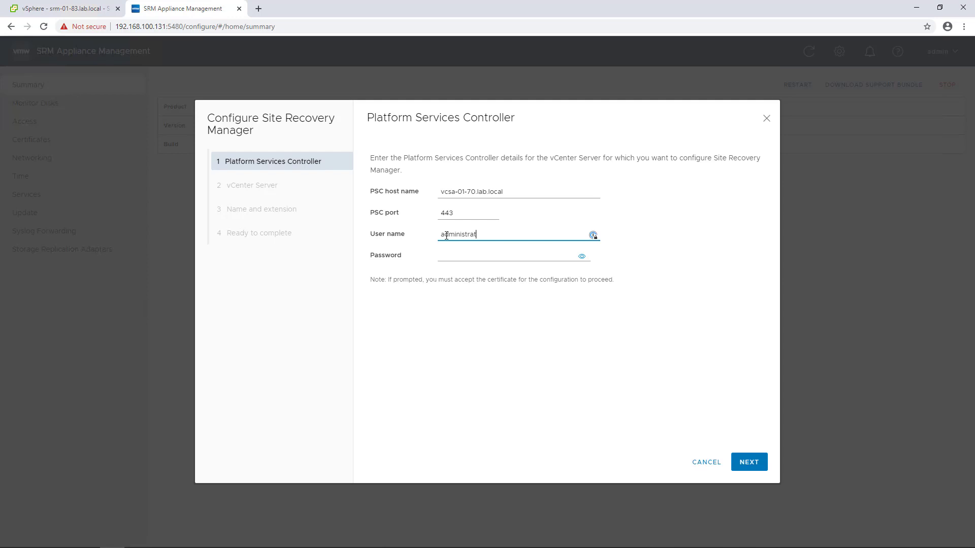
type("or@vsphere.local")
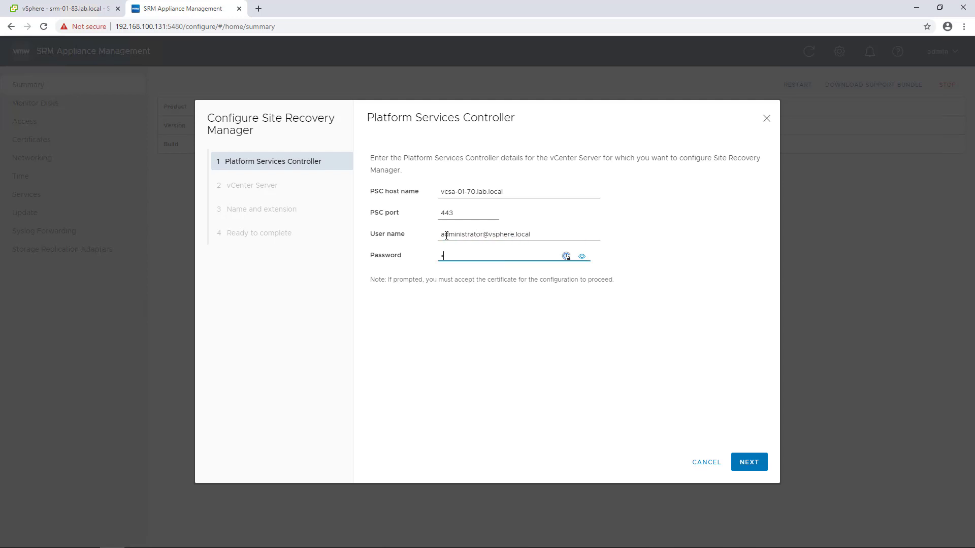
type("password")
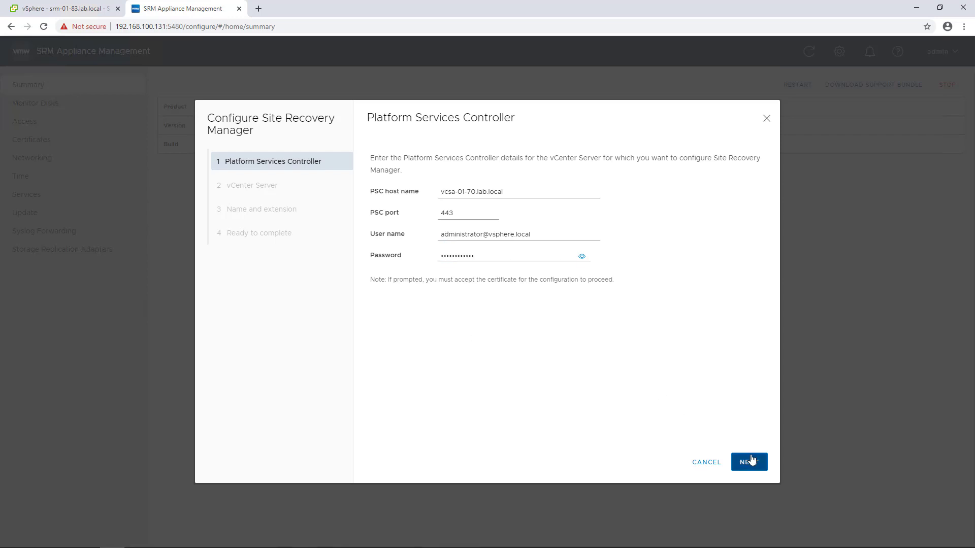
left_click(748, 461)
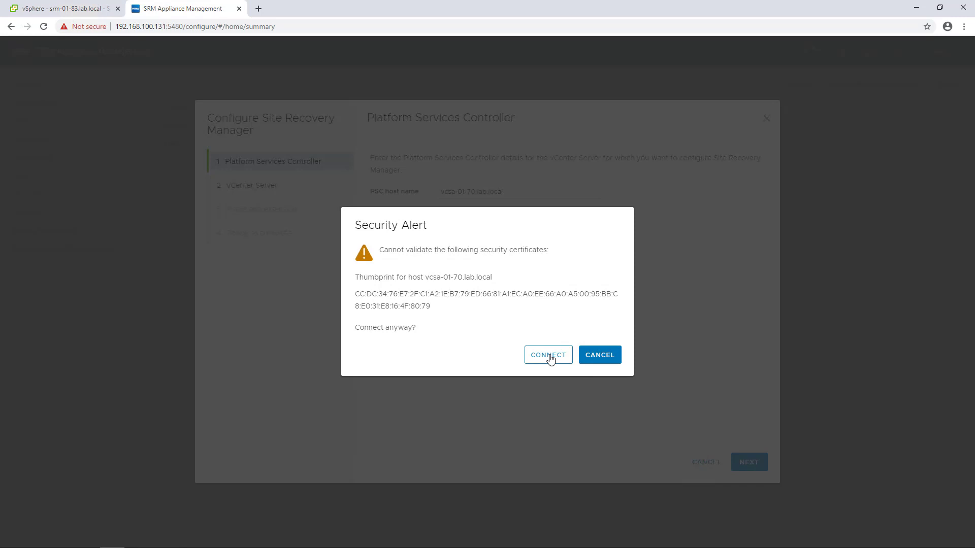
left_click(547, 356)
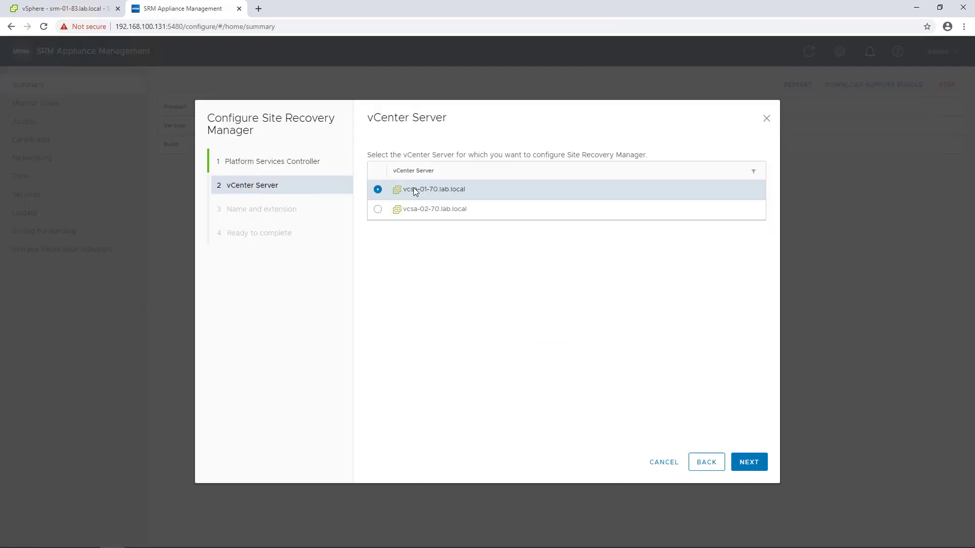
Choose vcsa-01-70.lab.local as the vCenter Server and continue to Name and extension
left_click(748, 462)
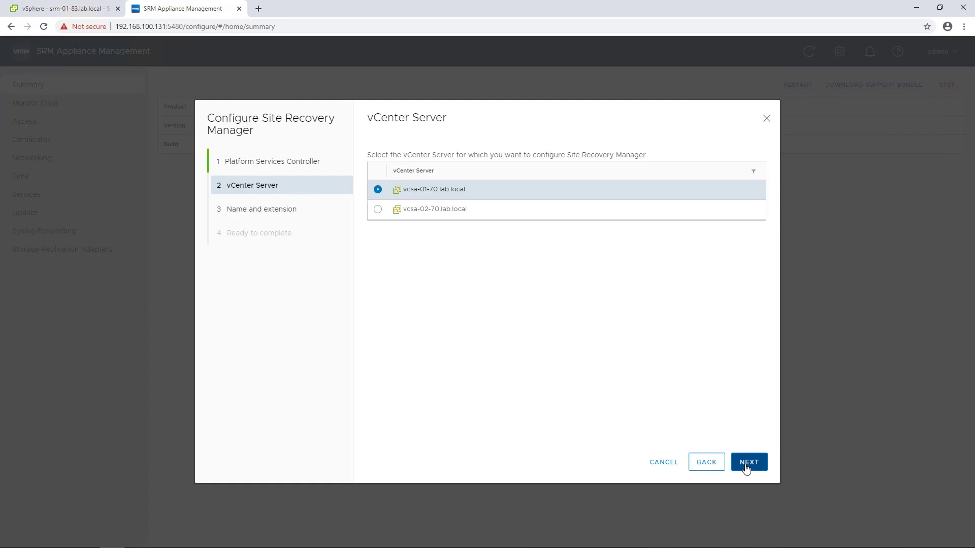
left_click(748, 462)
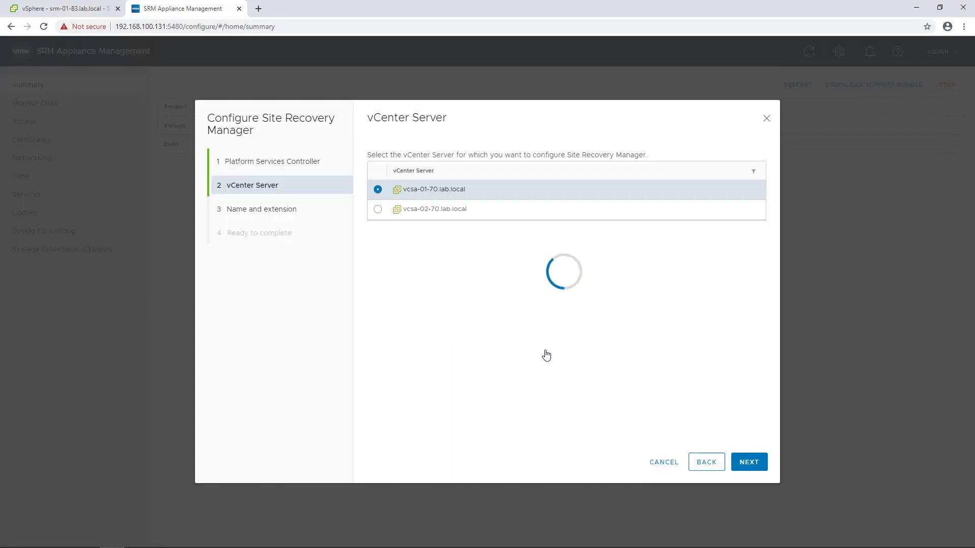
mouse_move(557, 370)
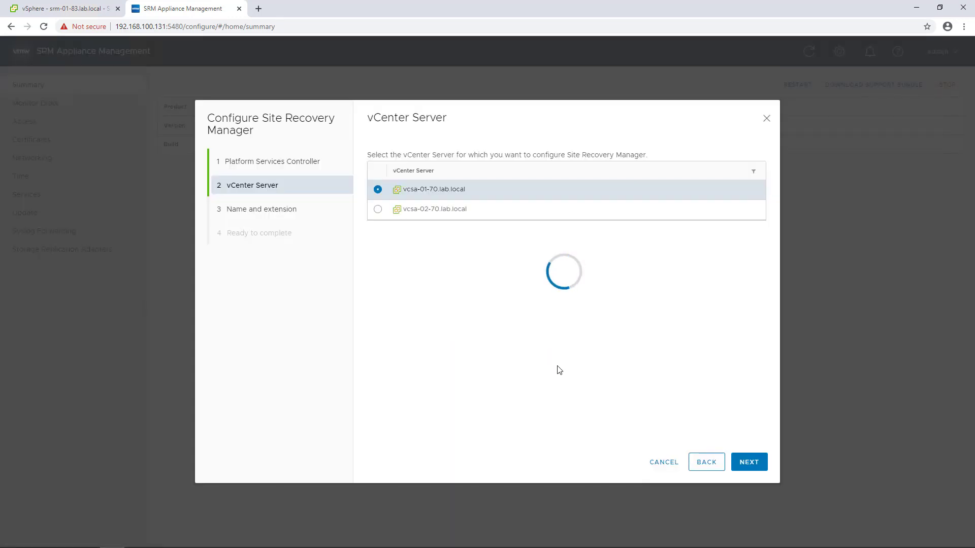
left_click(748, 462)
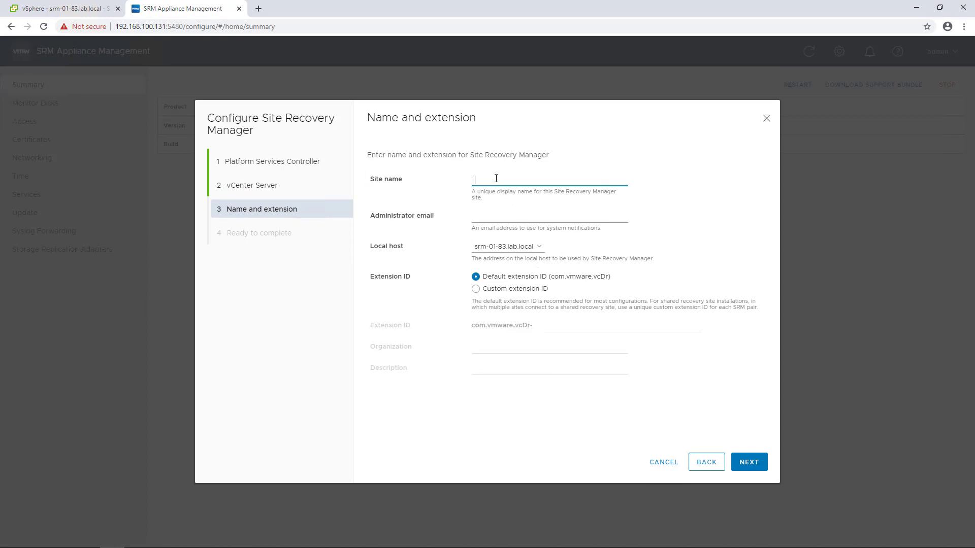
type("Site A")
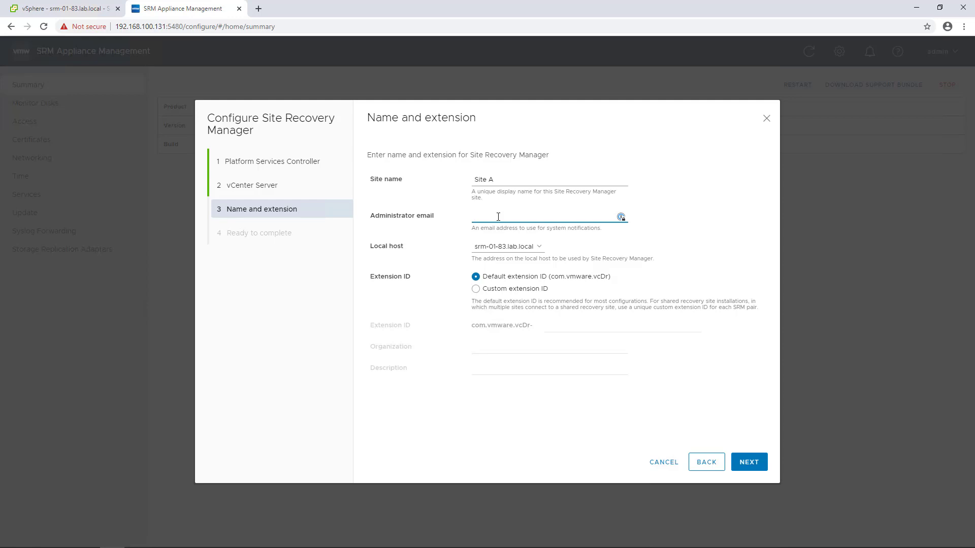
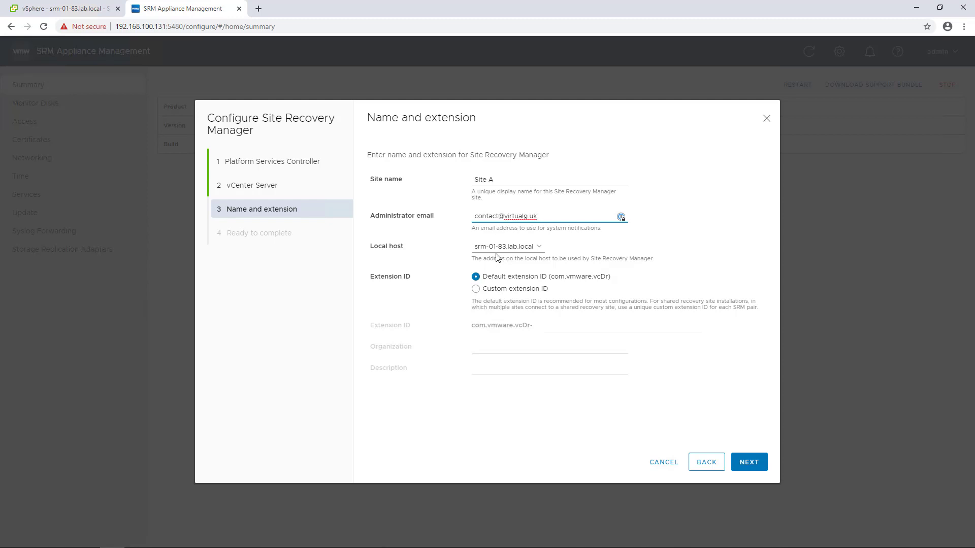
mouse_move(510, 254)
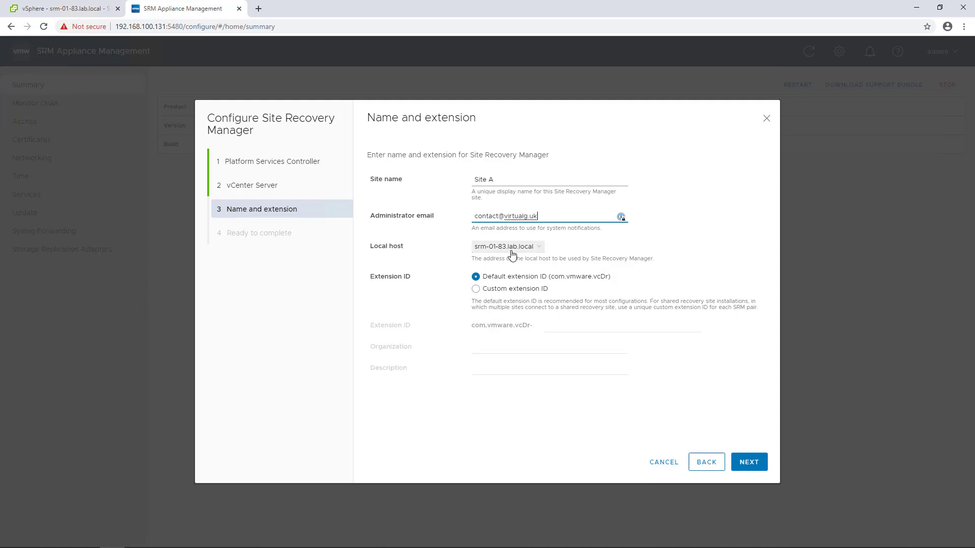
mouse_move(601, 294)
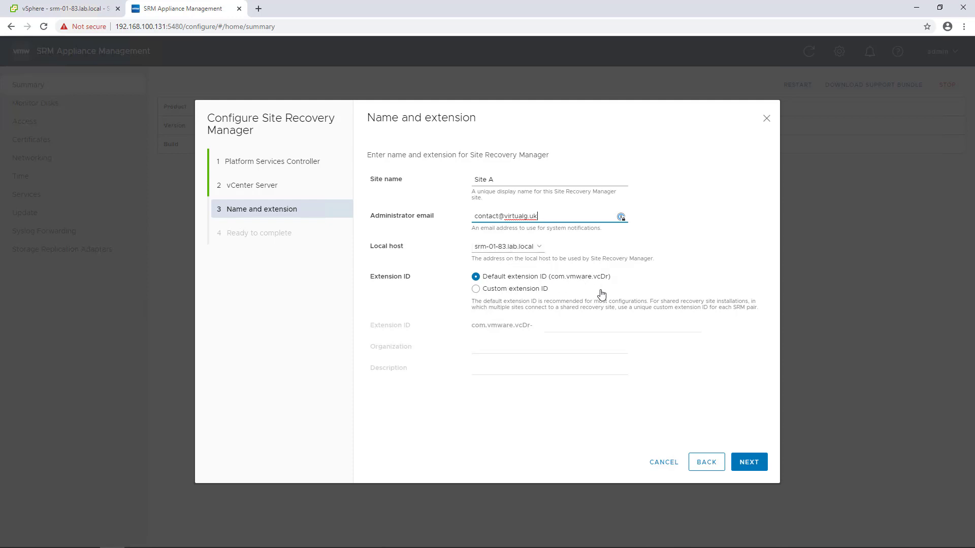
mouse_move(748, 461)
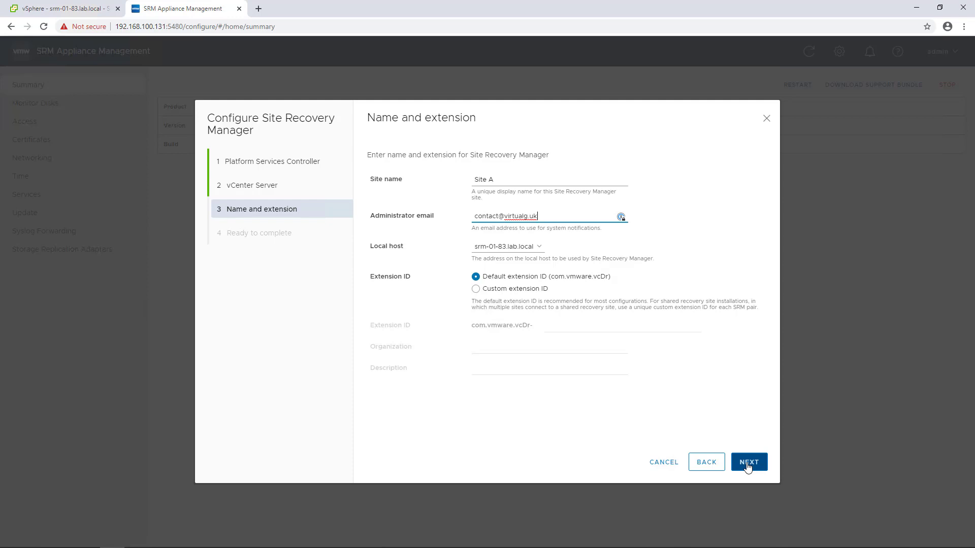
left_click(748, 462)
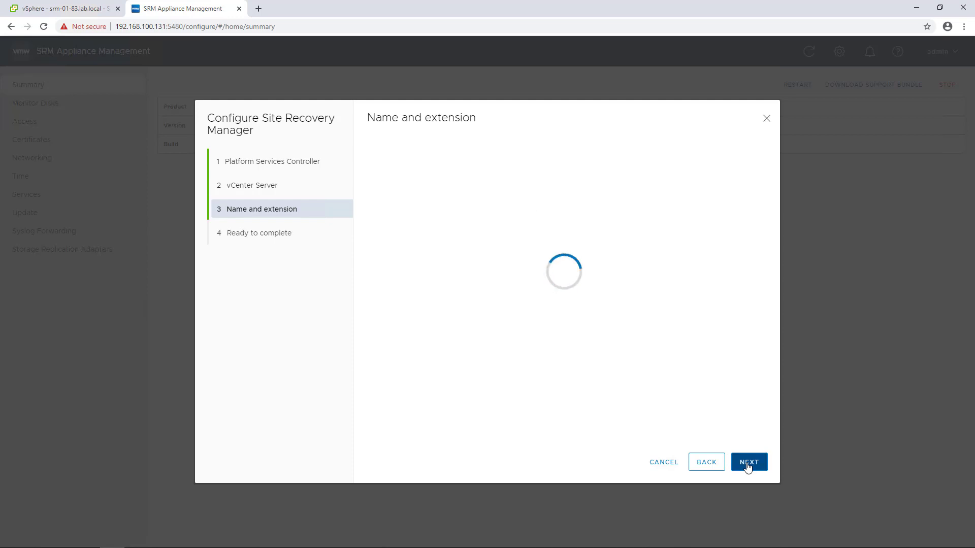
left_click(748, 462)
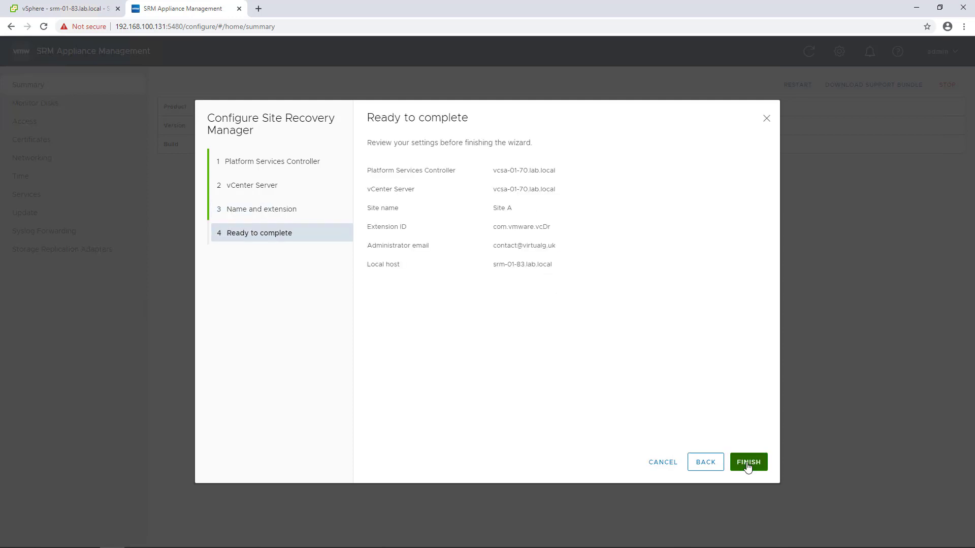
left_click(747, 462)
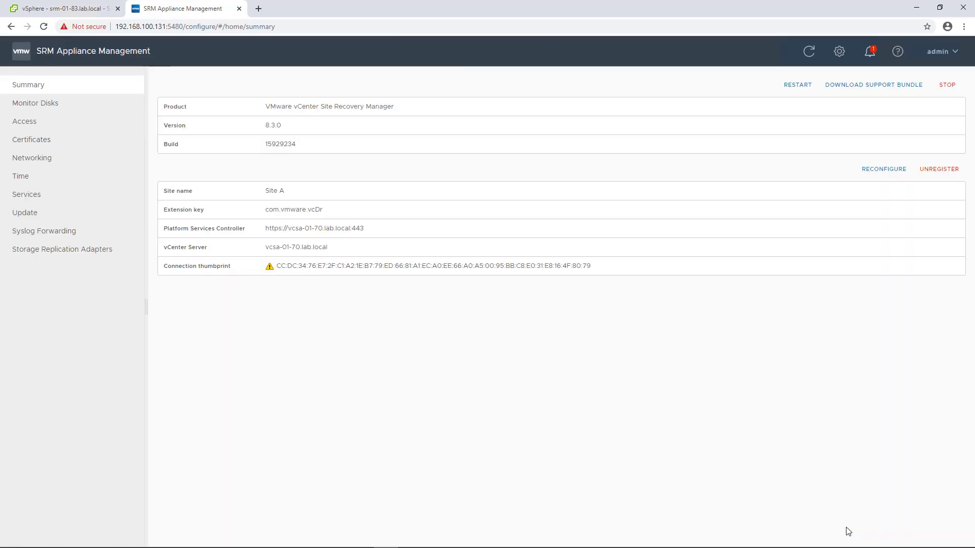
mouse_move(311, 268)
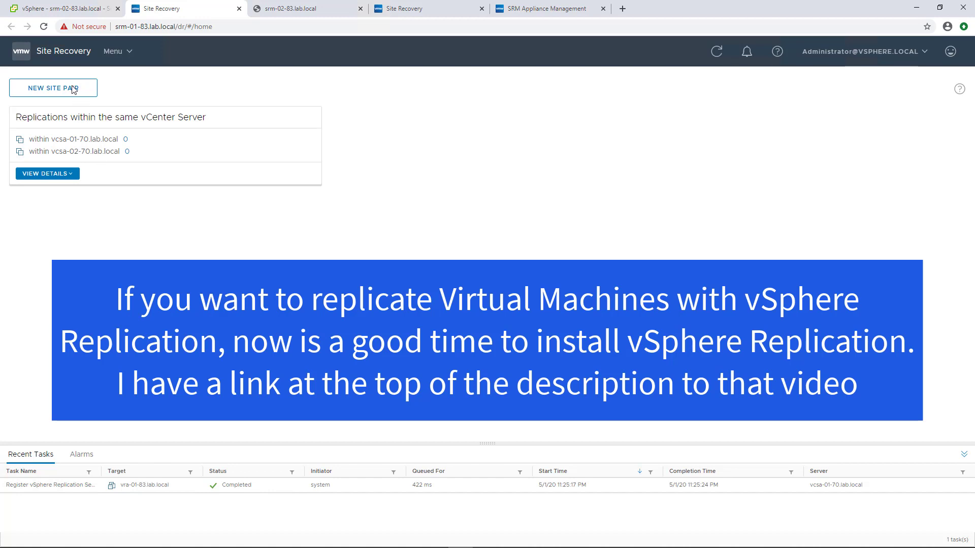
Start a new site pair from vcsa-01-70.lab.local, connecting to second-site PSC vcsa-02.lab.local with its credentials and certificate accepted
left_click(53, 87)
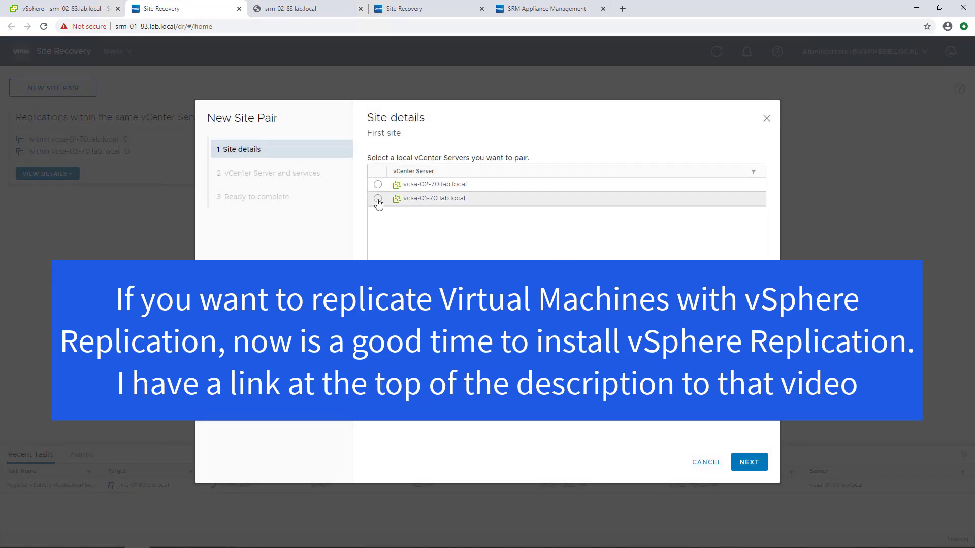
left_click(378, 198)
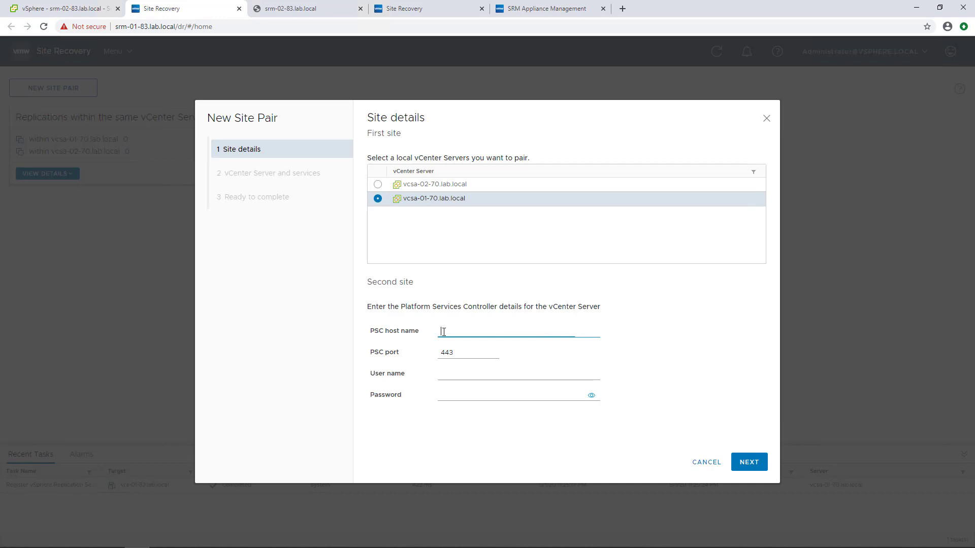
type("vcsa")
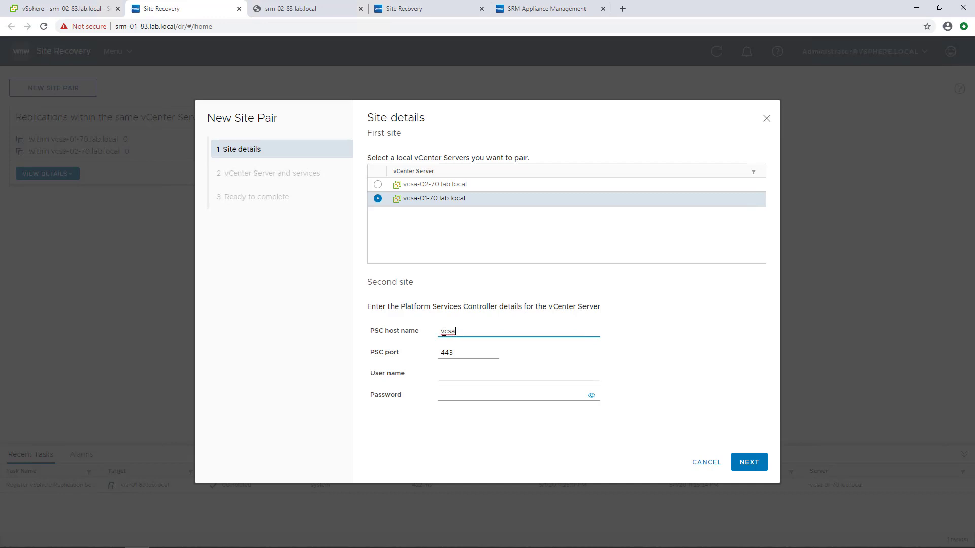
type("-02-70.")
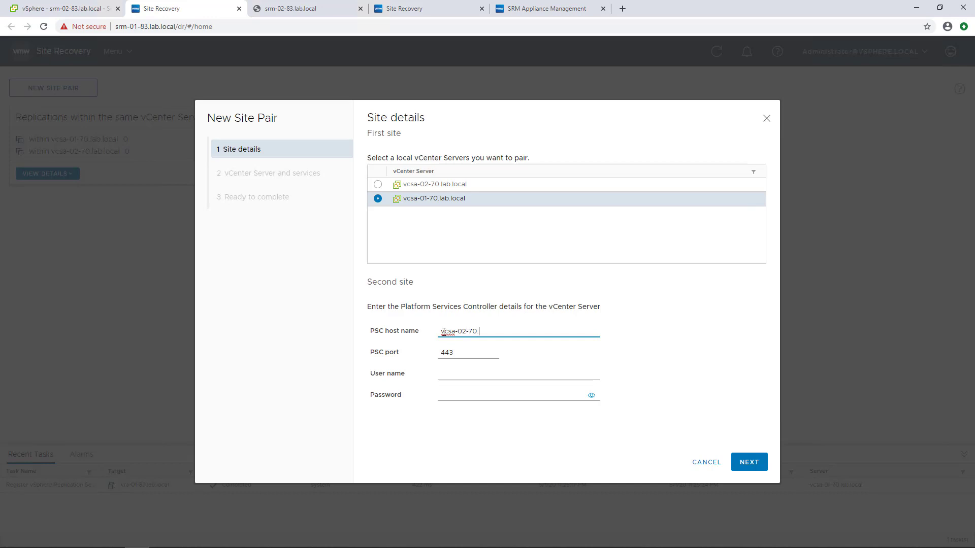
type("lab.local")
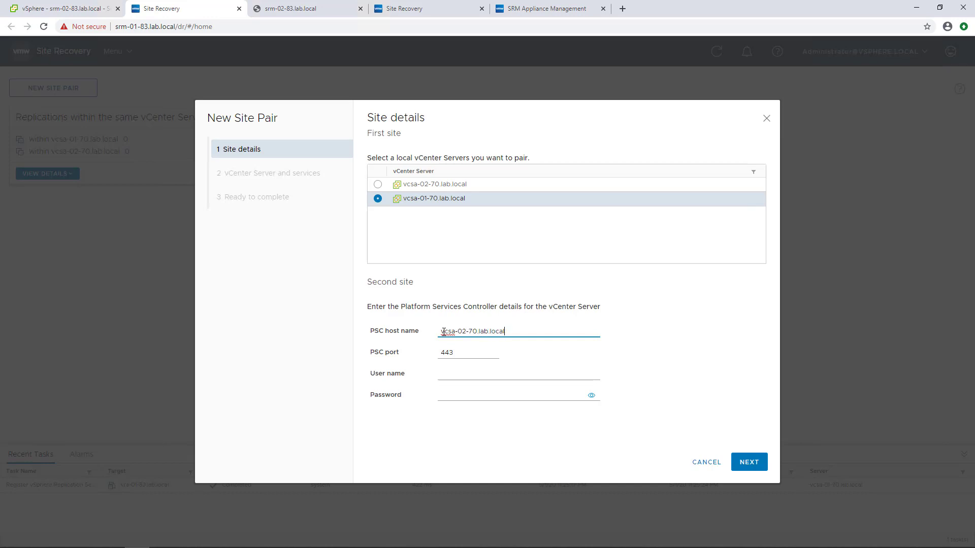
left_click(519, 374)
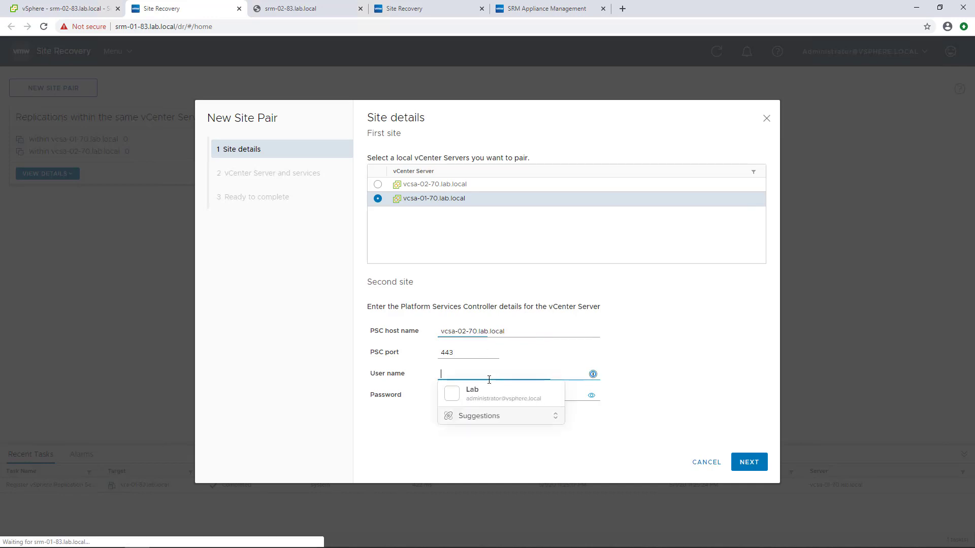
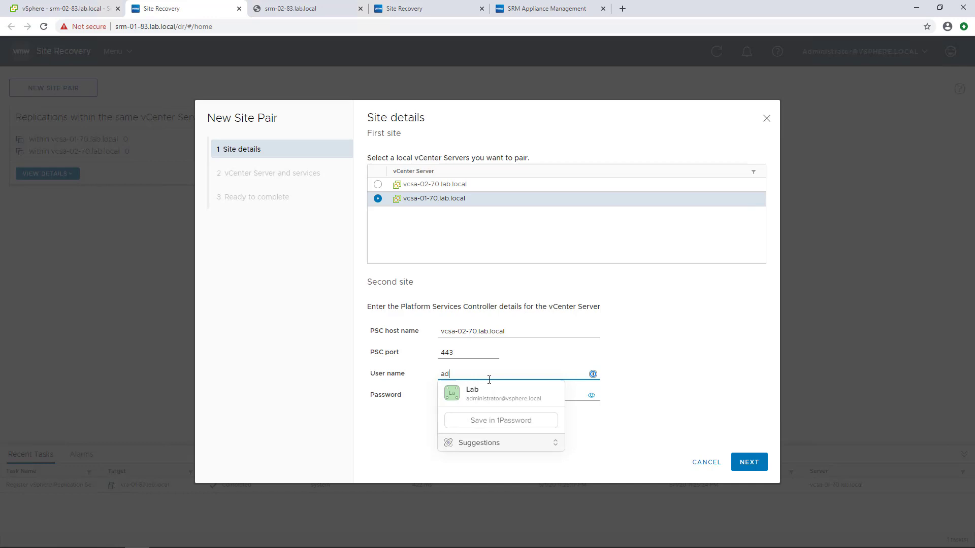
left_click(500, 394)
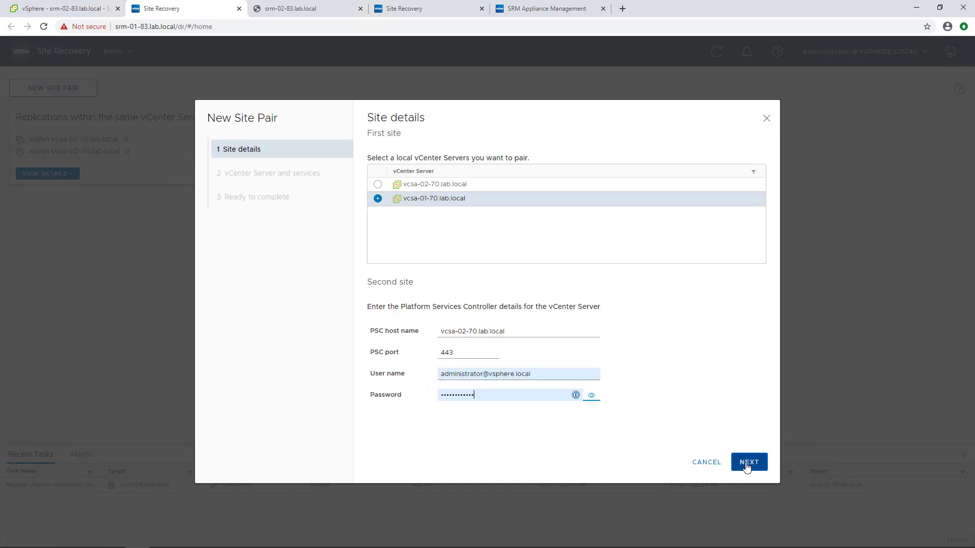
left_click(749, 462)
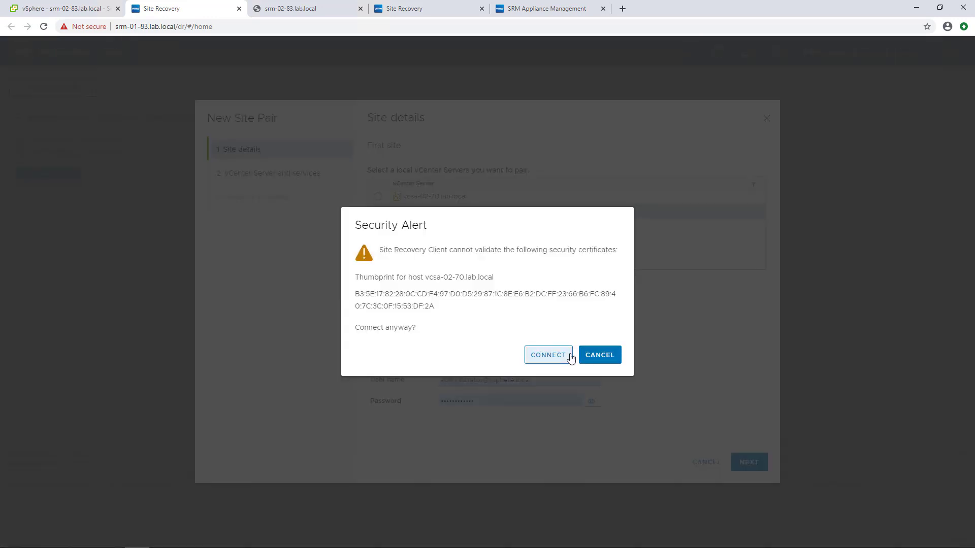
left_click(547, 354)
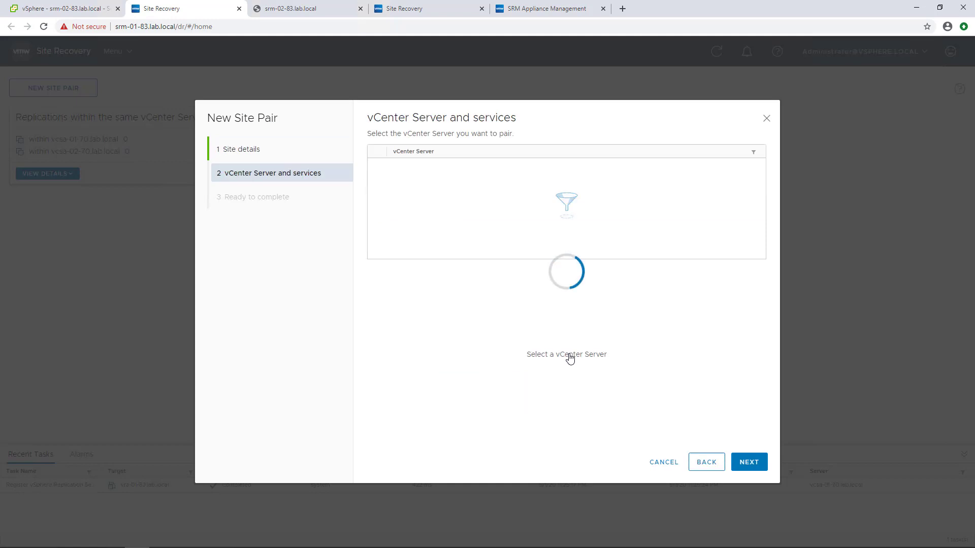
mouse_move(504, 297)
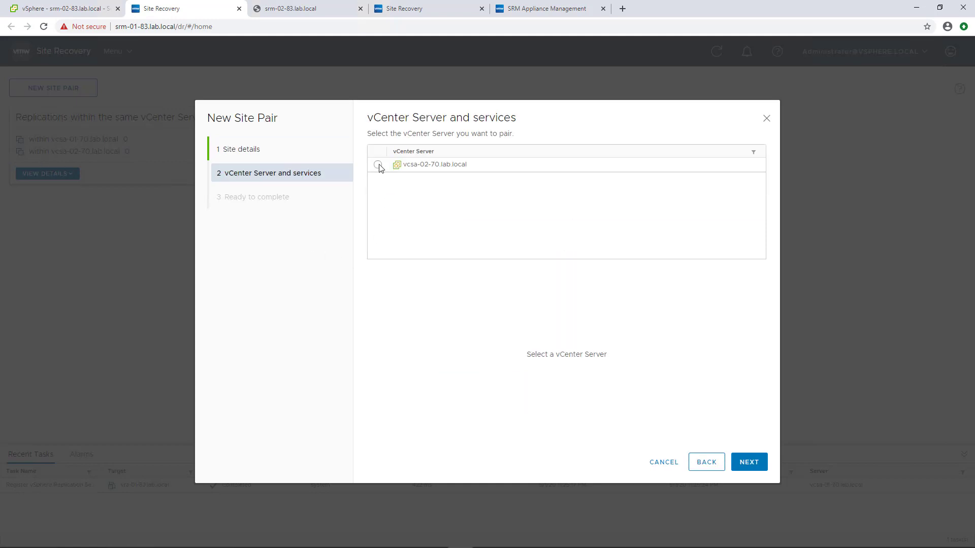
Pair vcsa-02-70.lab.local with Site Recovery Manager and vSphere Replication services, accept both certificate alerts and finish
left_click(377, 164)
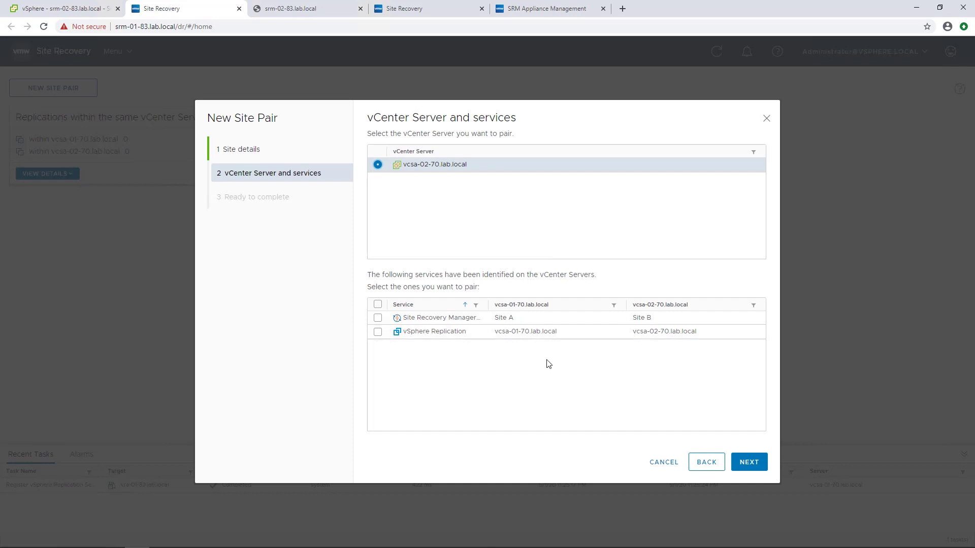
mouse_move(407, 318)
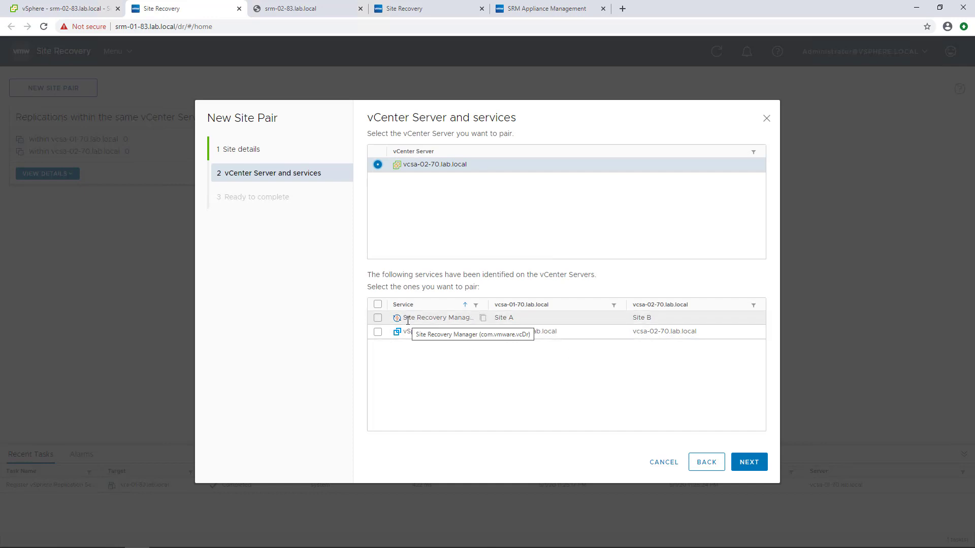
left_click(378, 303)
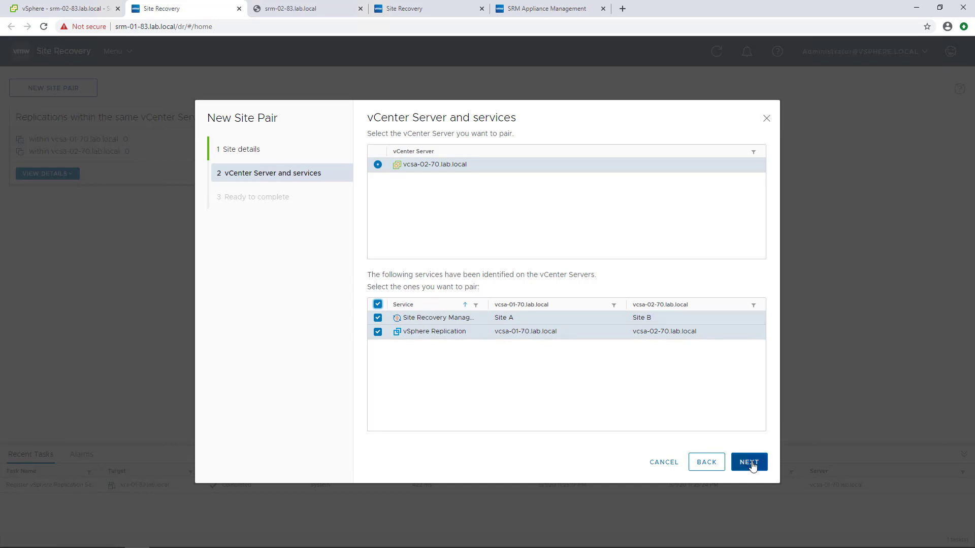
left_click(748, 461)
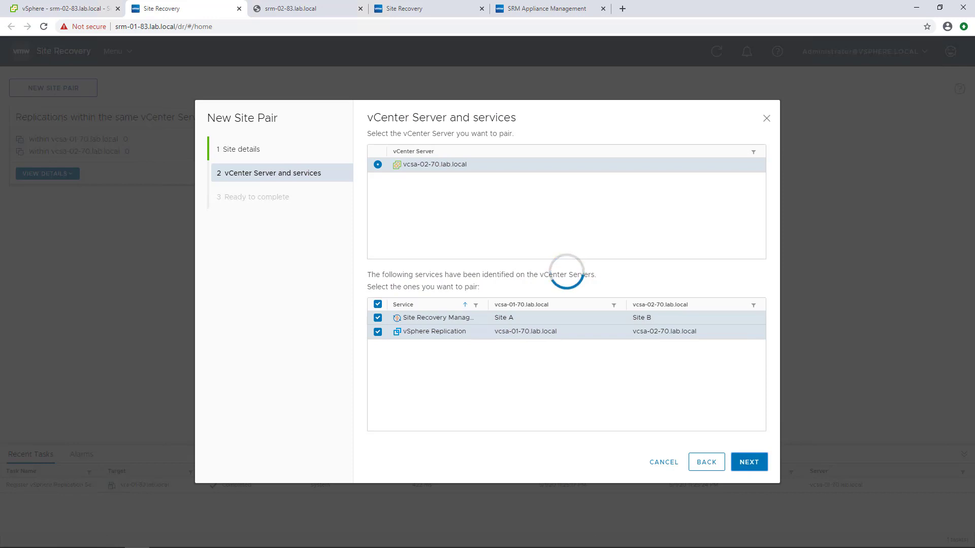
left_click(748, 462)
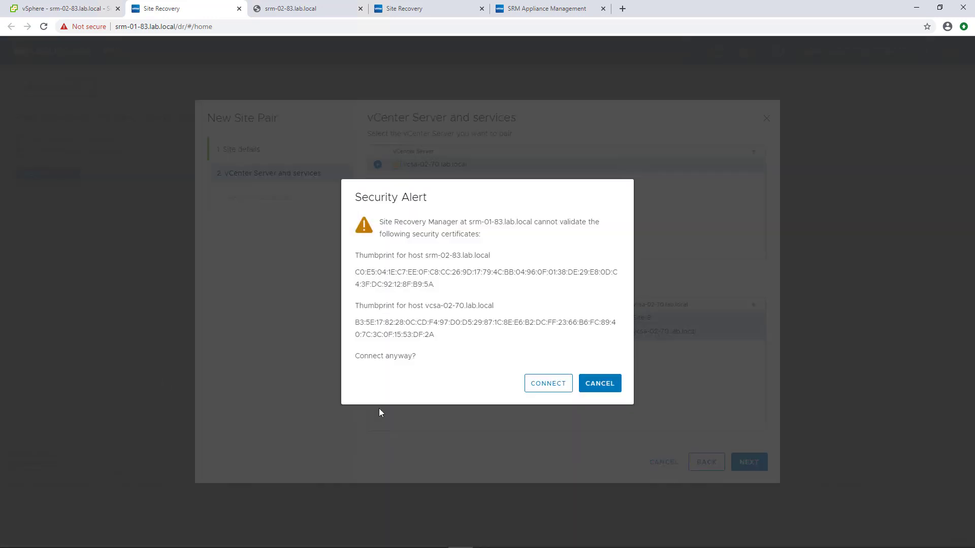
left_click(547, 382)
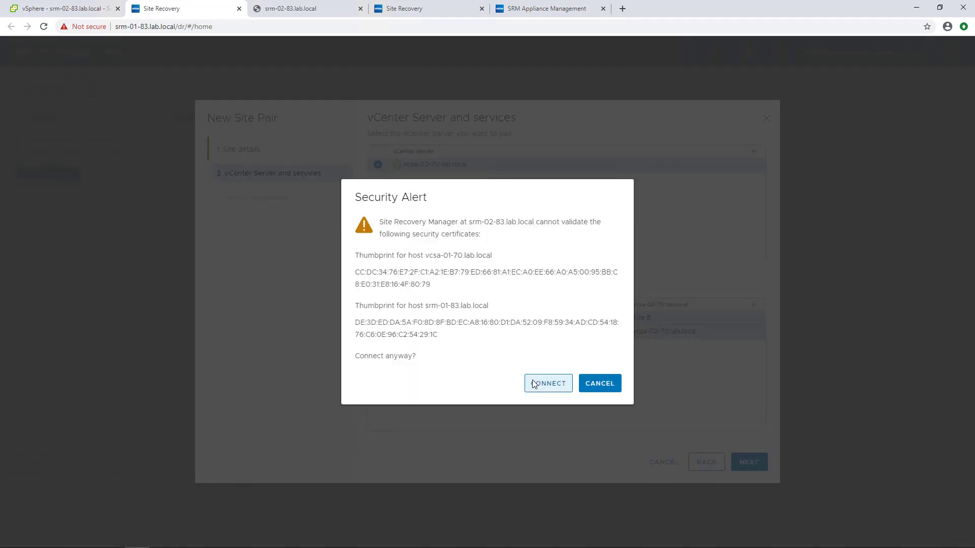
left_click(547, 383)
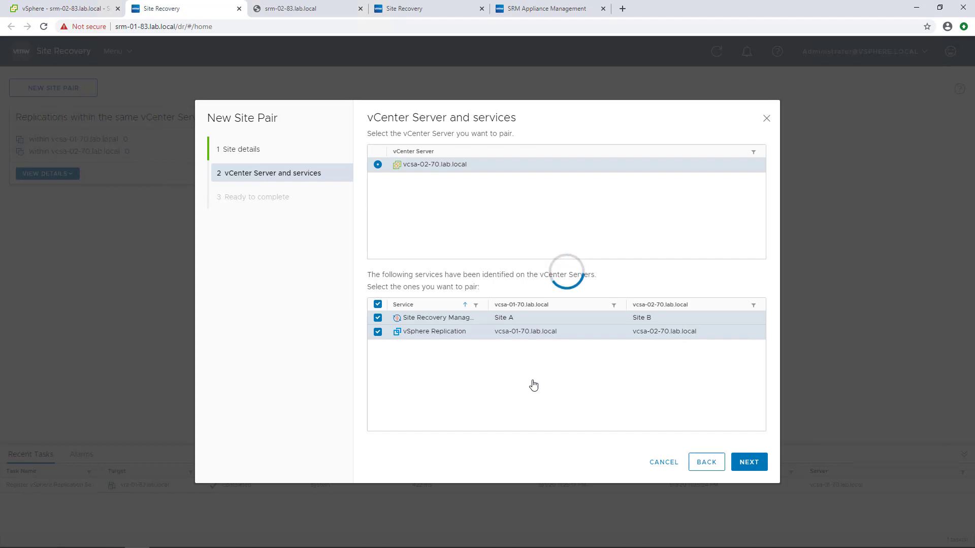
left_click(748, 462)
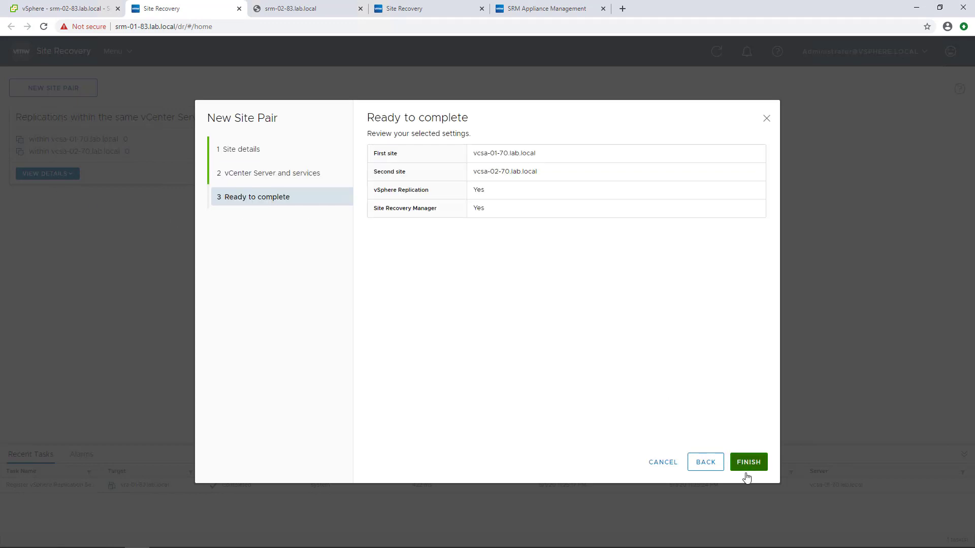
left_click(748, 462)
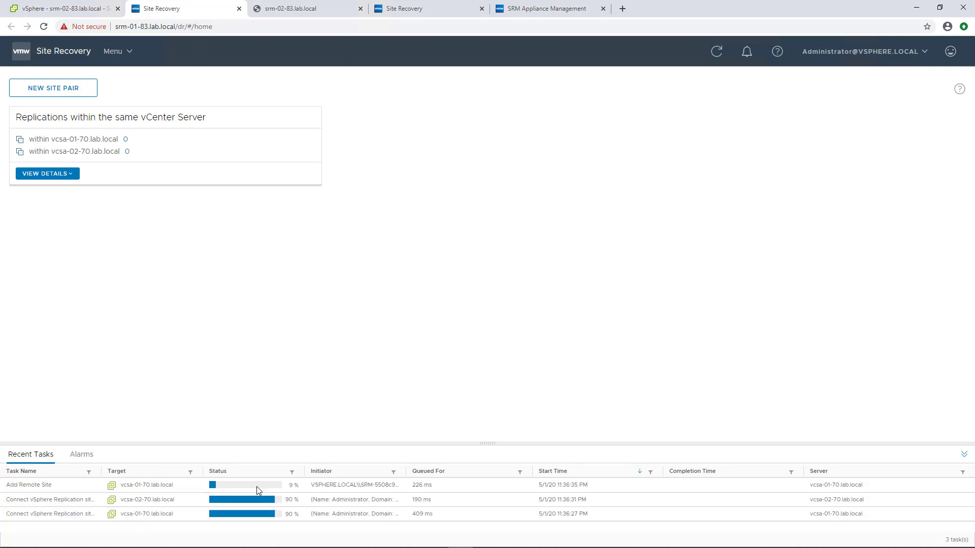
mouse_move(250, 492)
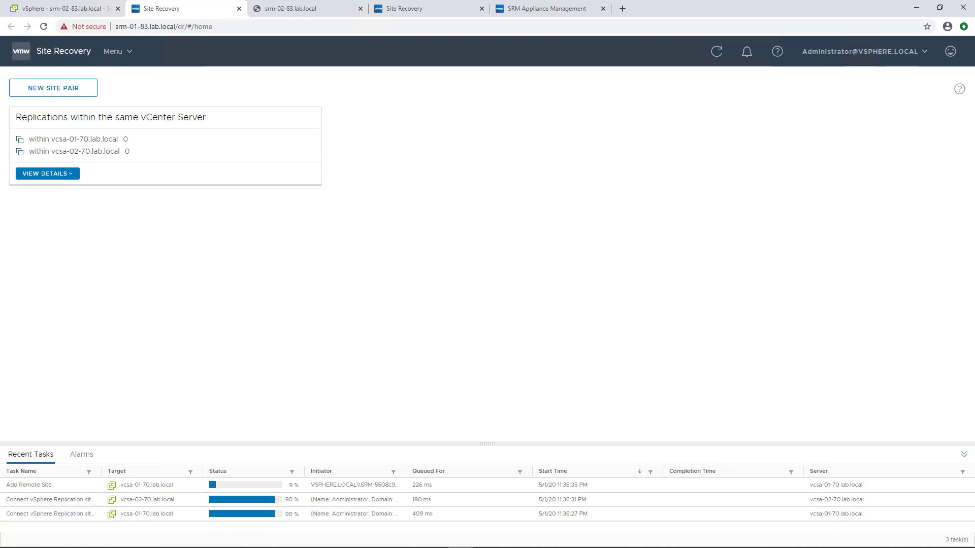
Check Site Recovery for vcsa-02-70, return to srm-01-83 and view the new site pair's details
left_click(62, 8)
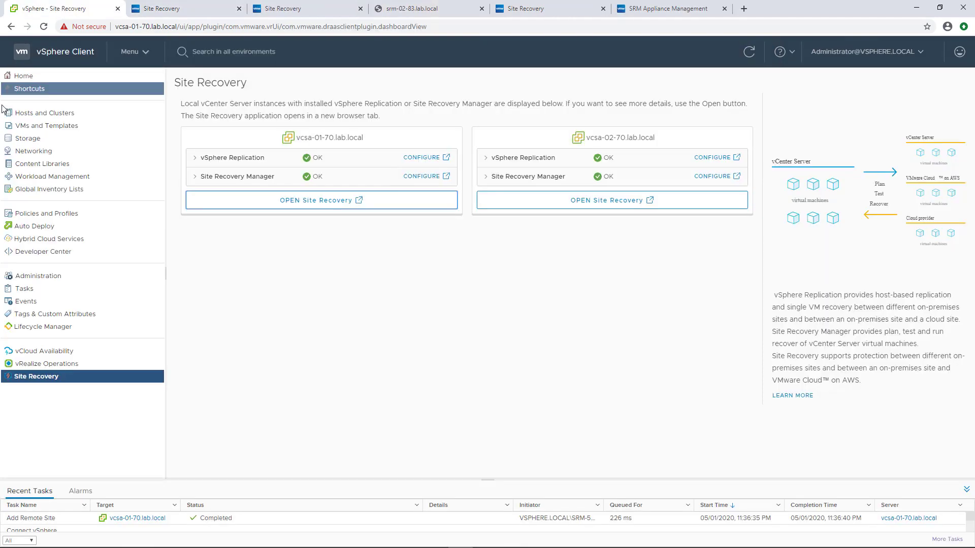
mouse_move(577, 209)
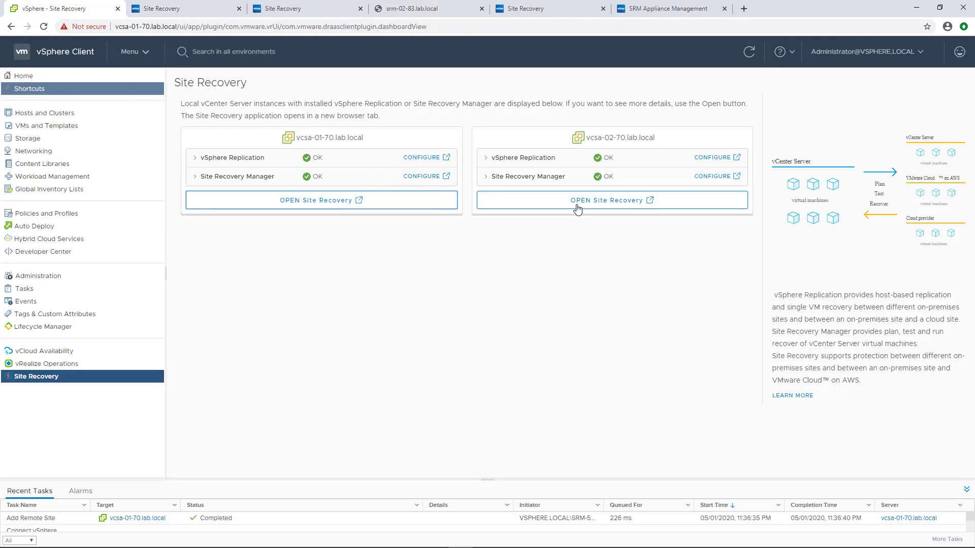
left_click(610, 200)
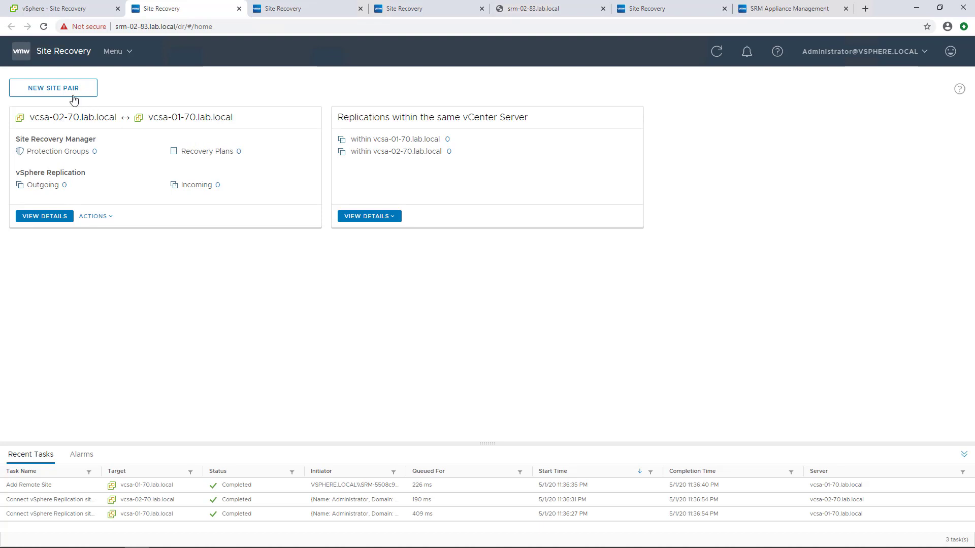
mouse_move(67, 109)
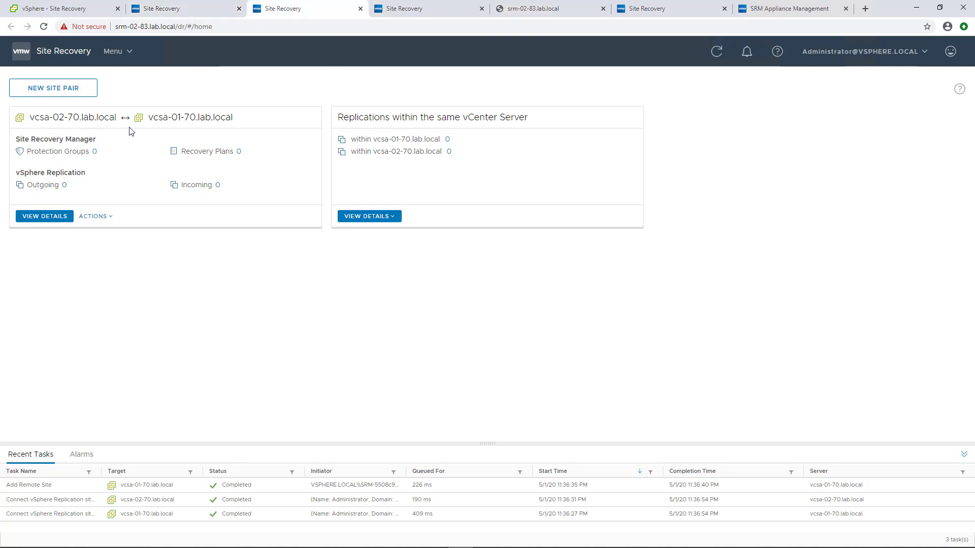
left_click(180, 9)
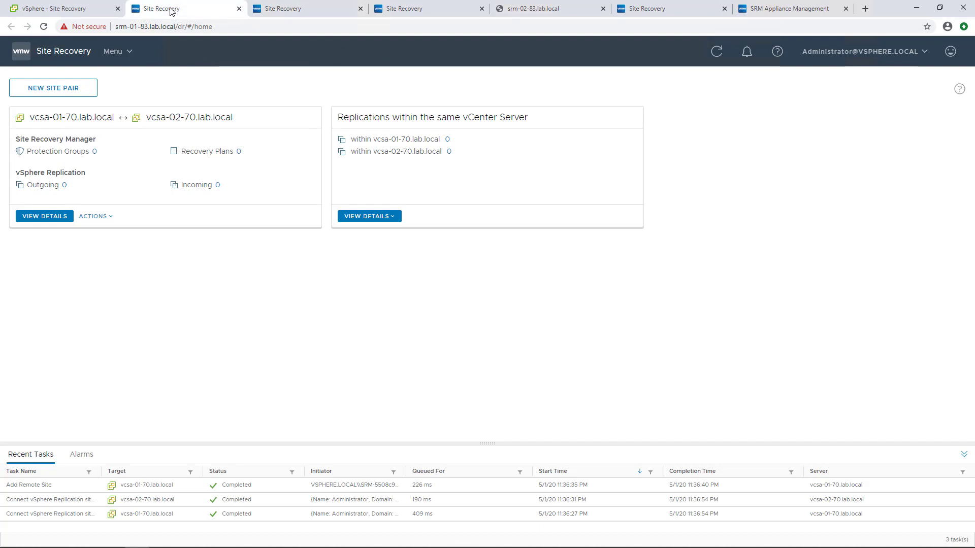
mouse_move(153, 132)
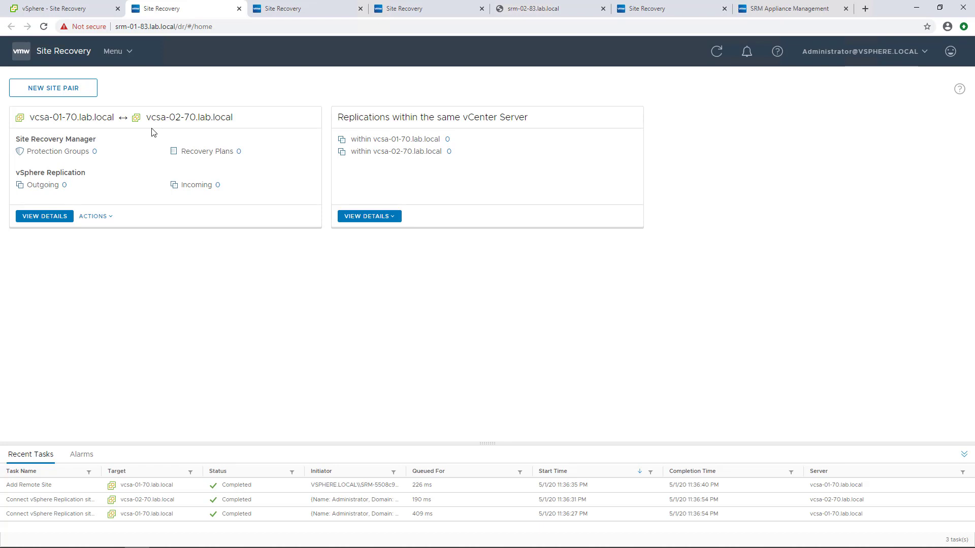
mouse_move(58, 212)
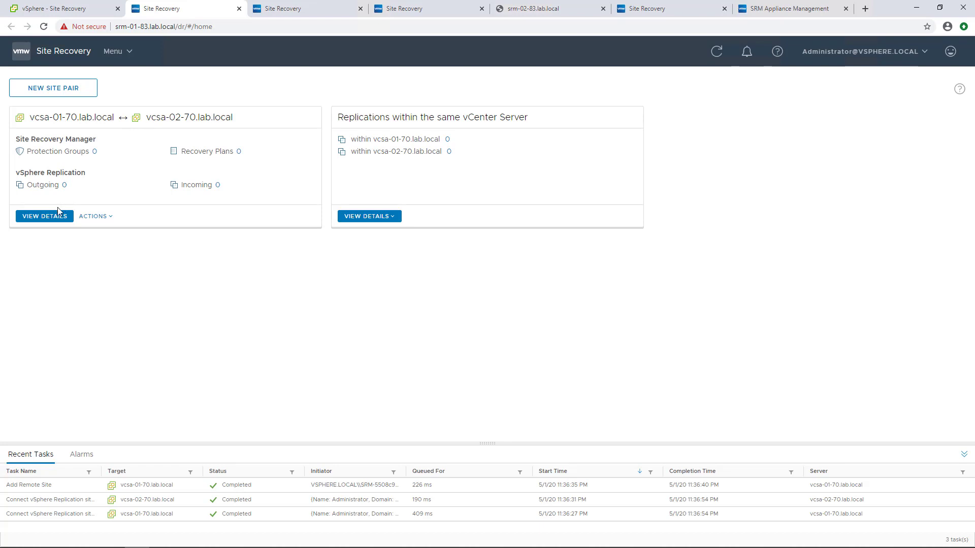
left_click(43, 215)
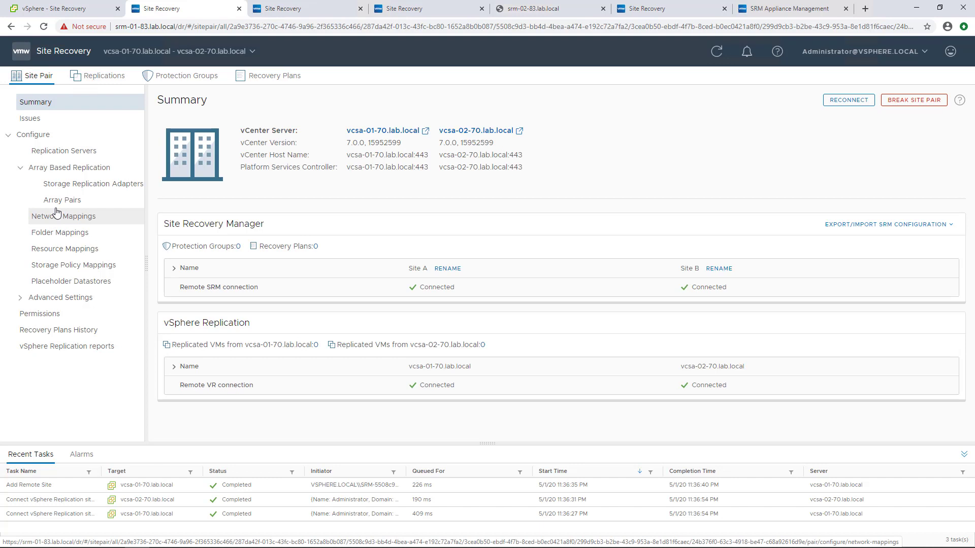
mouse_move(63, 150)
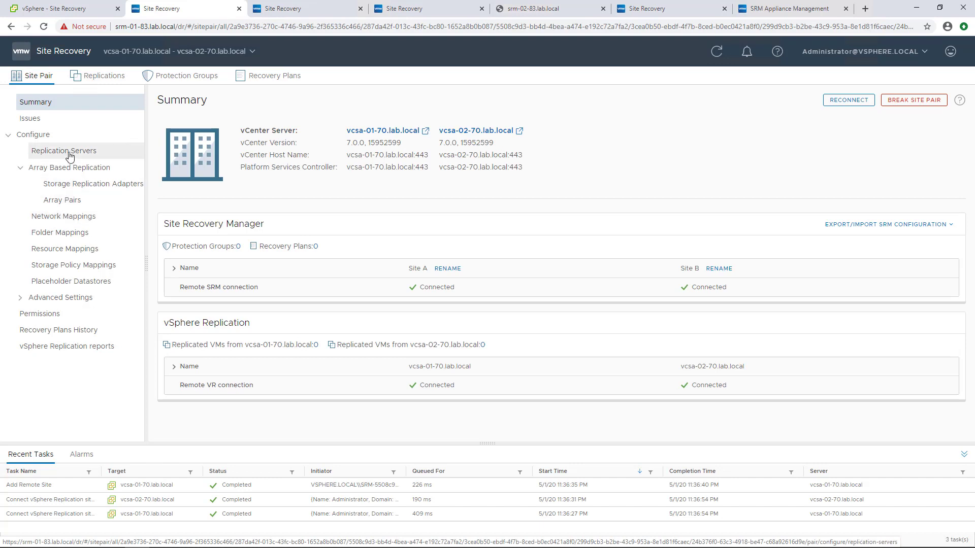
Confirm vra-02-83.lab.local replication server on vcsa-02-70, then show the empty network mappings from vcsa-01-70
left_click(63, 150)
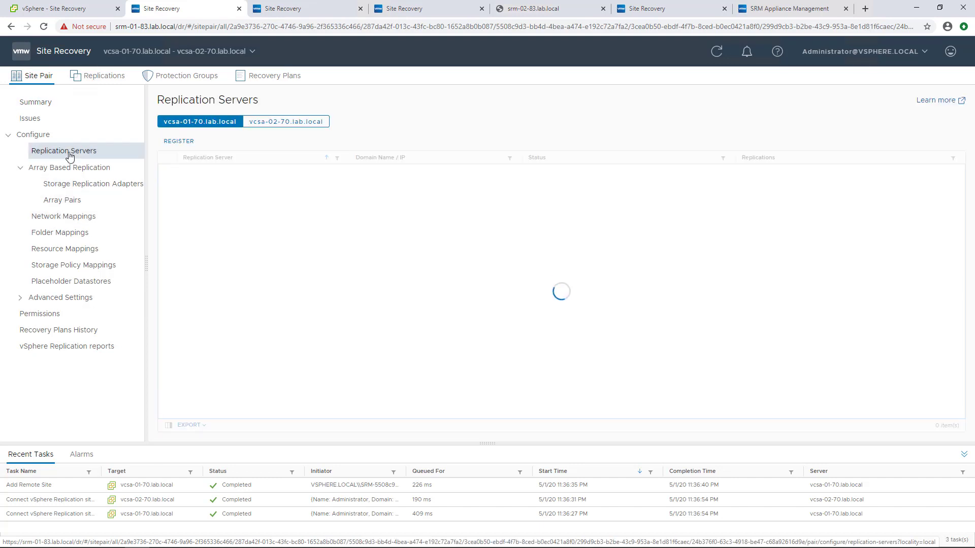
left_click(285, 121)
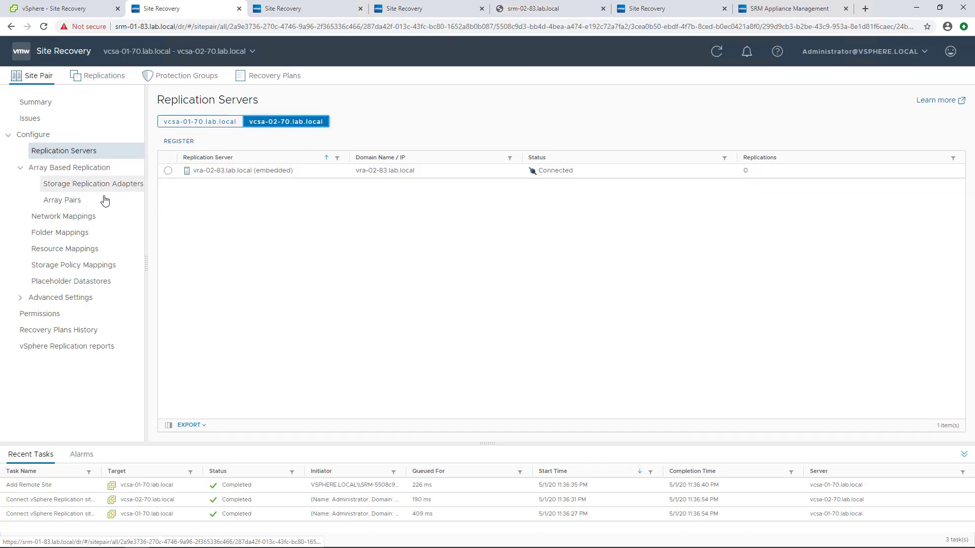
left_click(63, 215)
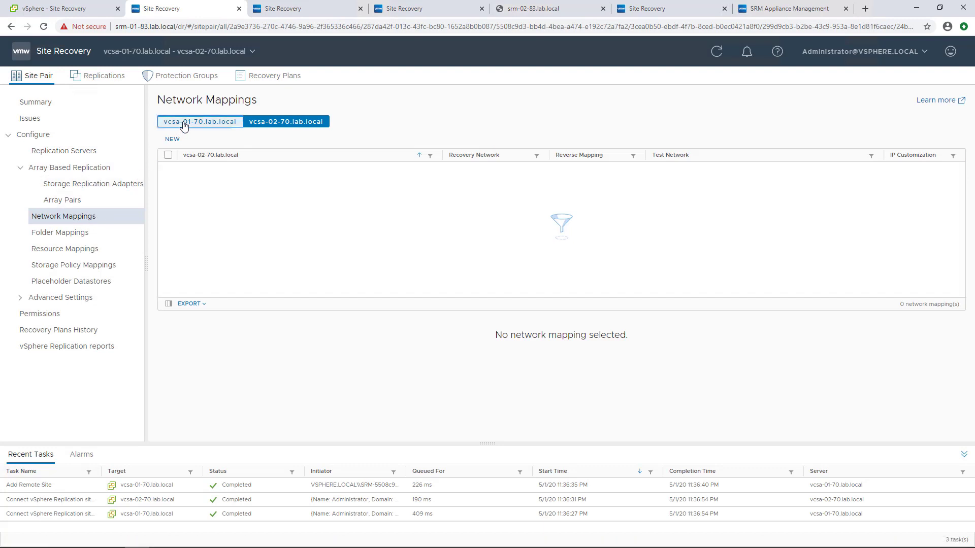
left_click(200, 120)
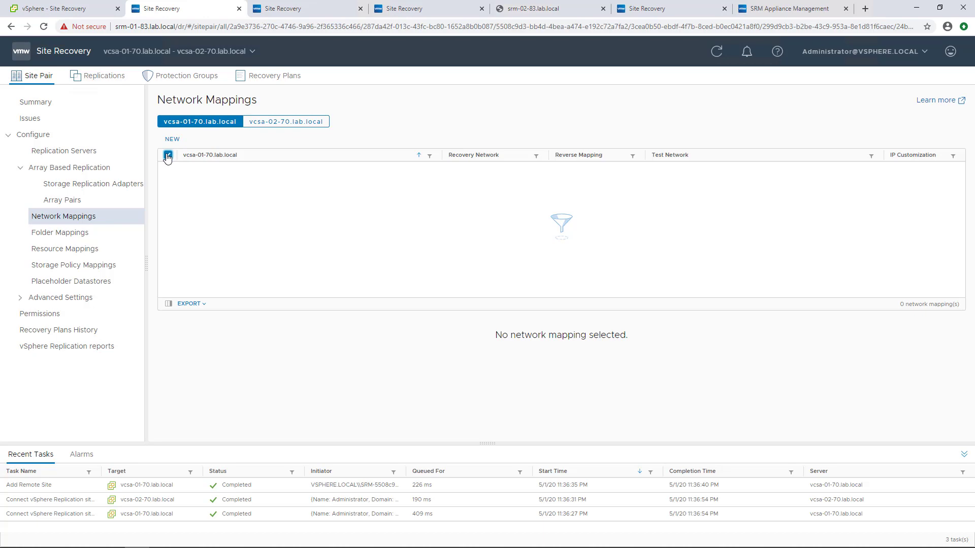
Create network mappings automatically by matching names between VirtualG.UK DC A and DC B, mapping VM Network to VM Network
left_click(172, 139)
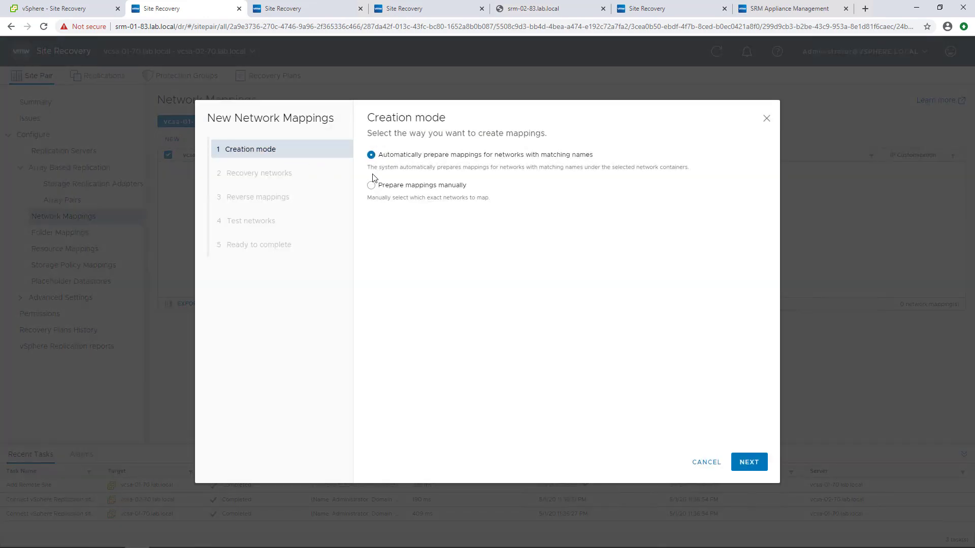
left_click(748, 462)
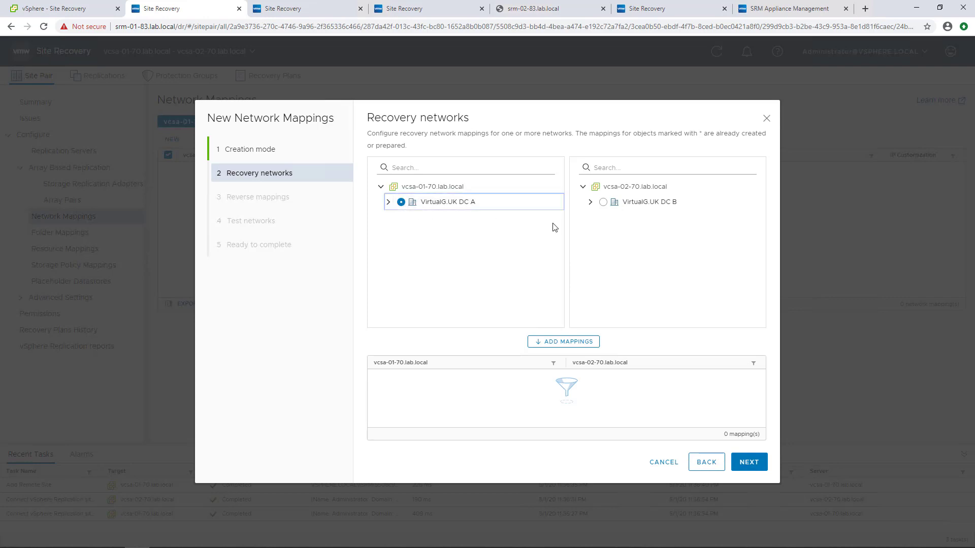
left_click(589, 202)
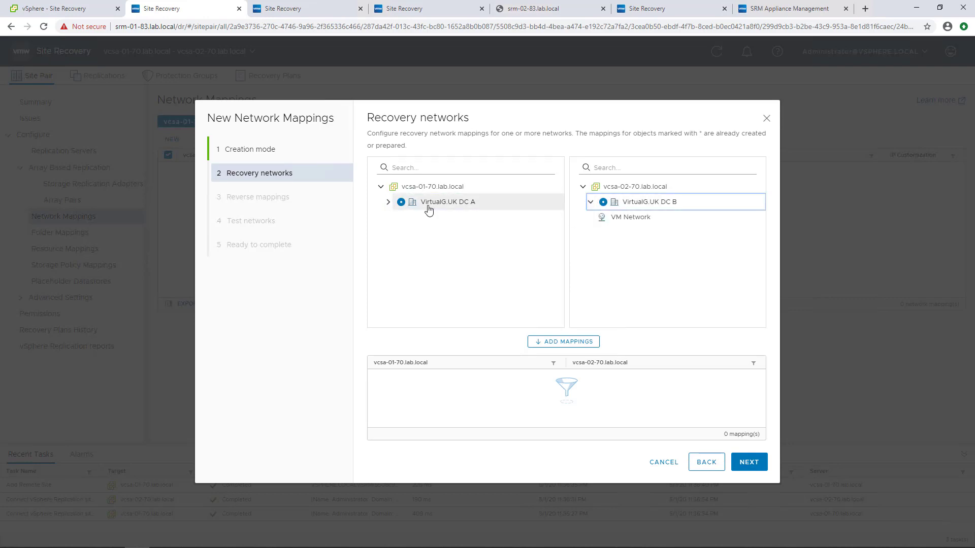
left_click(388, 201)
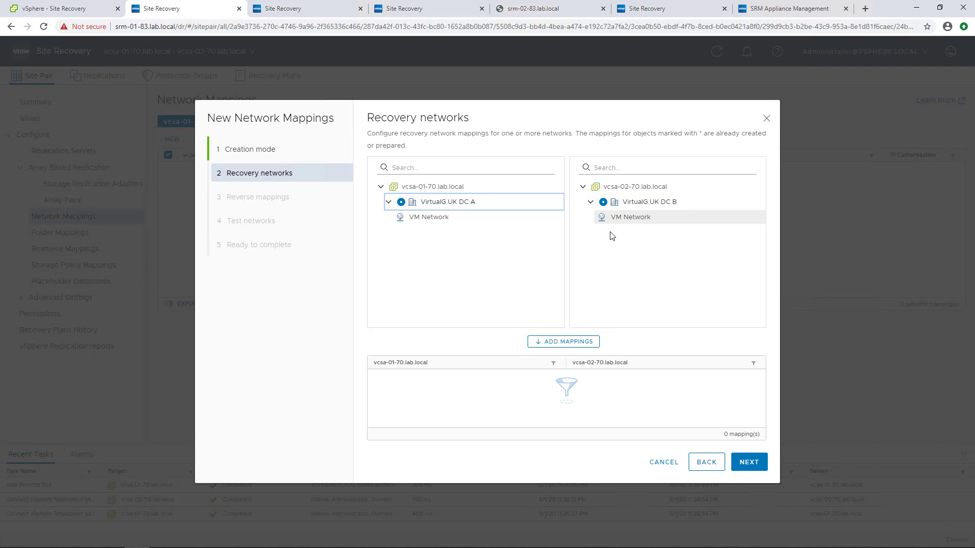
left_click(562, 341)
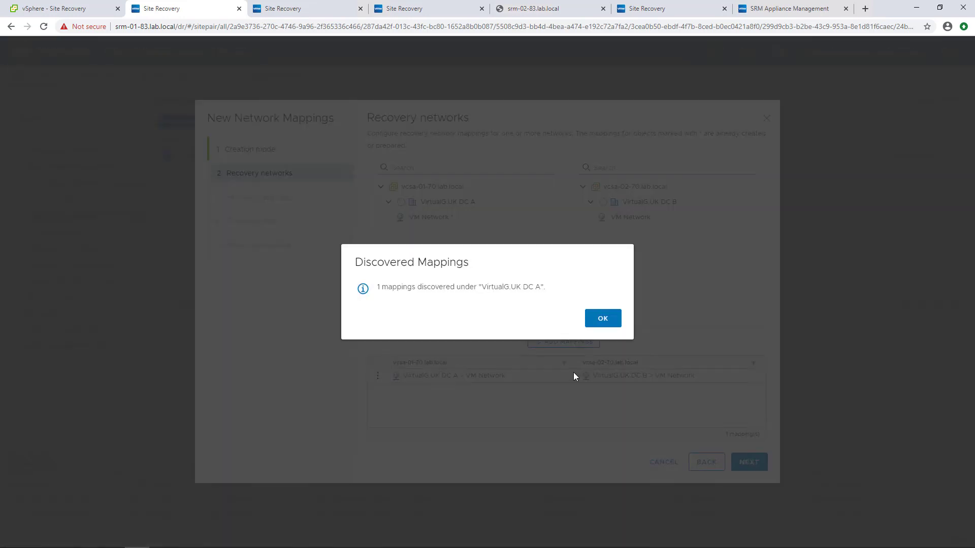
left_click(601, 317)
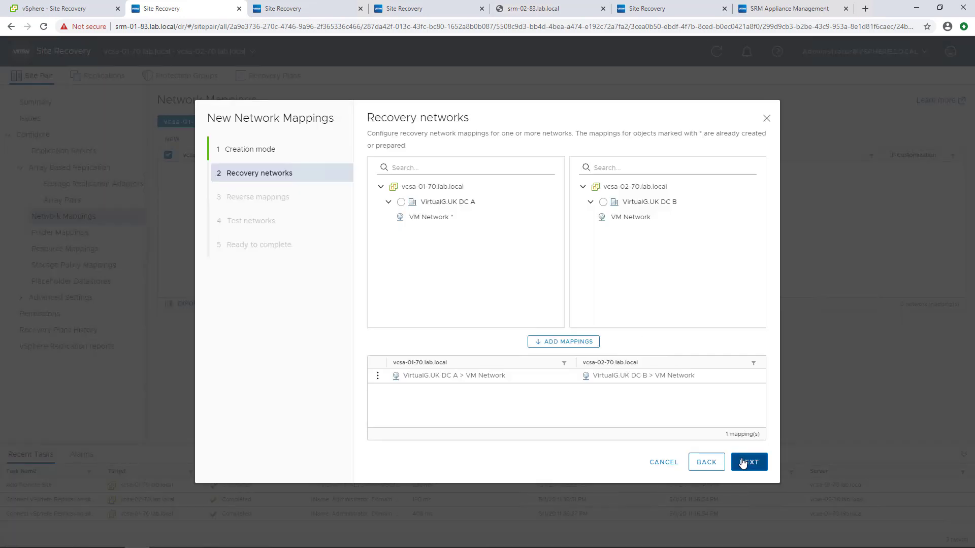
Add the reverse mapping and auto-created isolated test network, then finish the mapping
left_click(748, 461)
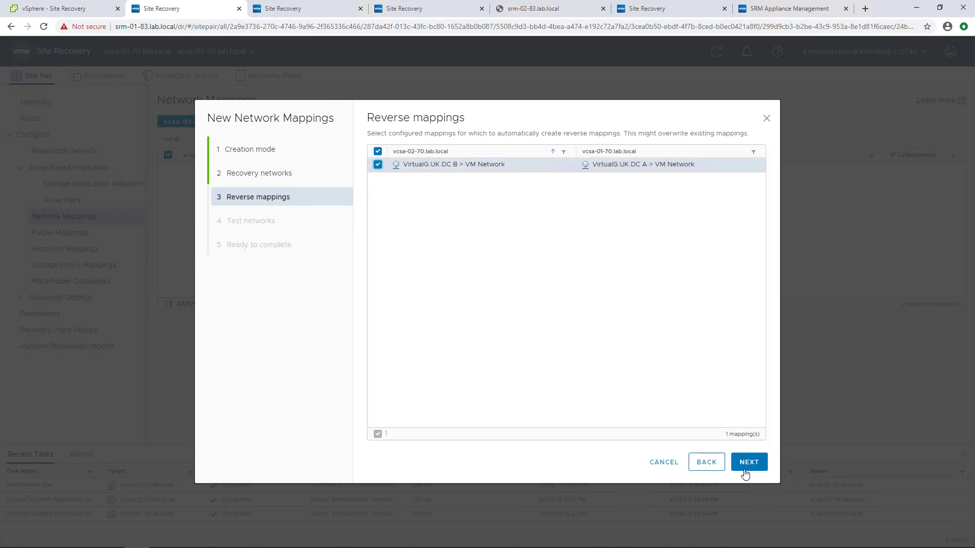
left_click(748, 462)
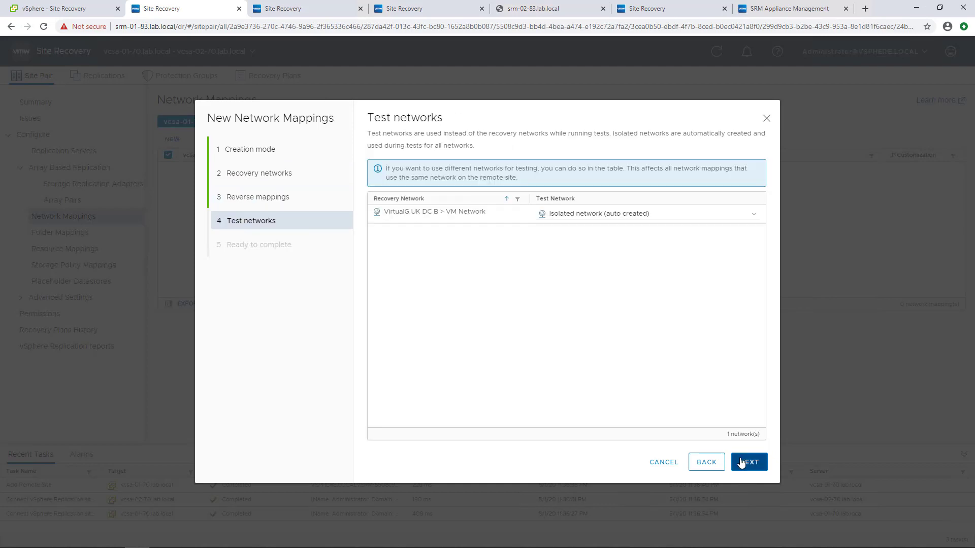
mouse_move(536, 208)
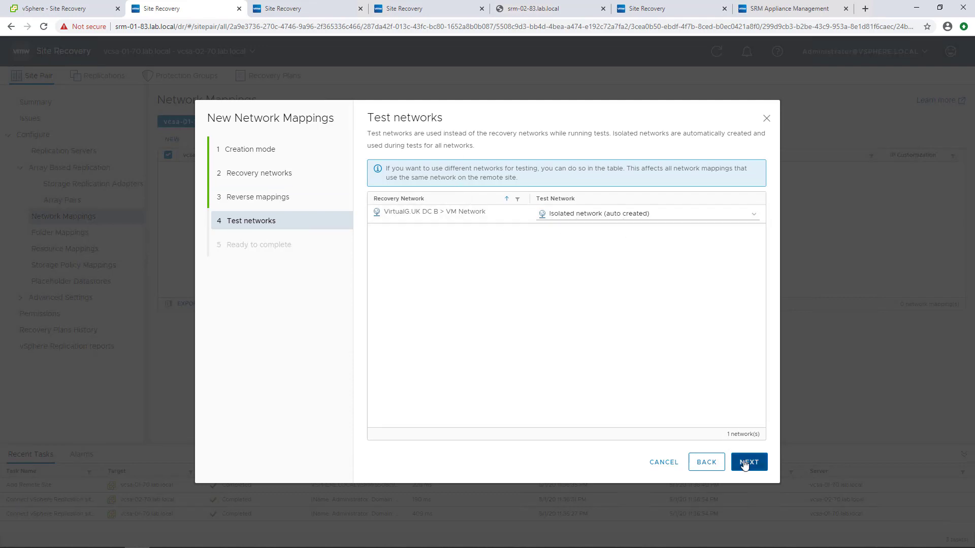
left_click(749, 462)
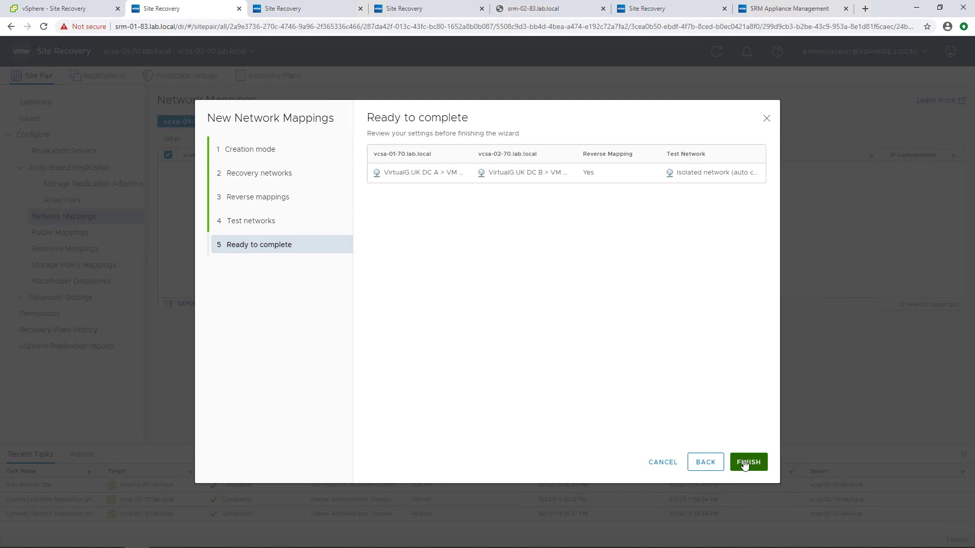
left_click(749, 462)
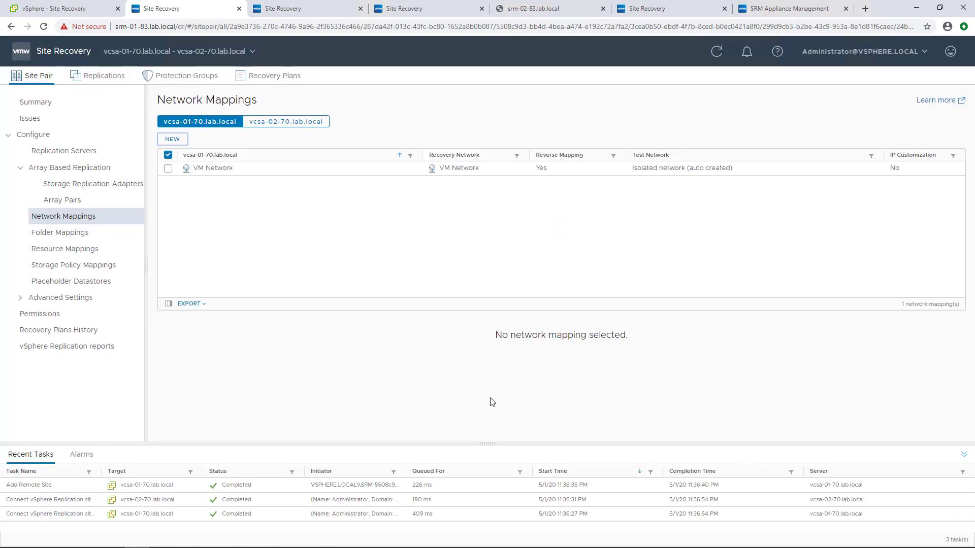
Create a folder mapping pairing VirtualG UK DC A with VirtualG UK DC B
left_click(60, 231)
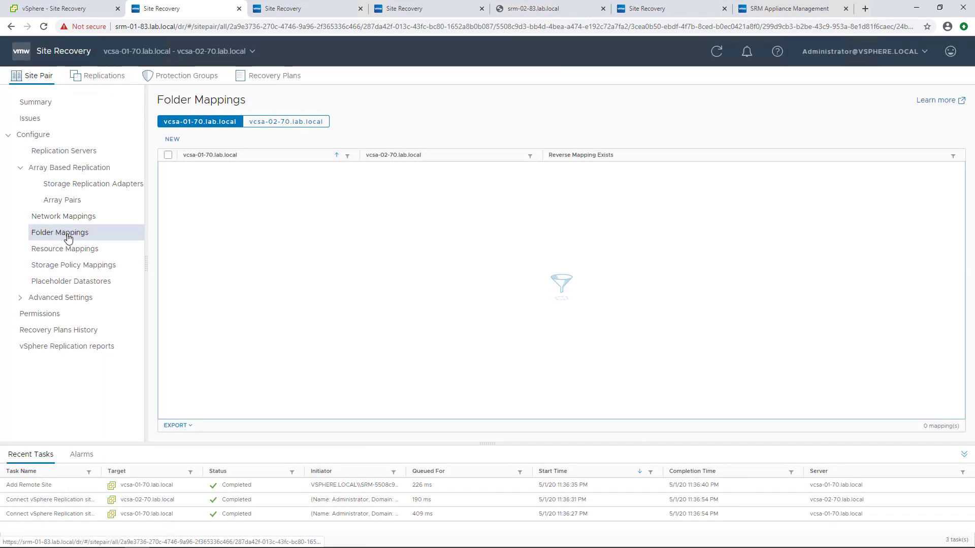
left_click(171, 139)
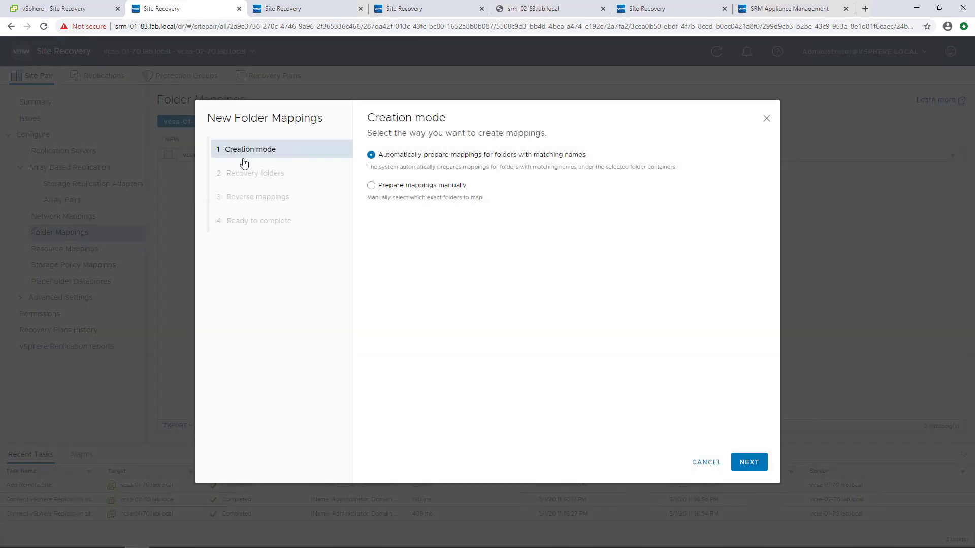
left_click(748, 462)
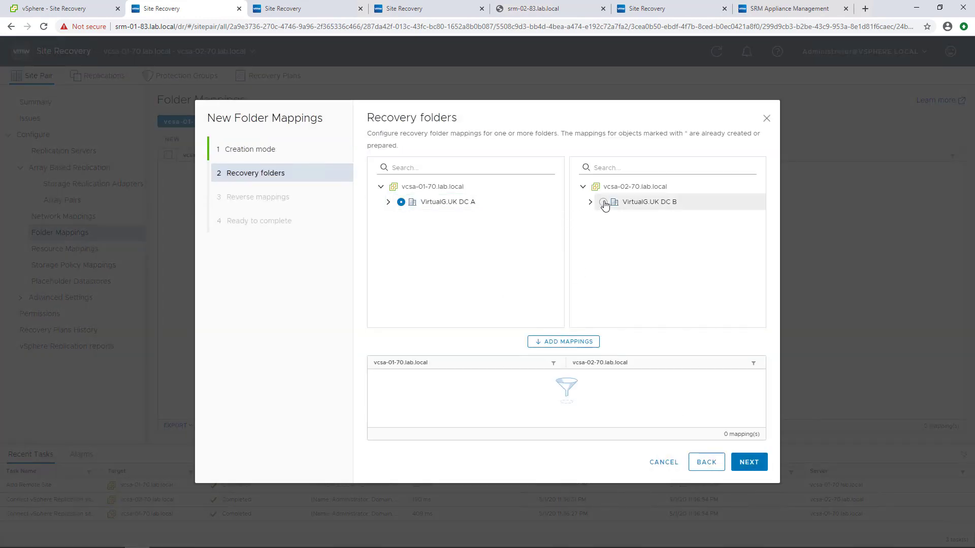
left_click(388, 201)
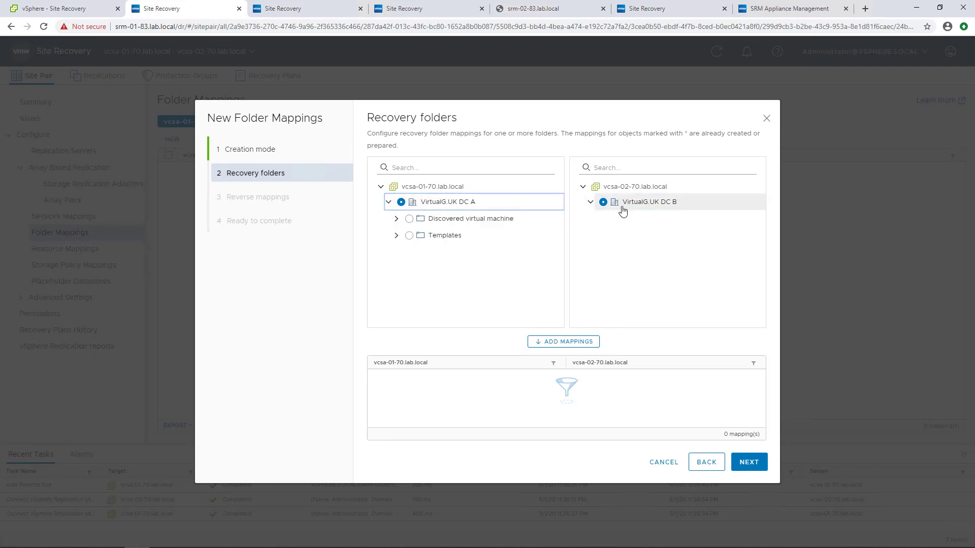
left_click(563, 342)
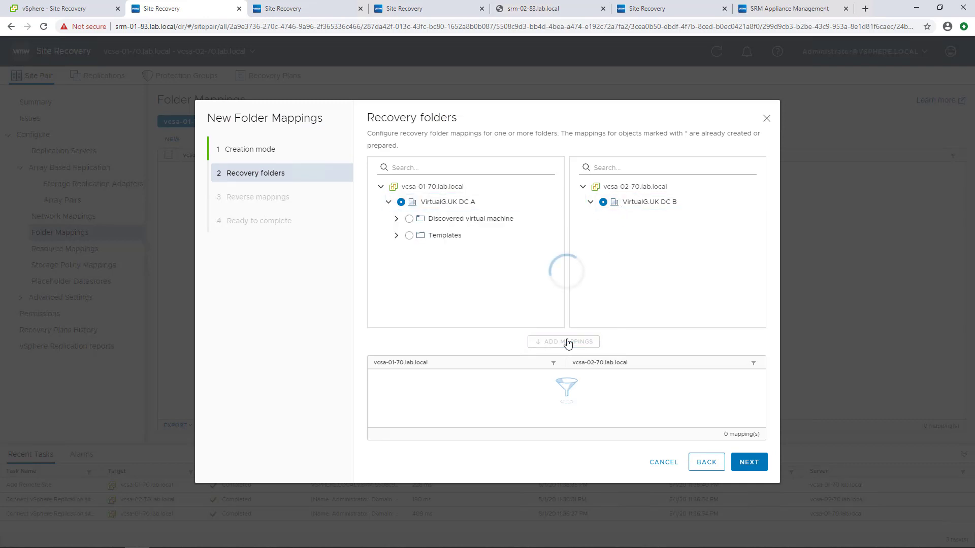
left_click(563, 341)
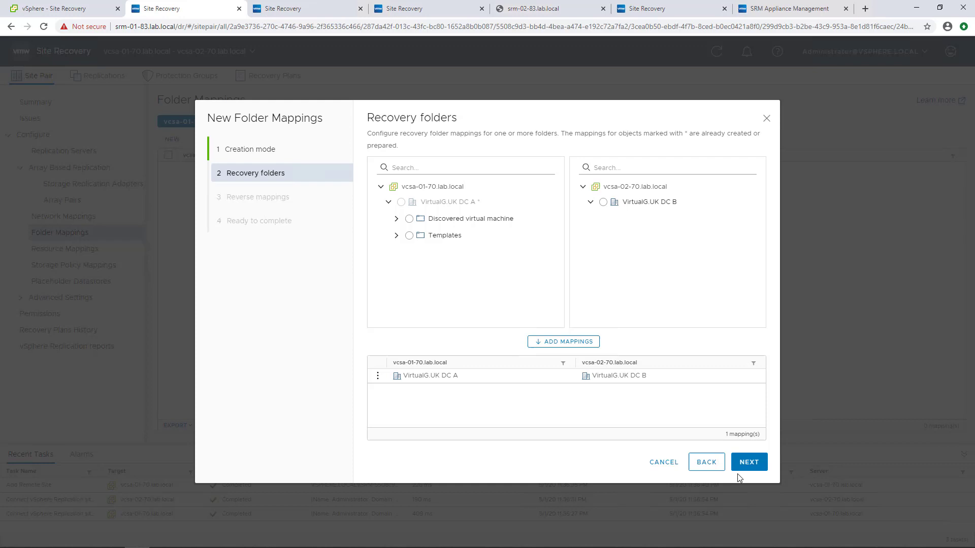
Enable the reverse folder mapping and finish creating the mapping
left_click(748, 462)
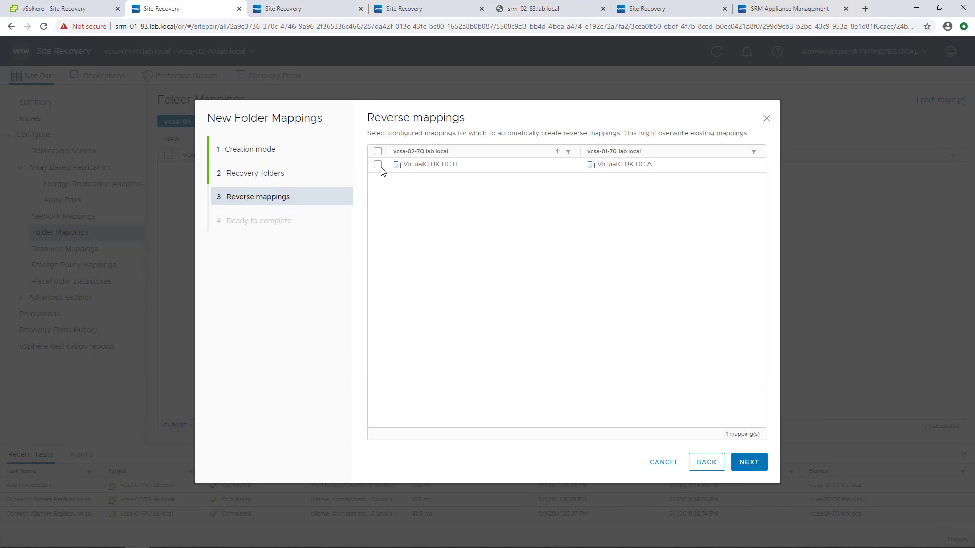
left_click(748, 462)
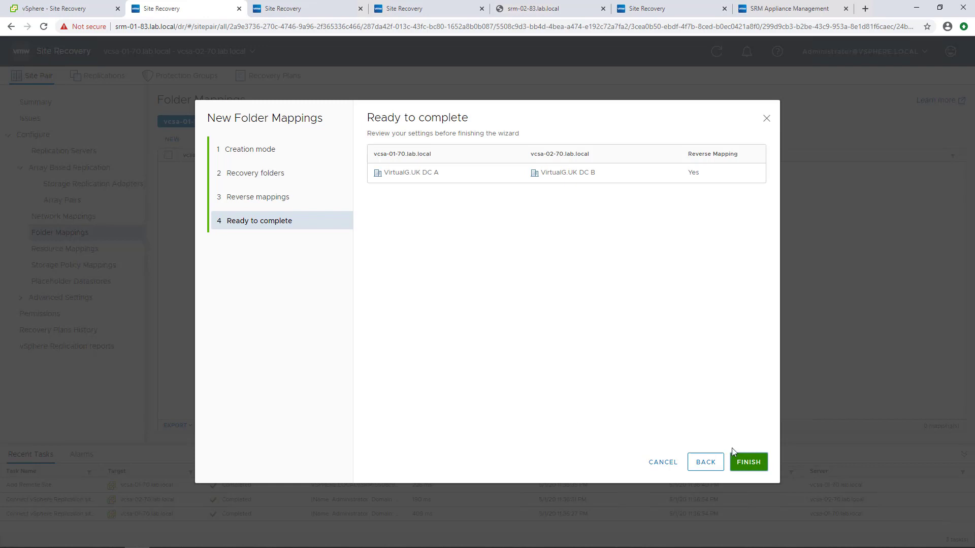
left_click(747, 461)
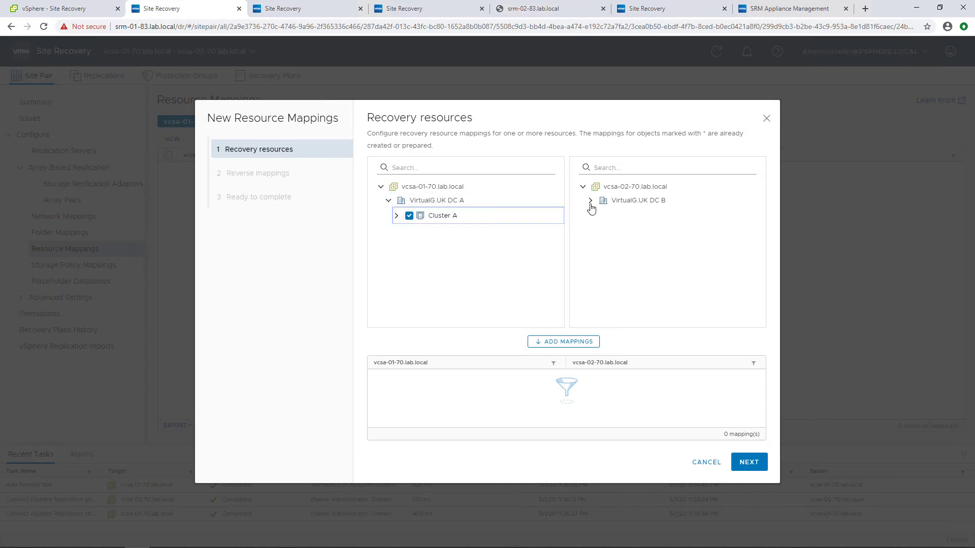
Map Cluster A in DC A to Cluster B in DC B with reverse mapping enabled and finish
left_click(589, 200)
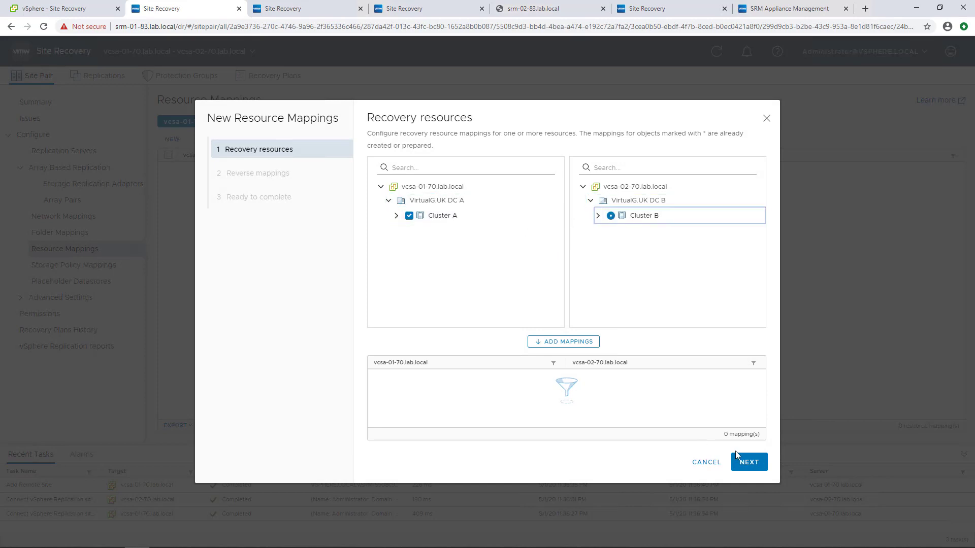
left_click(562, 341)
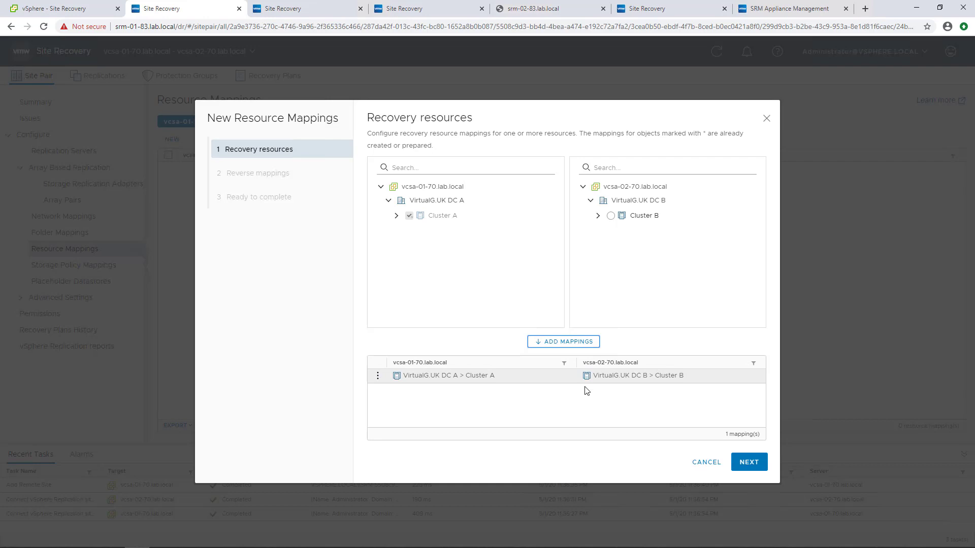
left_click(748, 462)
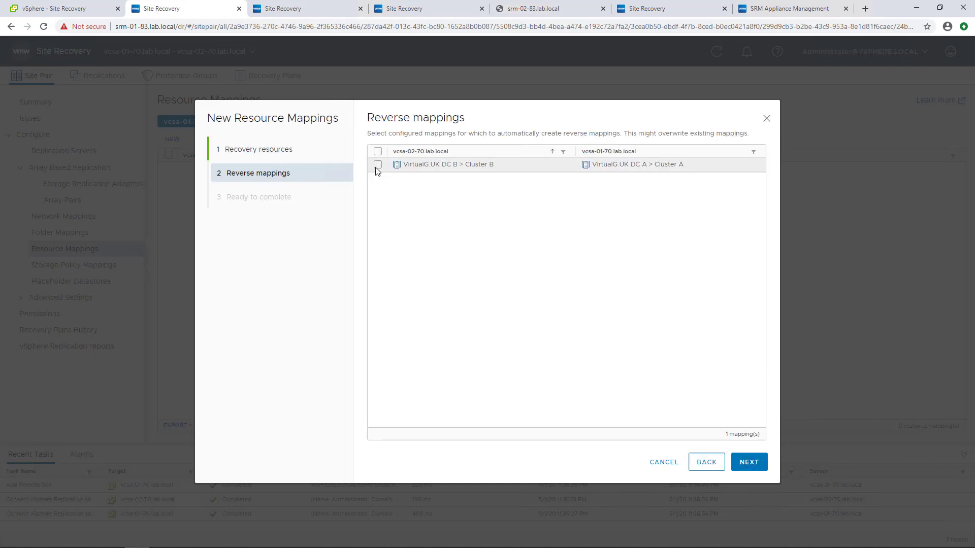
left_click(748, 462)
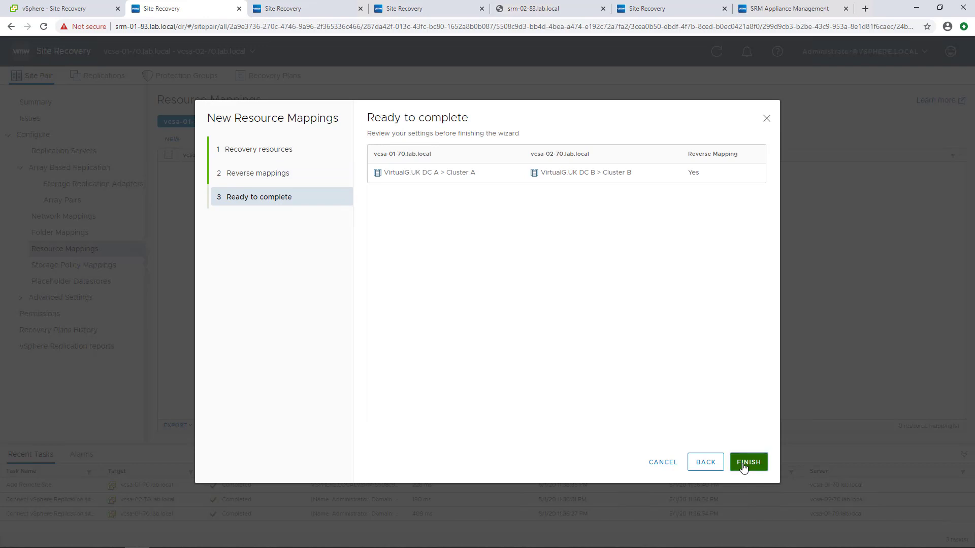
left_click(748, 462)
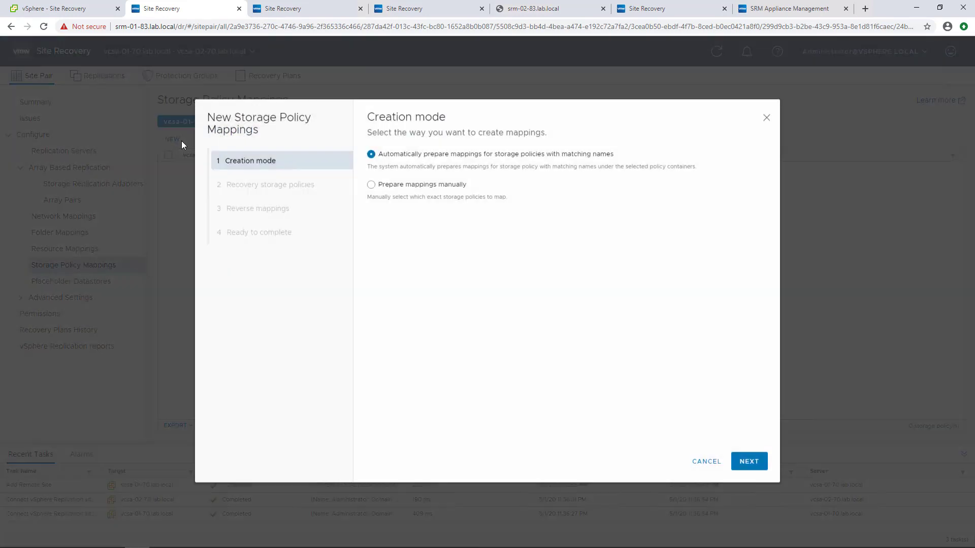
Map ten storage policies to same-named counterparts on vcsa-02-70 by automatic matching, each with a reverse mapping
left_click(748, 461)
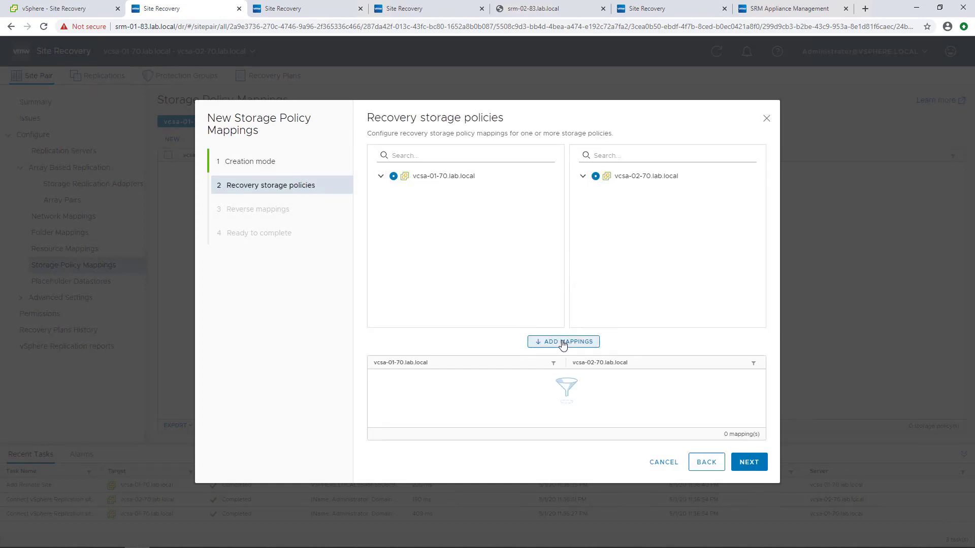
left_click(562, 341)
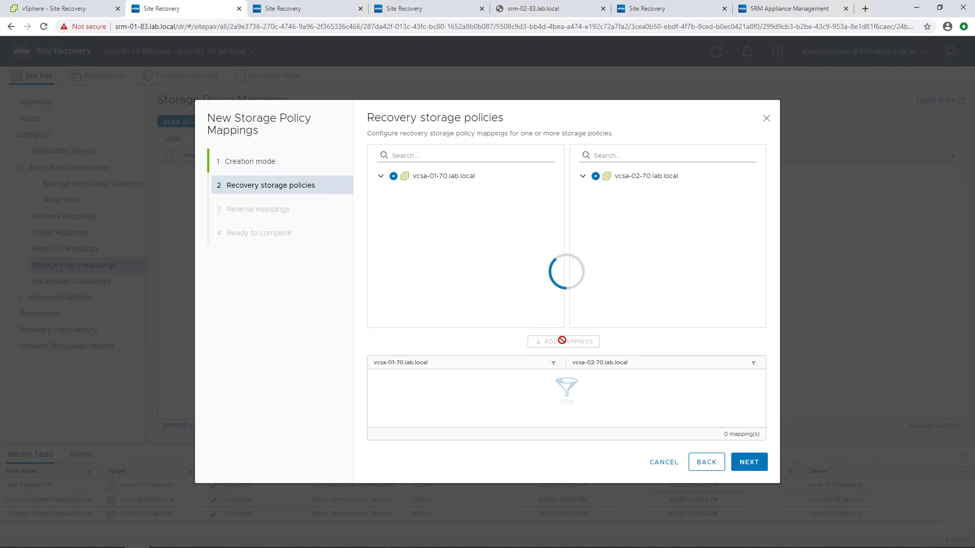
left_click(562, 341)
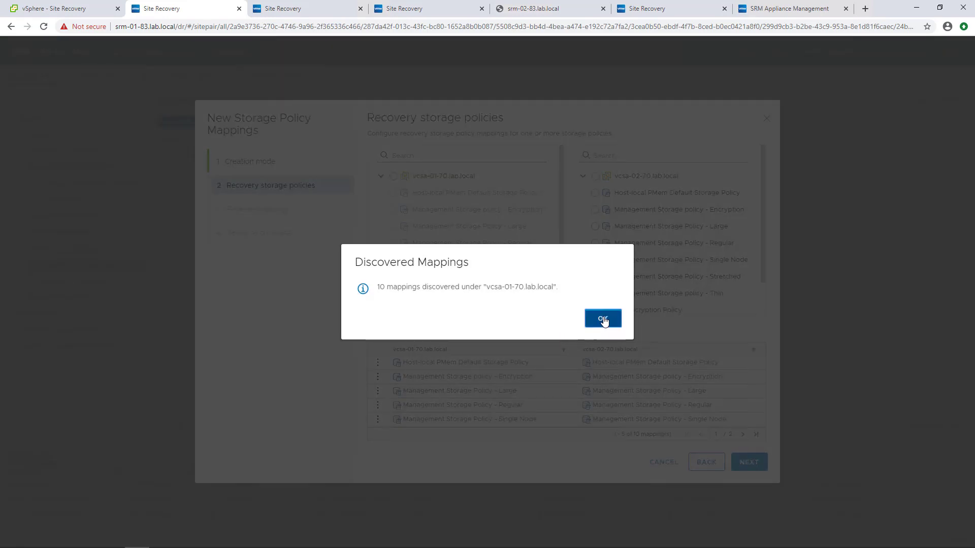
left_click(602, 317)
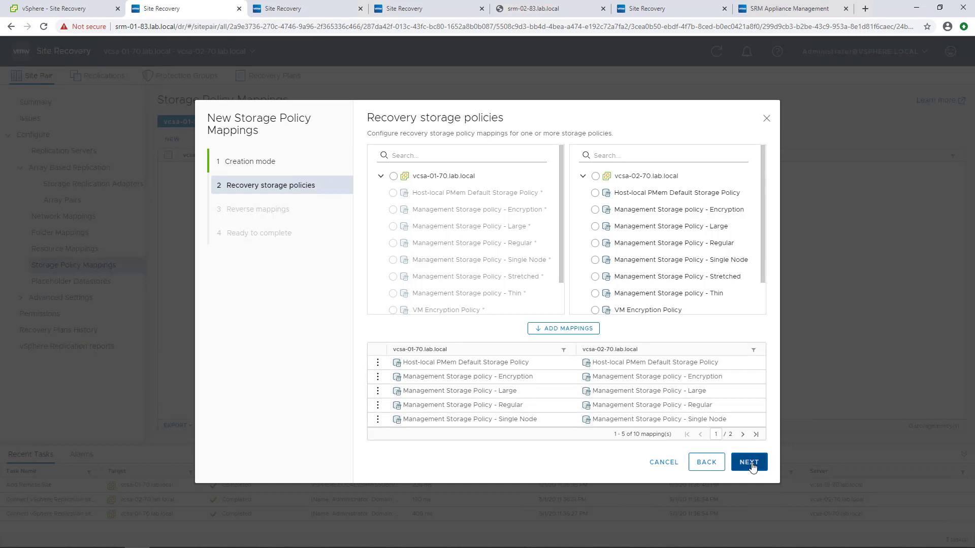
left_click(748, 462)
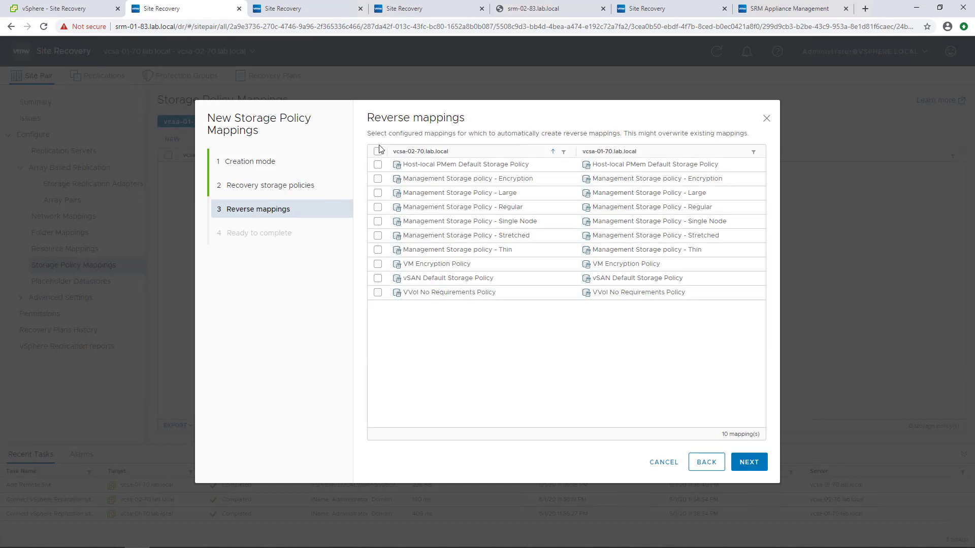
left_click(748, 462)
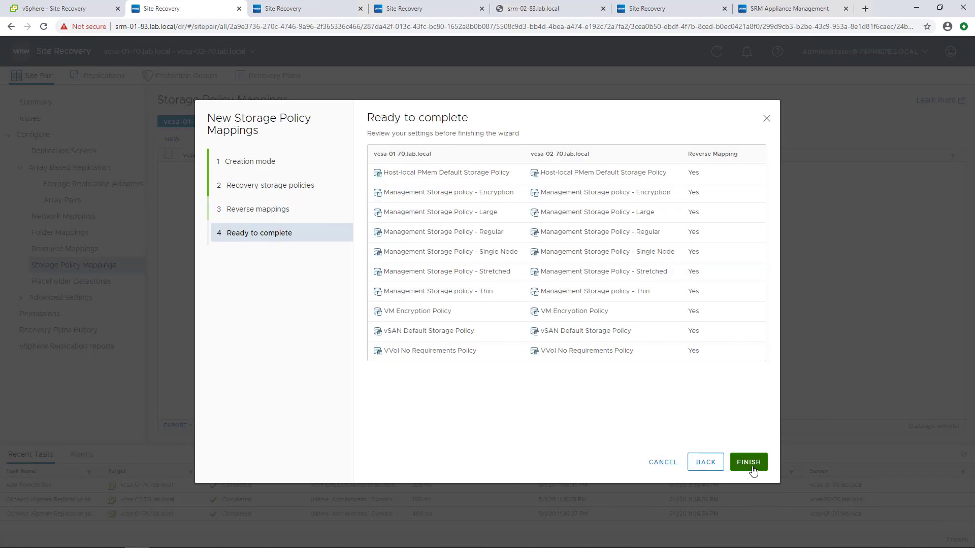
left_click(747, 462)
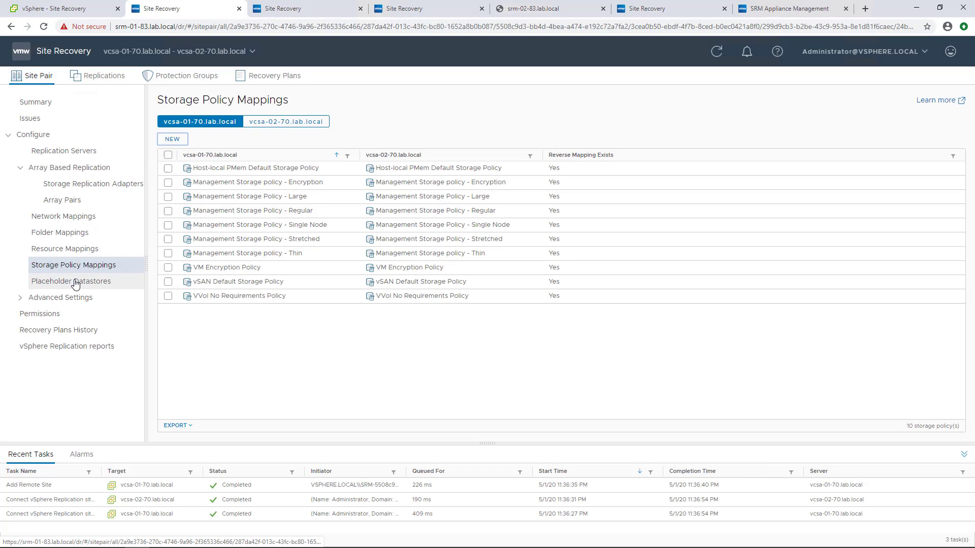
Set Local-Datastore-ESXI-01 as the placeholder datastore for vcsa-01-70
left_click(71, 282)
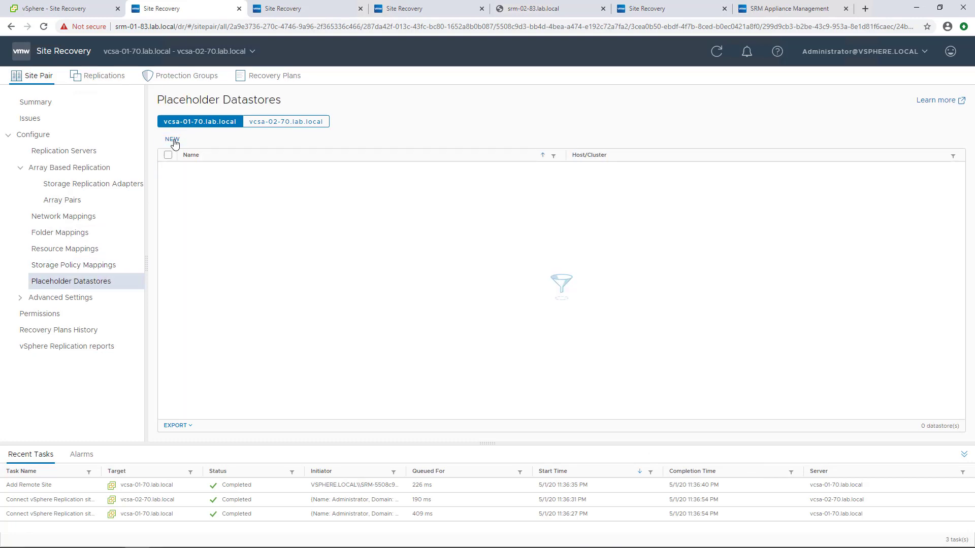
left_click(173, 139)
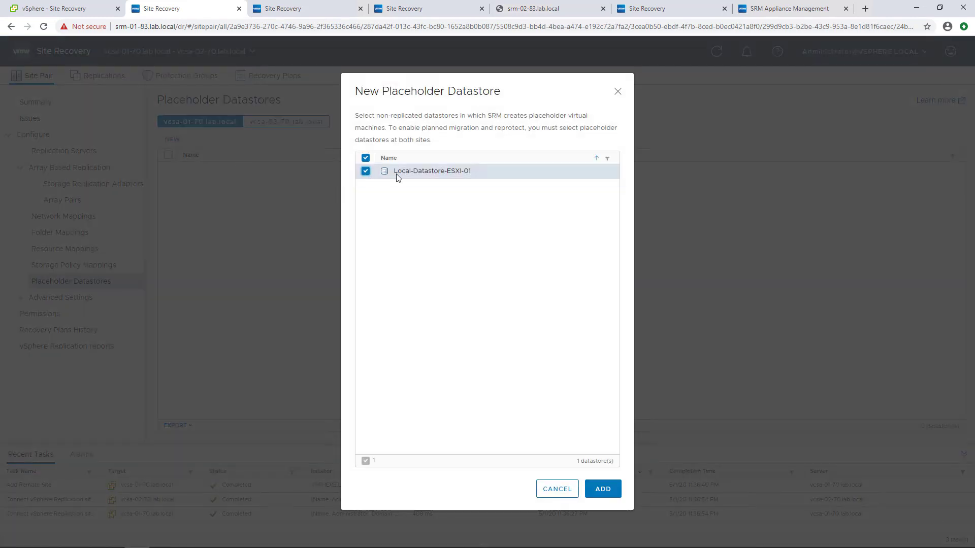
left_click(601, 488)
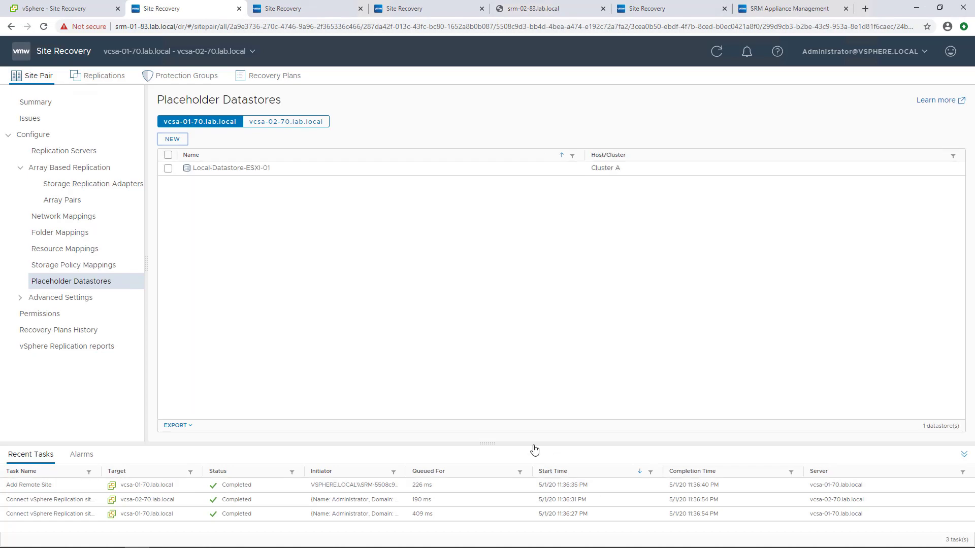
Set Local-Datastore-ESXI-02 as the placeholder datastore for vcsa-02-70
left_click(287, 120)
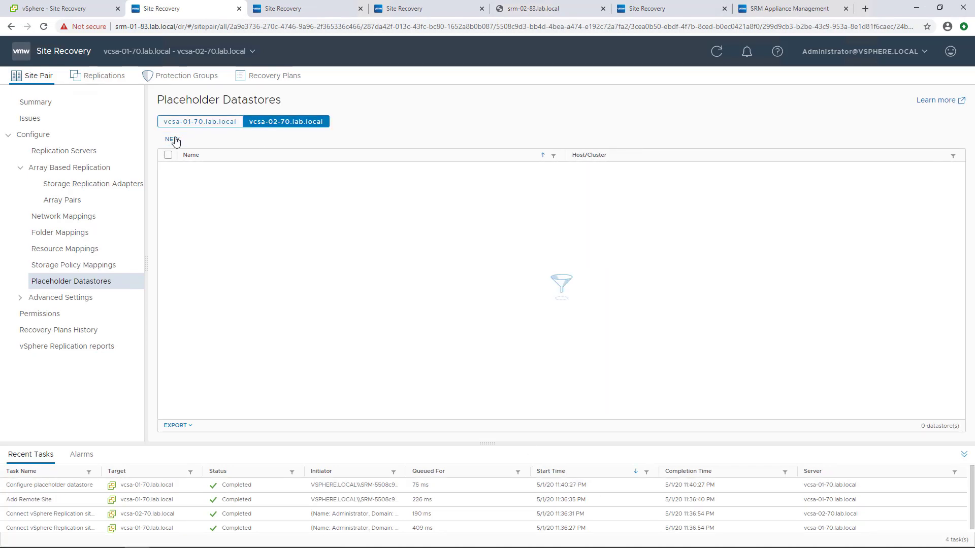
left_click(168, 139)
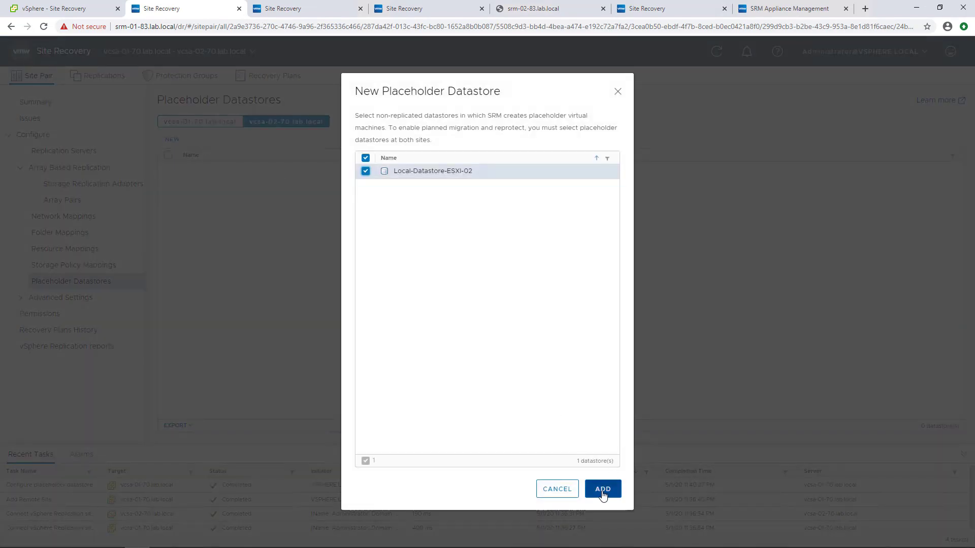
left_click(601, 488)
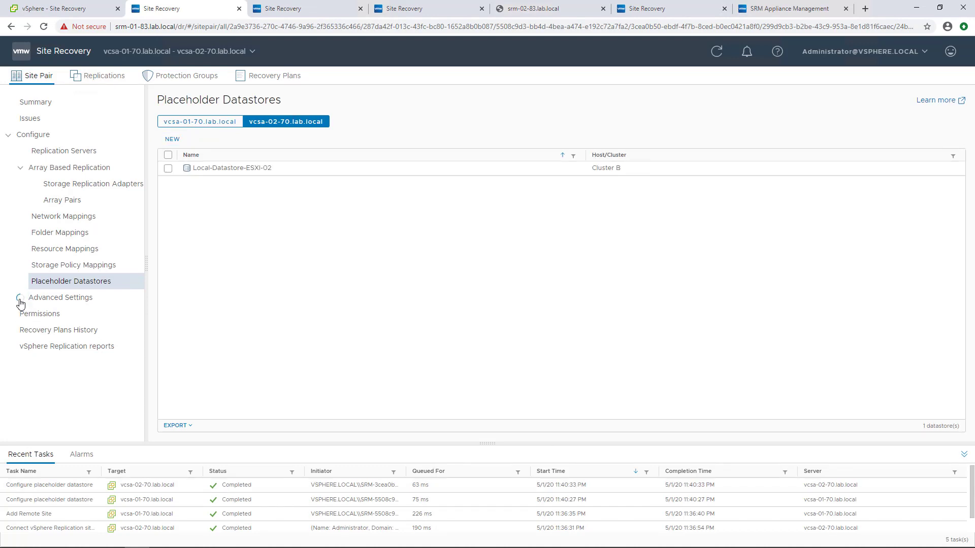
left_click(60, 297)
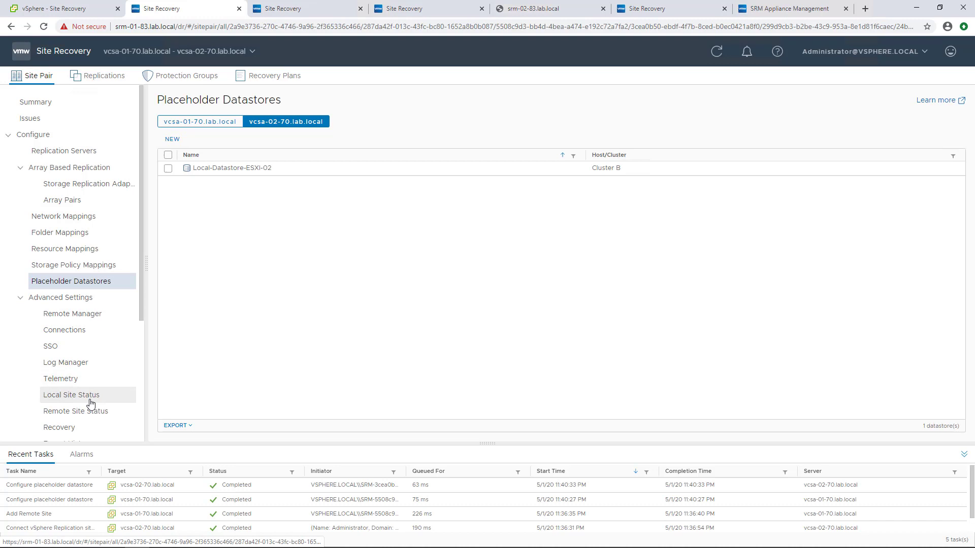
Show the empty outgoing replications list from vcsa-01-70 to vcsa-02-70
scroll("down", 3)
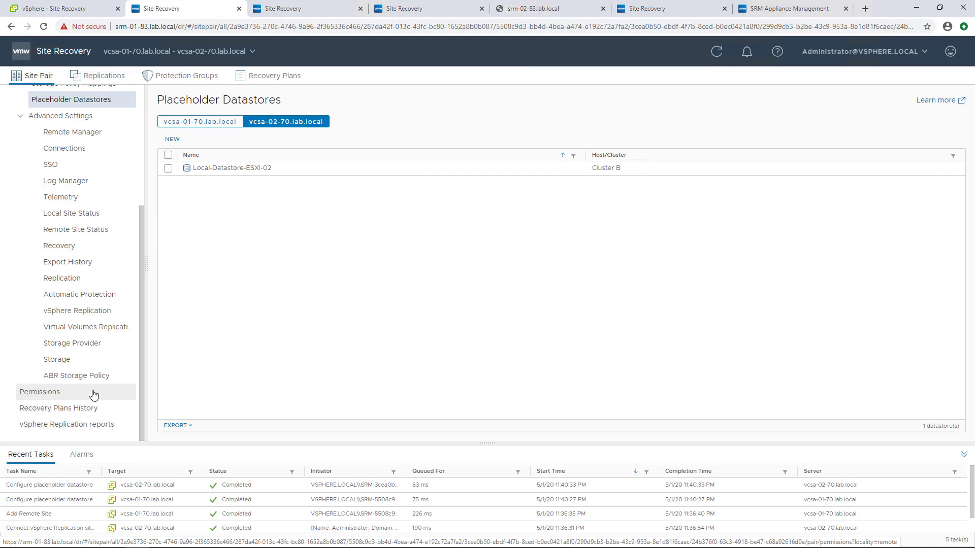
left_click(103, 75)
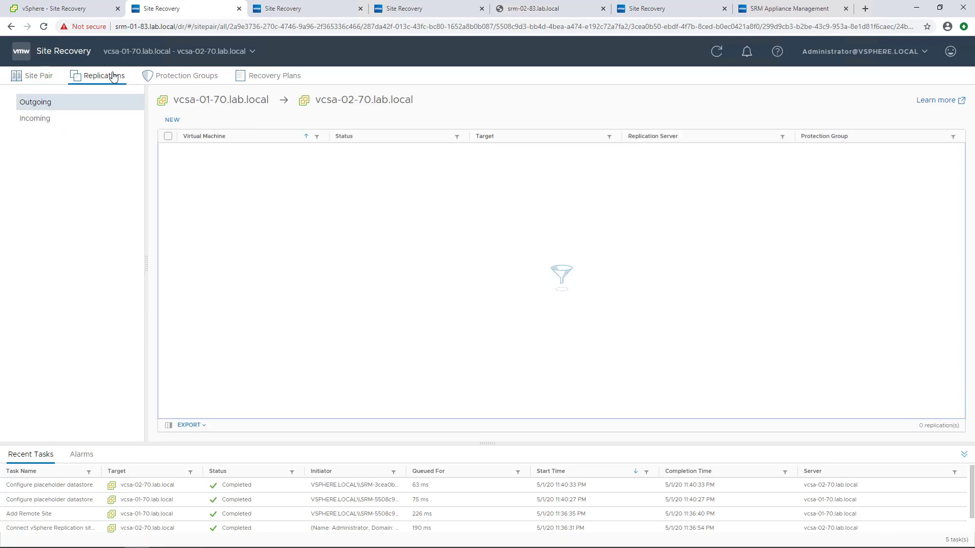
mouse_move(193, 111)
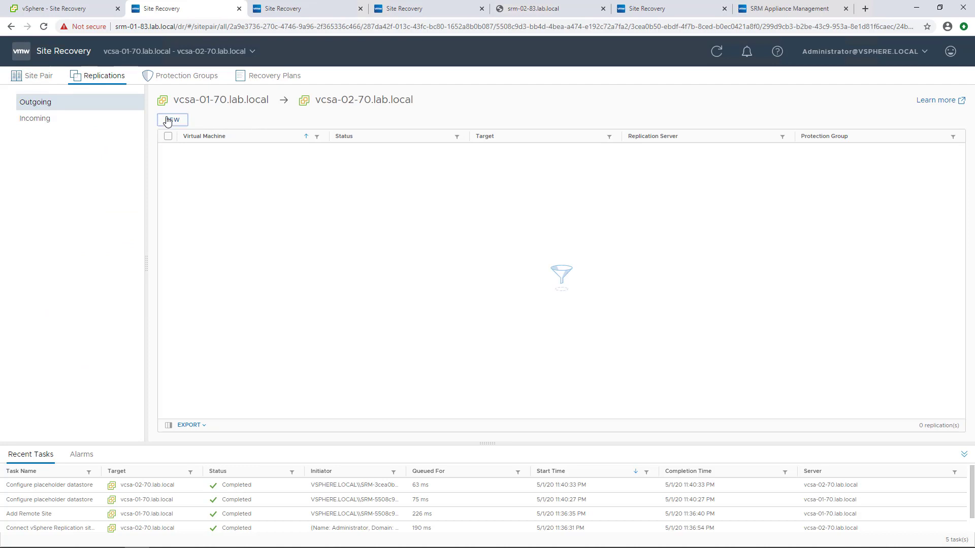
Configure replication for Demo-1 with auto-assigned server, Local-Datastore-ESXI-02 target and 5-minute RPO, up to protection group choice
left_click(172, 120)
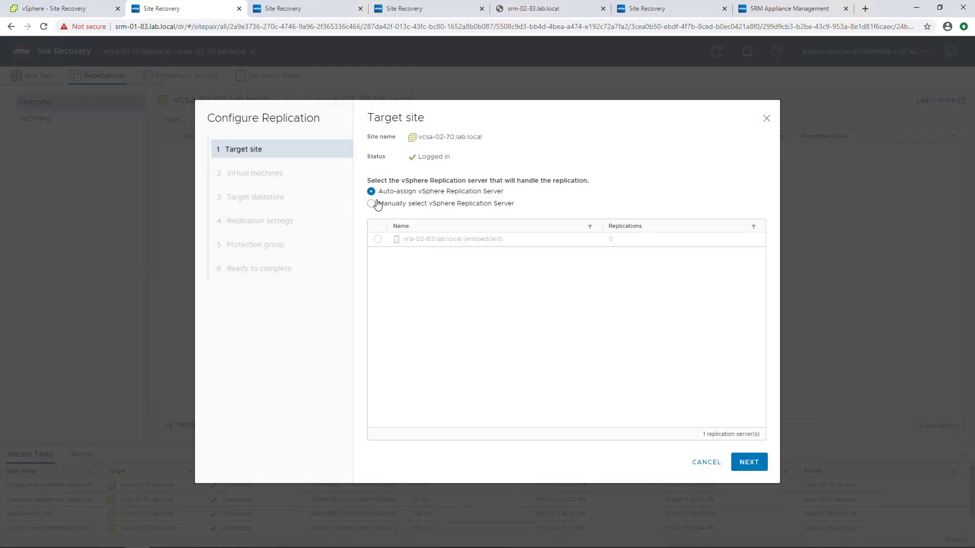
left_click(748, 462)
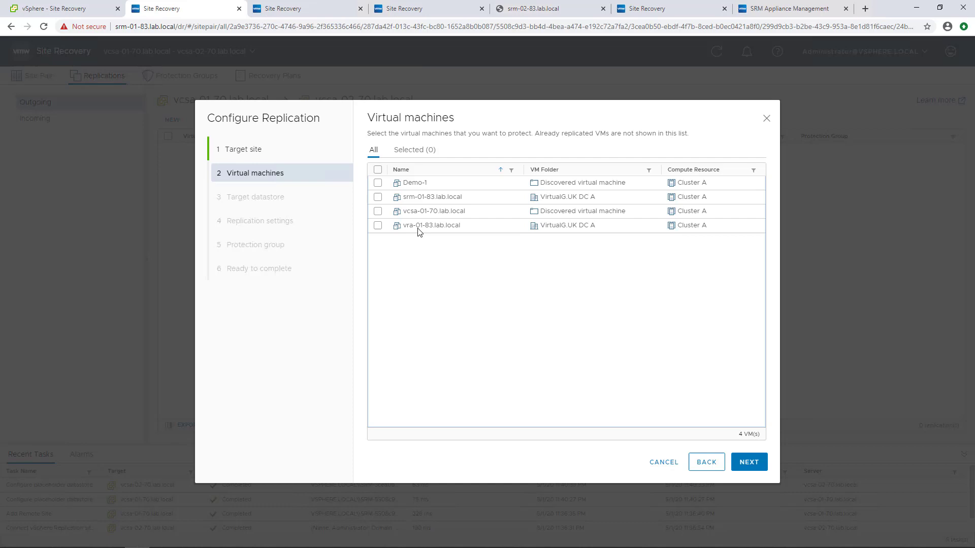
left_click(378, 182)
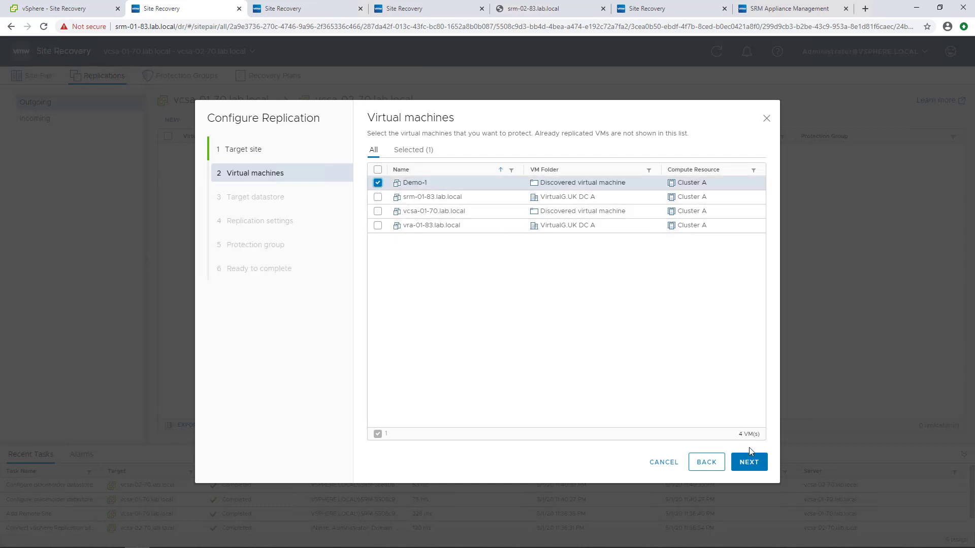
left_click(748, 462)
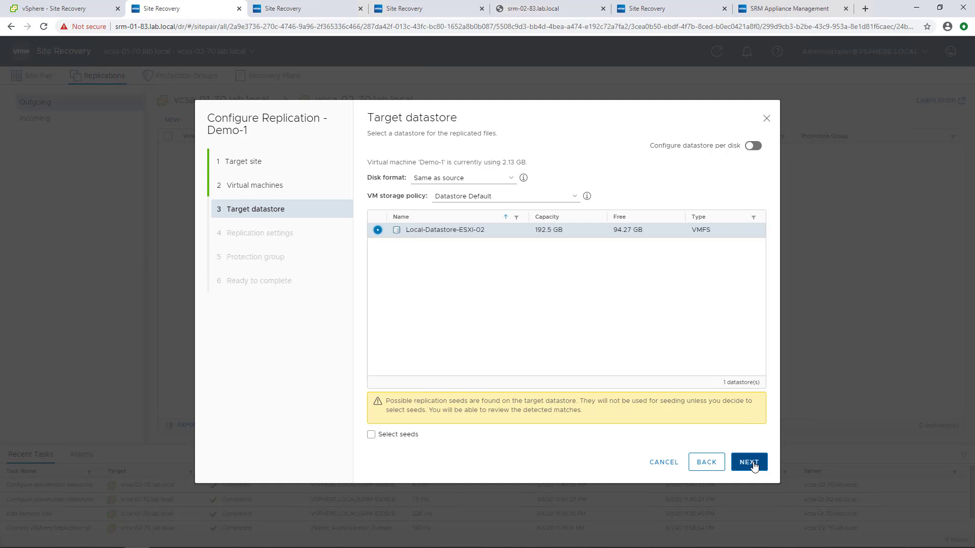
left_click(748, 462)
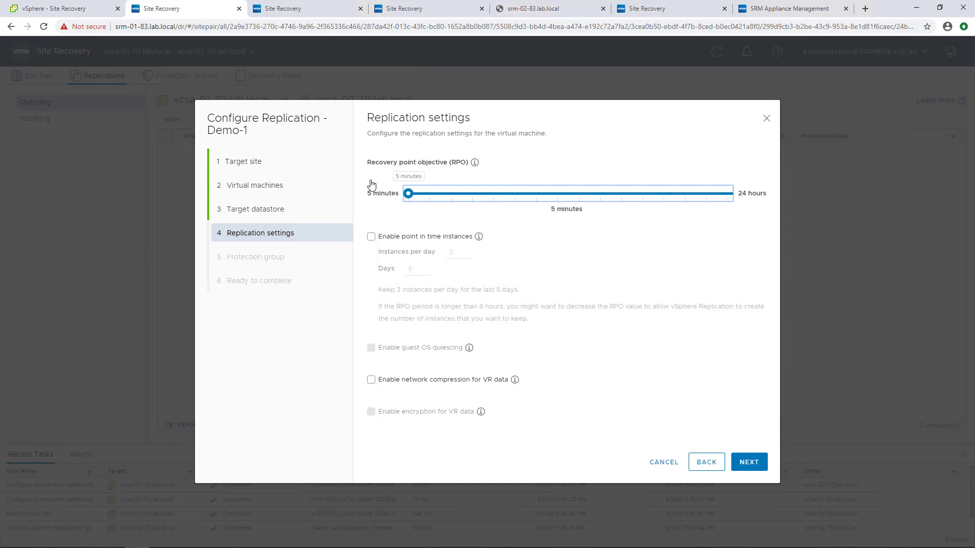
mouse_move(422, 370)
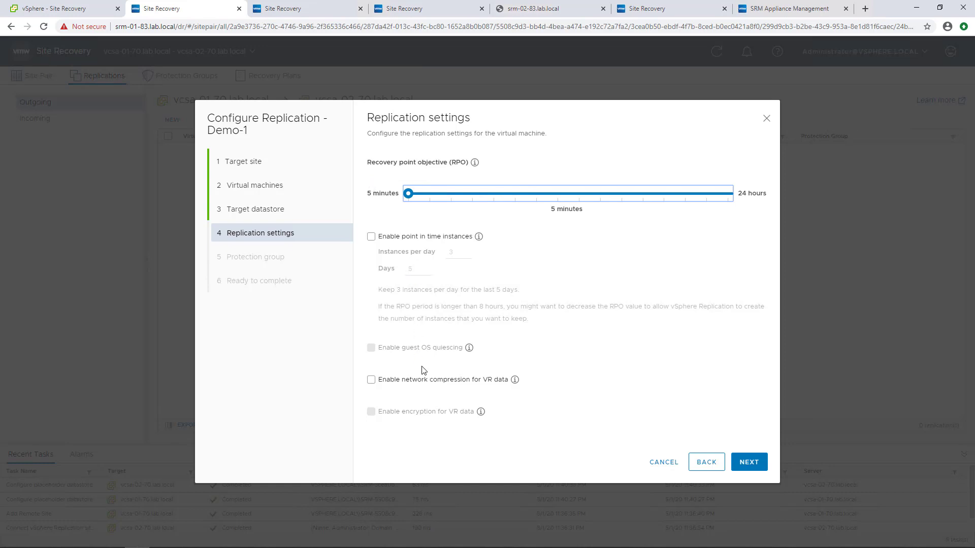
left_click(748, 462)
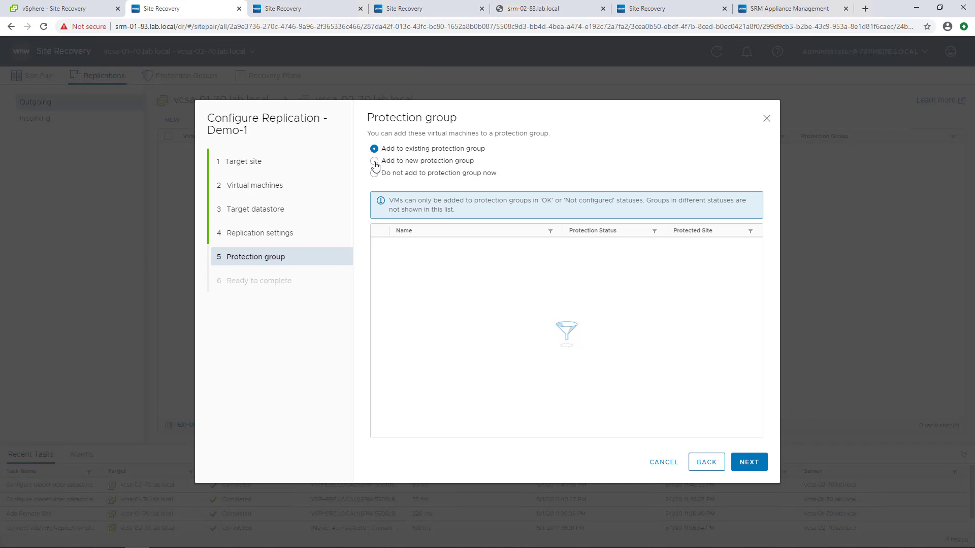
Put Demo-1 into a new protection group named Test and continue
left_click(374, 161)
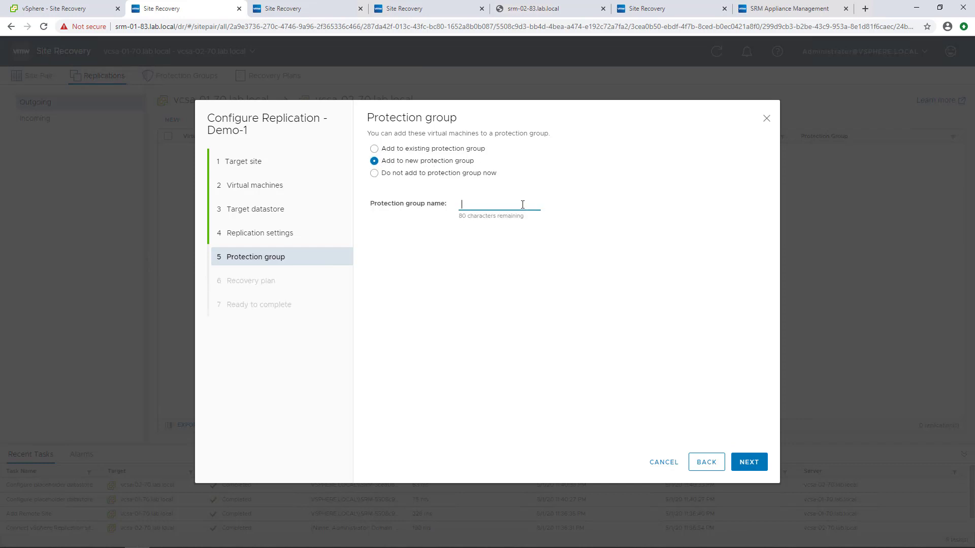
type("Test")
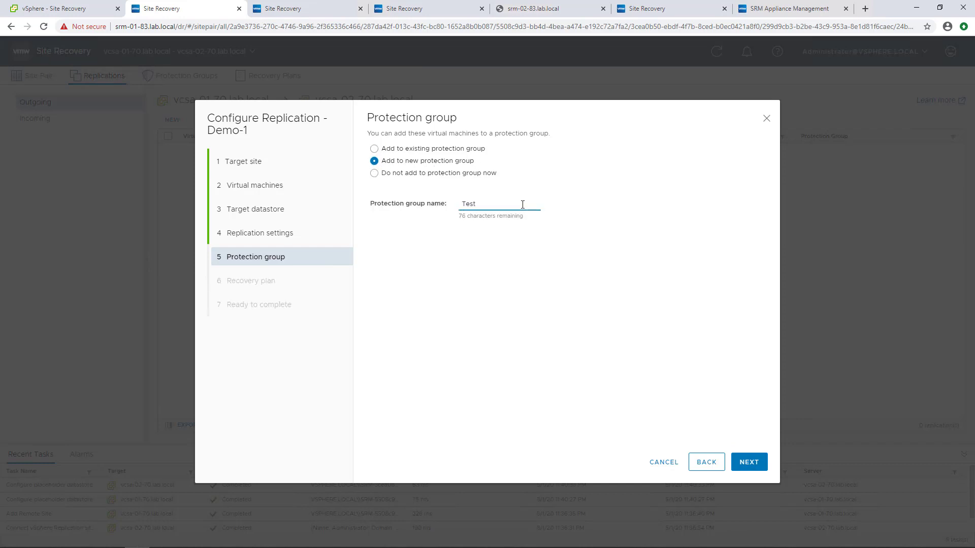
left_click(748, 462)
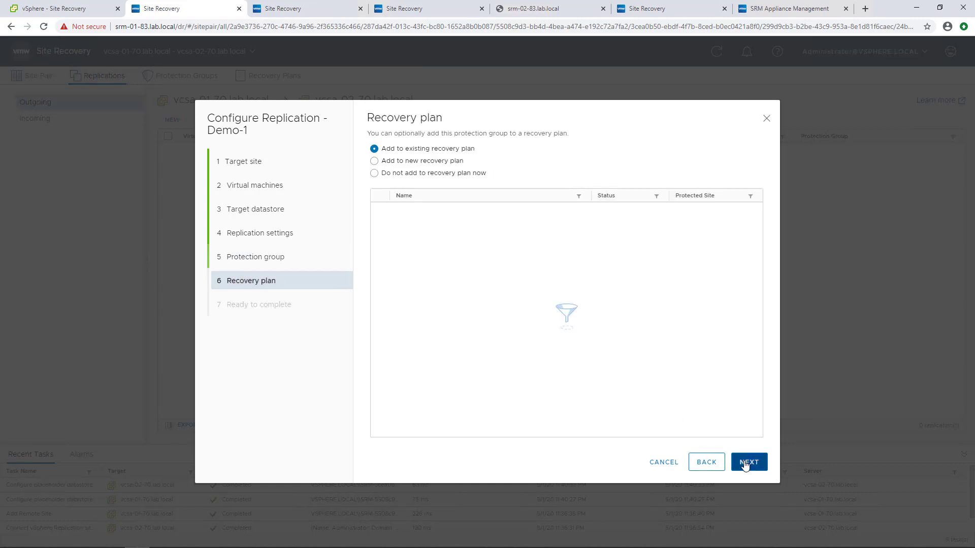
mouse_move(433, 165)
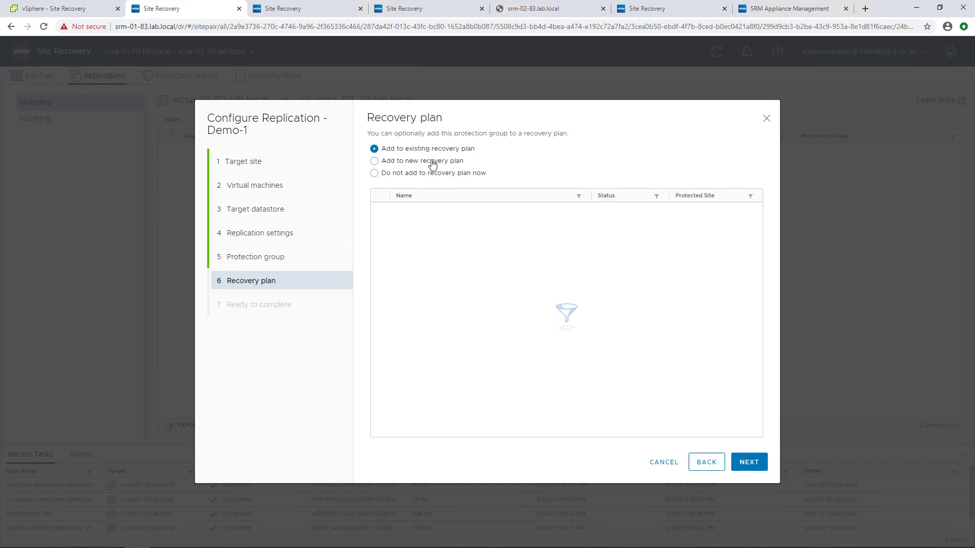
Add the group to a new recovery plan named Test and finish the replication wizard
left_click(374, 160)
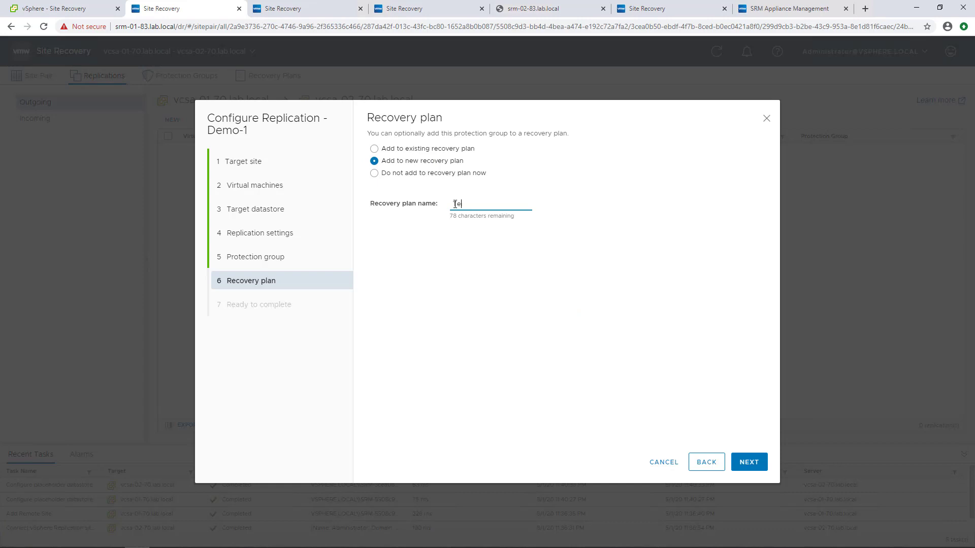
left_click(749, 462)
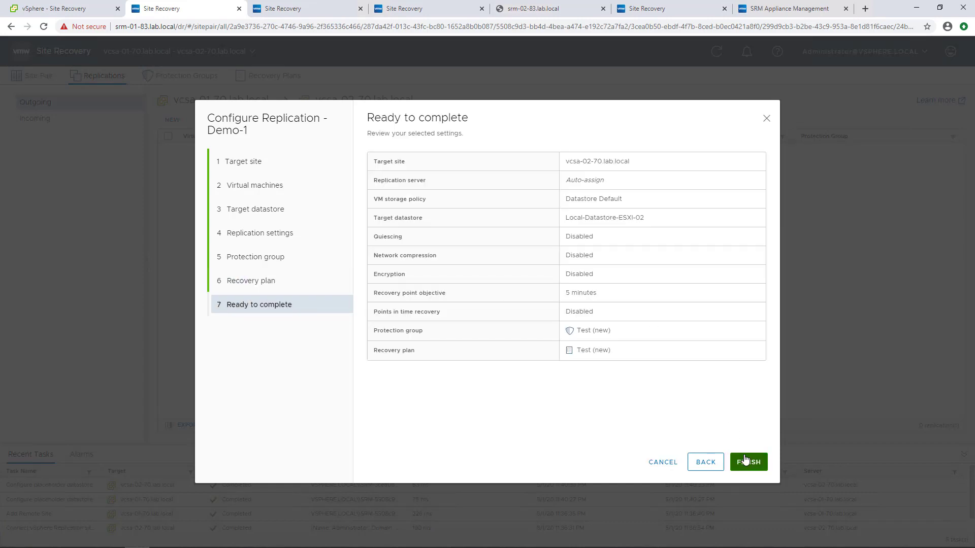
left_click(748, 462)
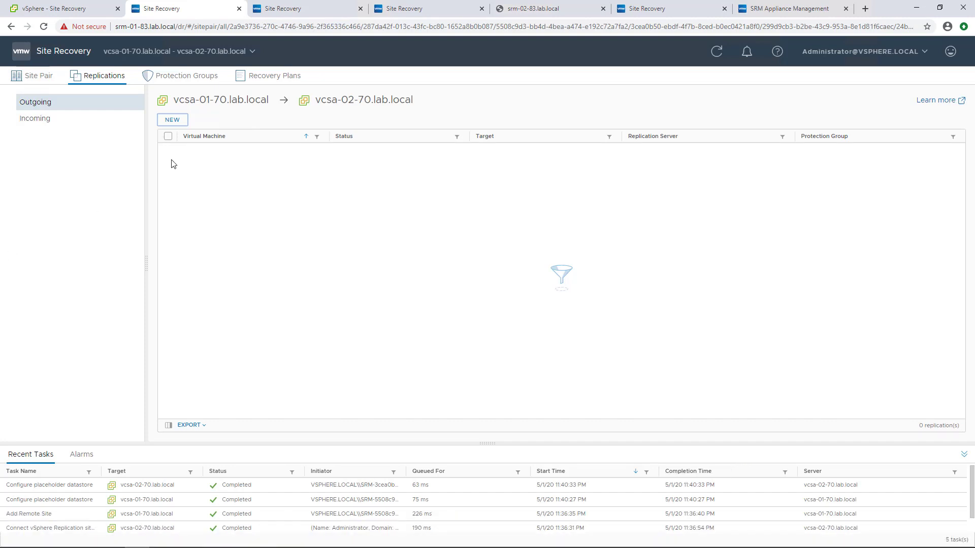
Check that protection group Test and recovery plan Test exist, then return to Replications
left_click(187, 75)
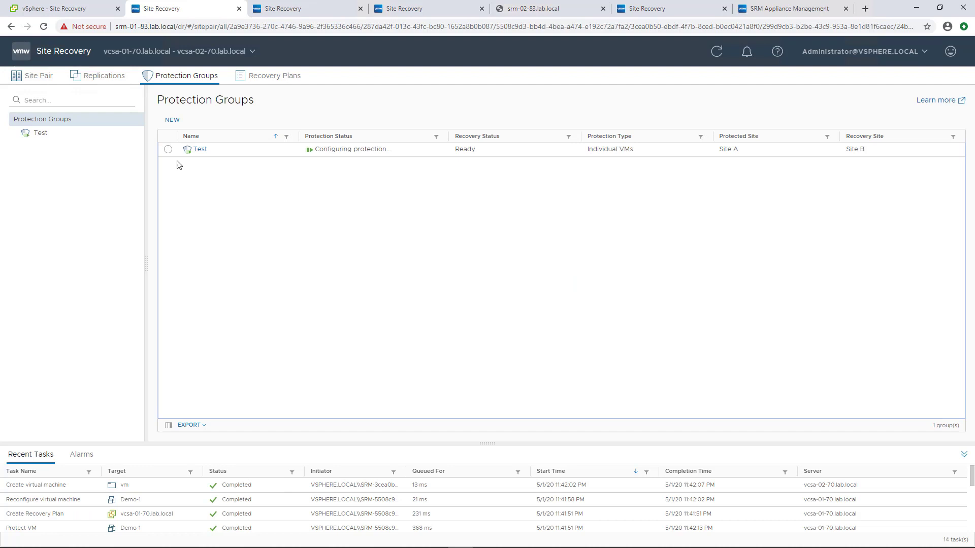
left_click(274, 75)
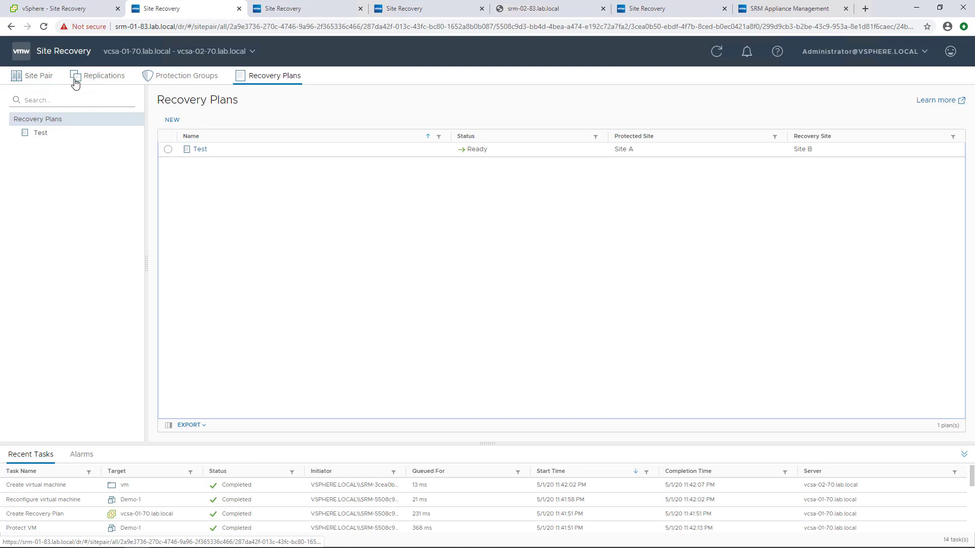
left_click(103, 75)
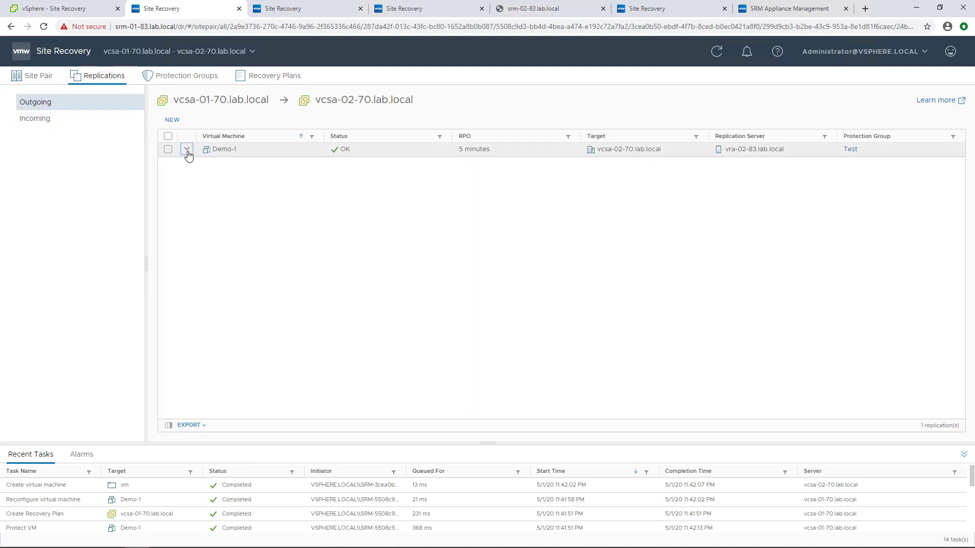
Expand the Demo-1 replication row to review its disk, lag and replica usage details
left_click(189, 150)
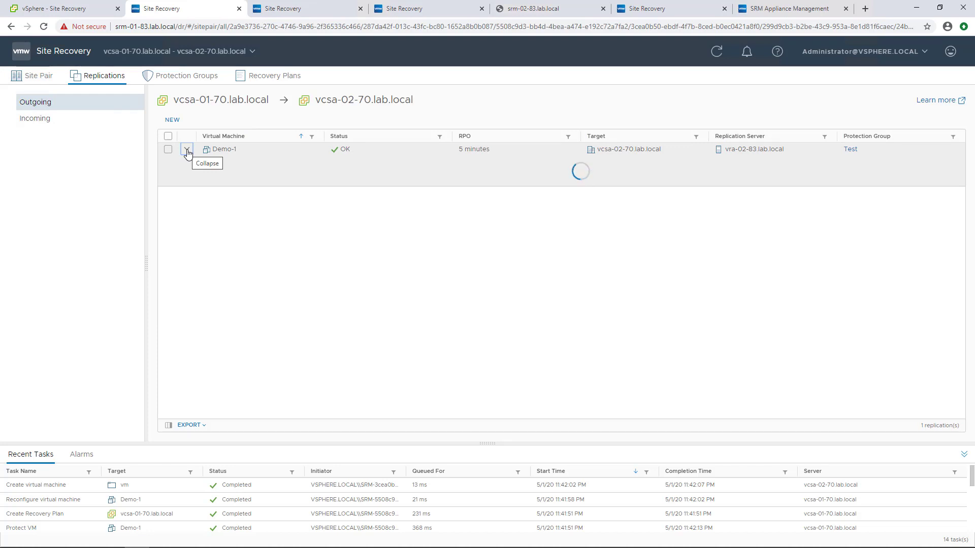
left_click(187, 149)
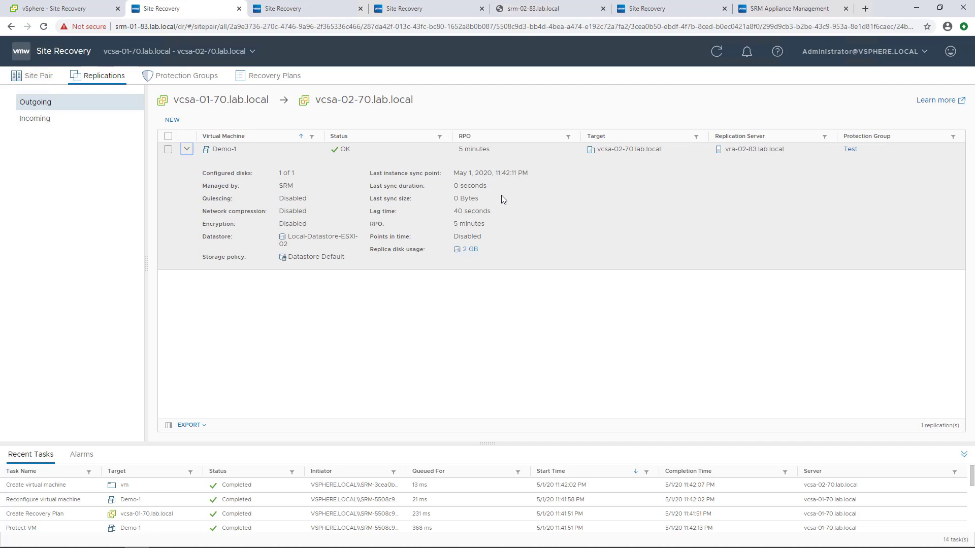
mouse_move(9, 174)
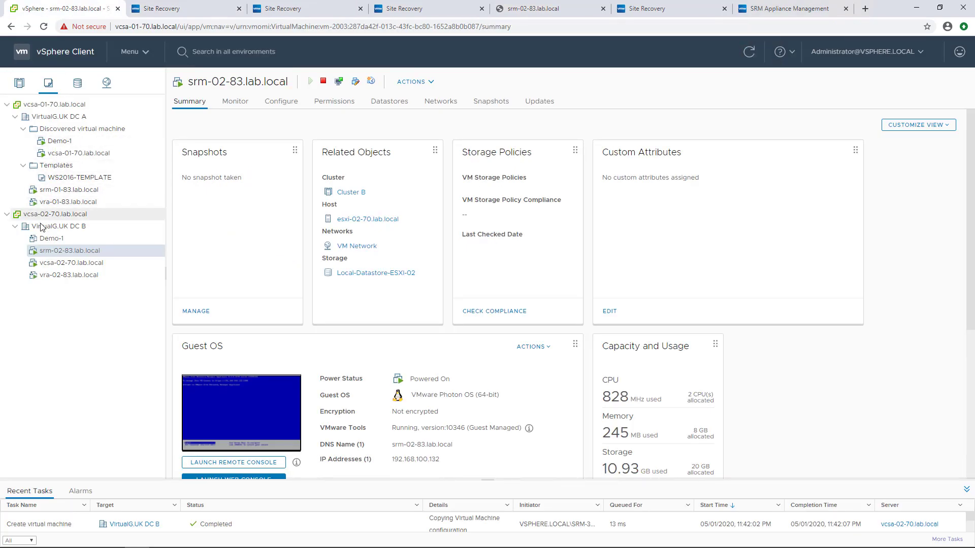
Inspect placeholder Demo-1 at DC B, decline editing its SRM-managed settings, and return to Site Recovery
left_click(52, 238)
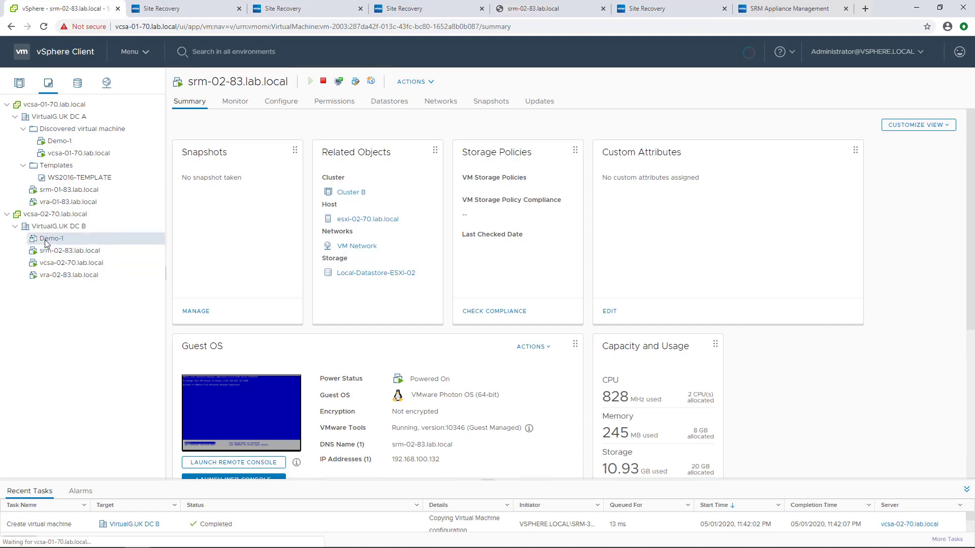
left_click(51, 237)
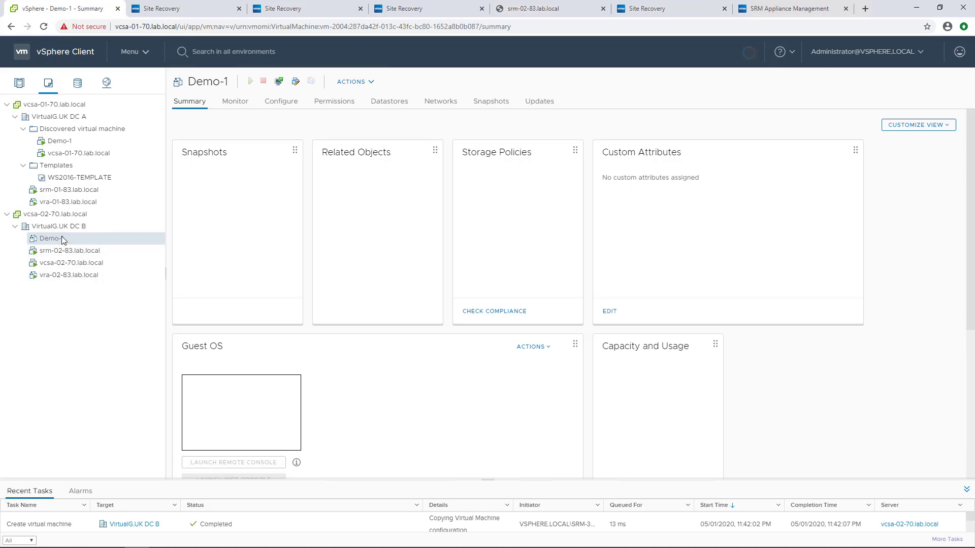
right_click(47, 237)
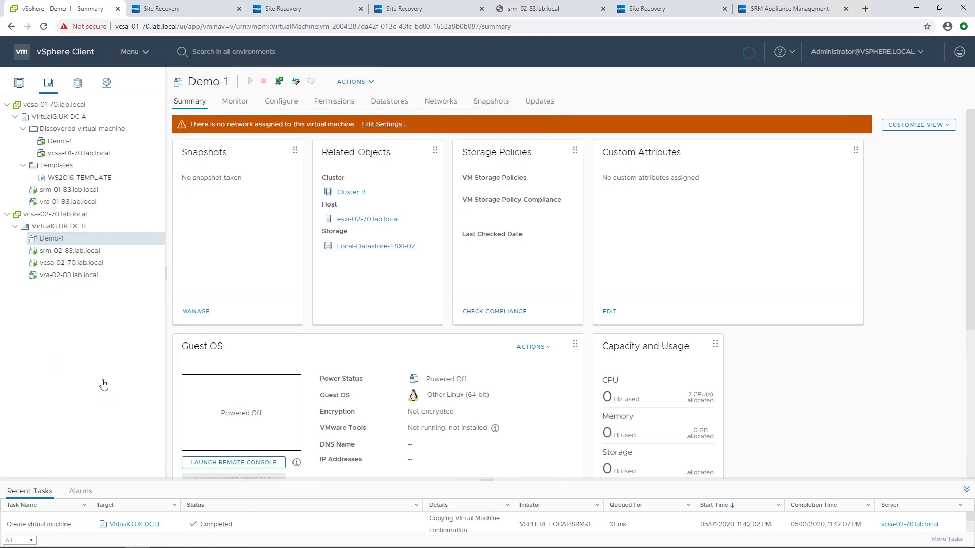
left_click(384, 124)
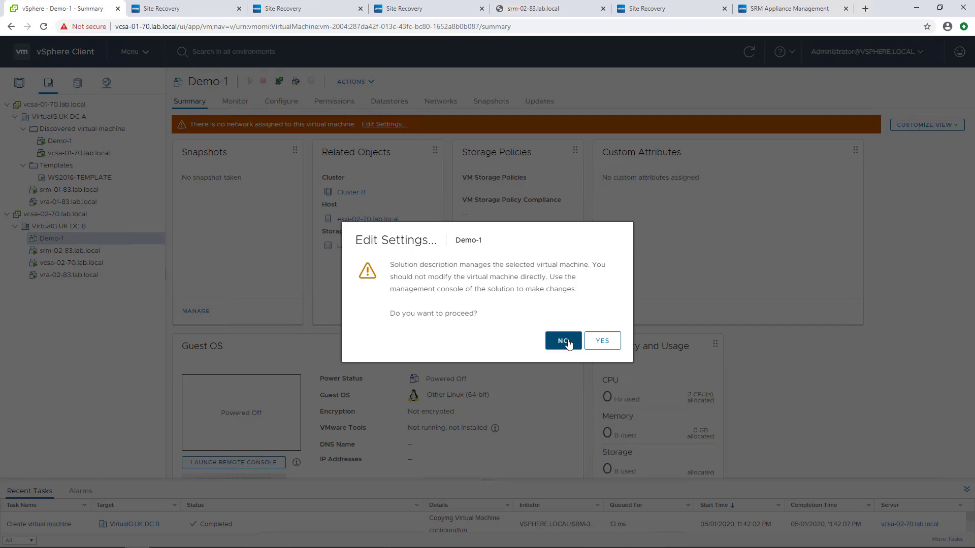
left_click(561, 341)
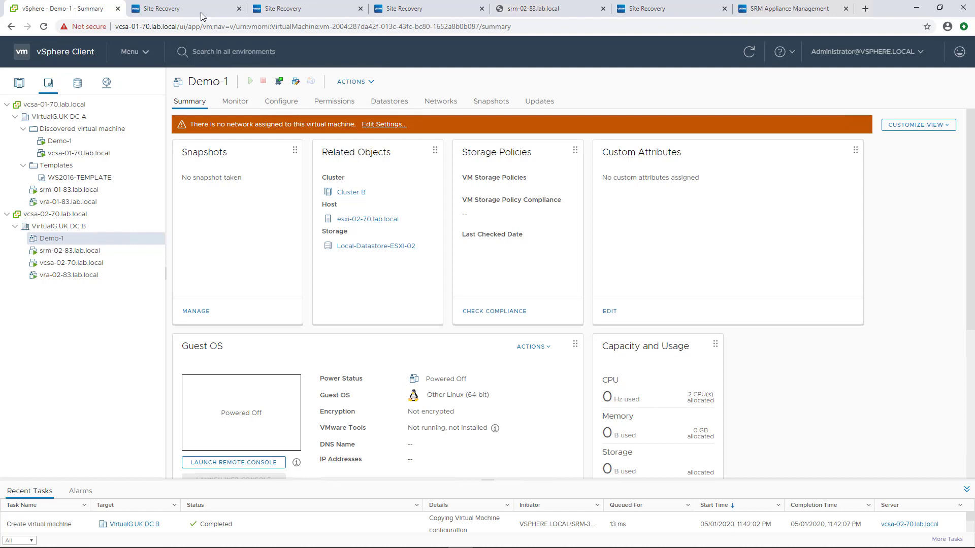
left_click(166, 8)
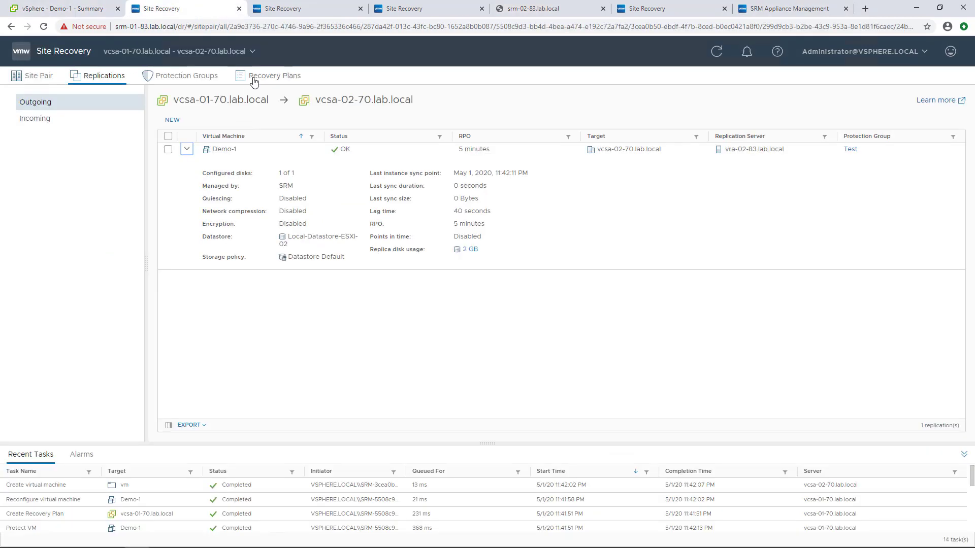
Start a test run of recovery plan Test with Replicate recent changes kept
left_click(273, 76)
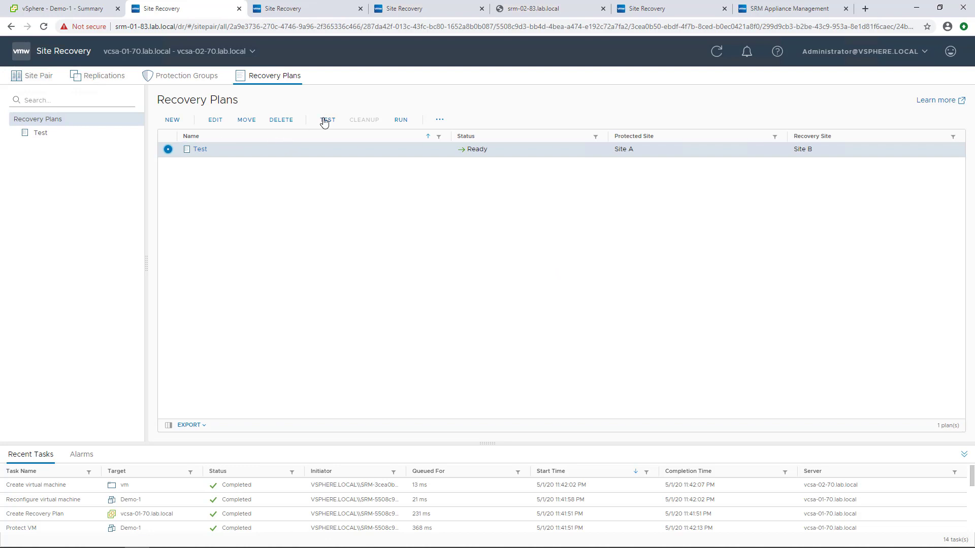
left_click(327, 120)
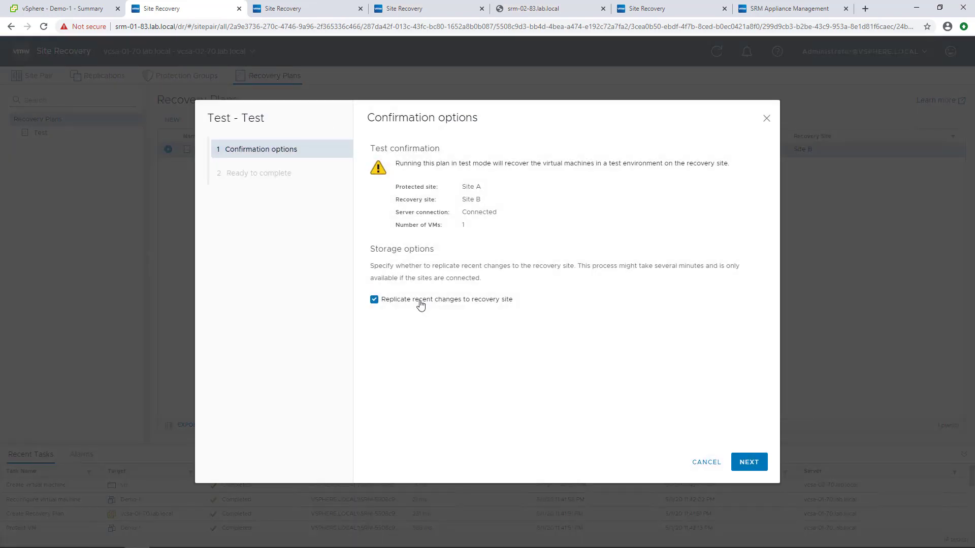
left_click(373, 299)
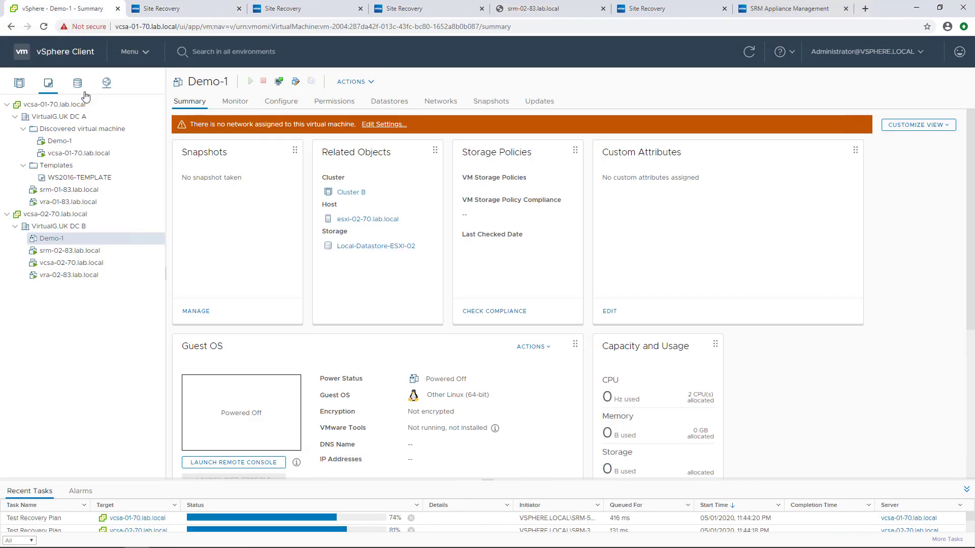
Select the protected Demo-1 at site A and refresh the vSphere inventory
left_click(59, 140)
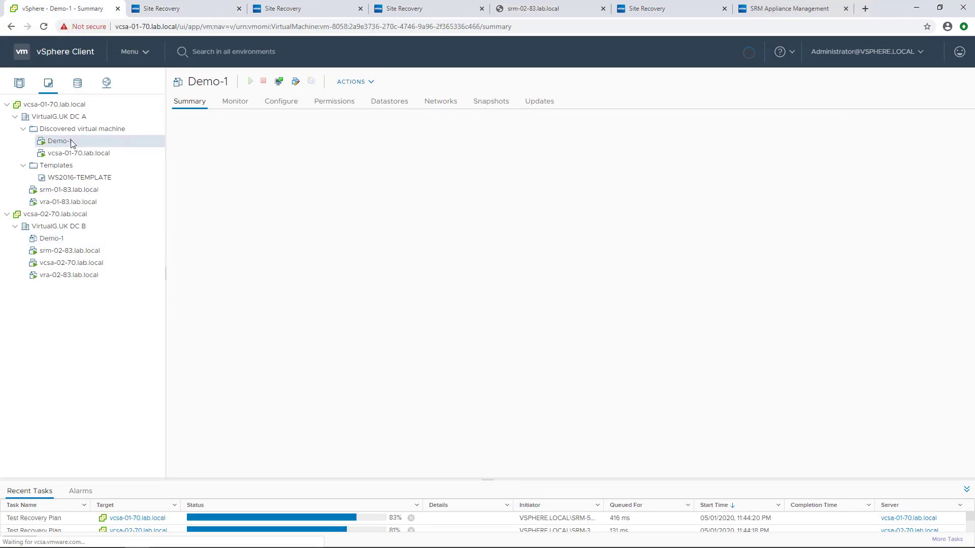
left_click(59, 140)
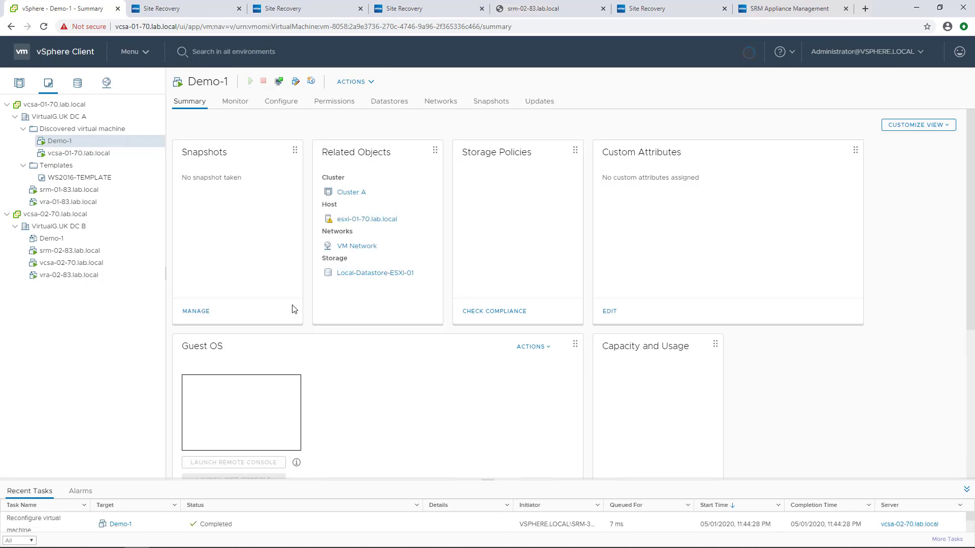
left_click(748, 52)
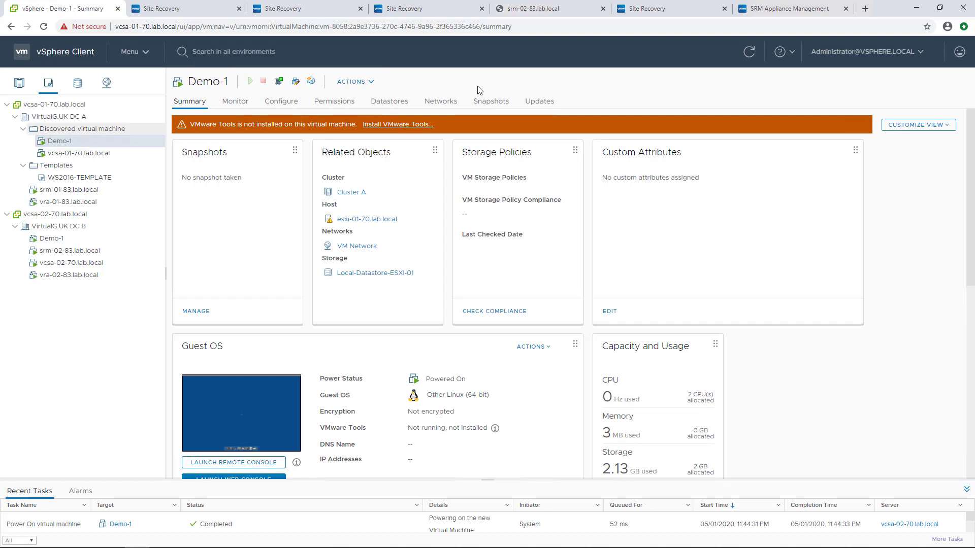
left_click(749, 52)
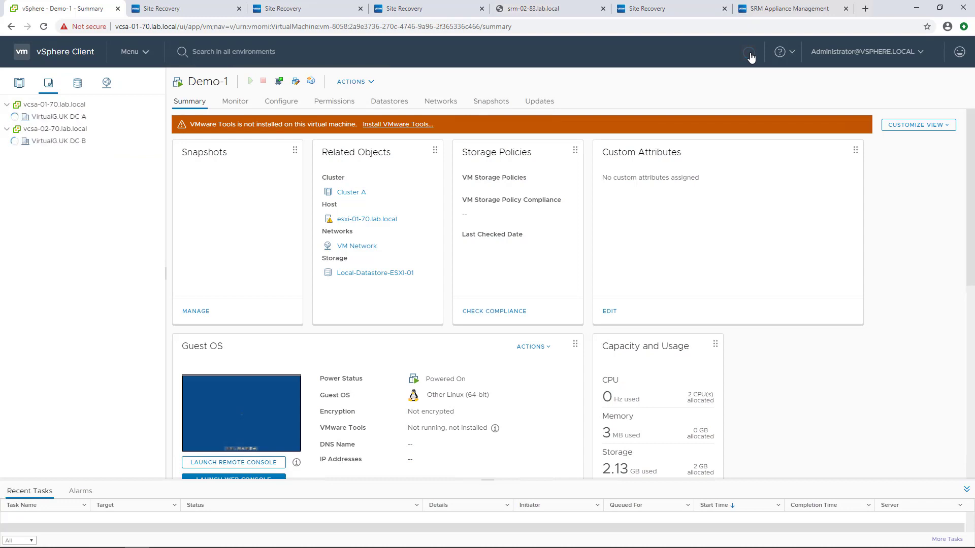
left_click(14, 116)
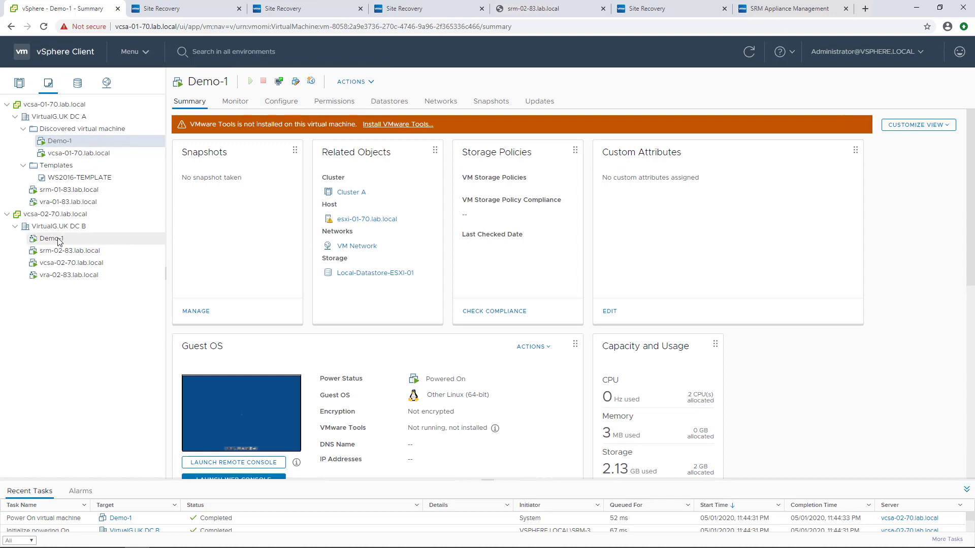
View the powered-on Demo-1 test copy at DC B and return to the recovery plans page
left_click(51, 238)
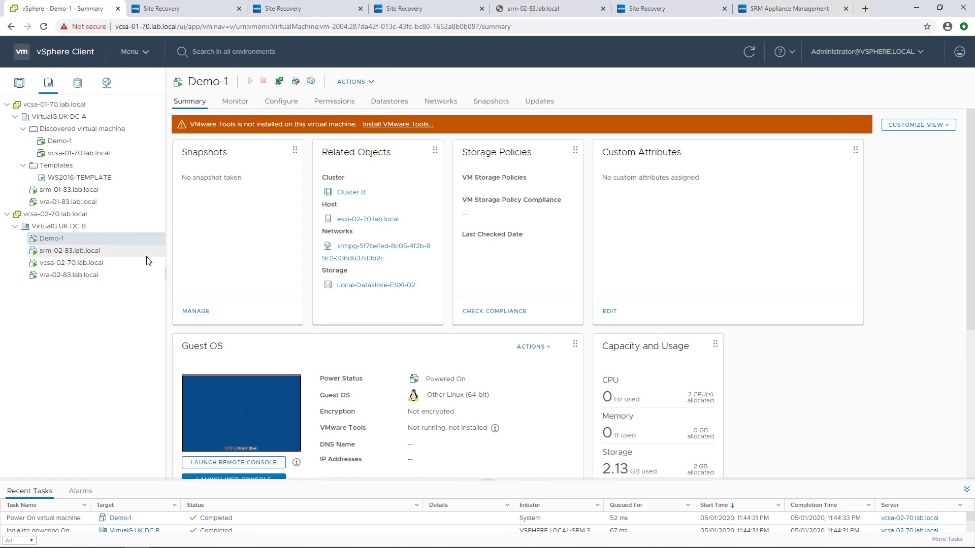
mouse_move(381, 245)
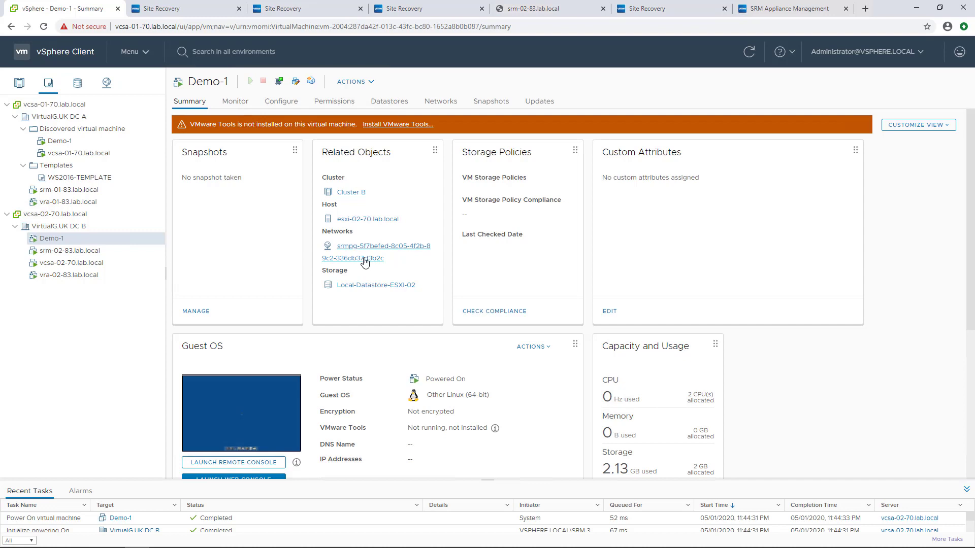
mouse_move(276, 149)
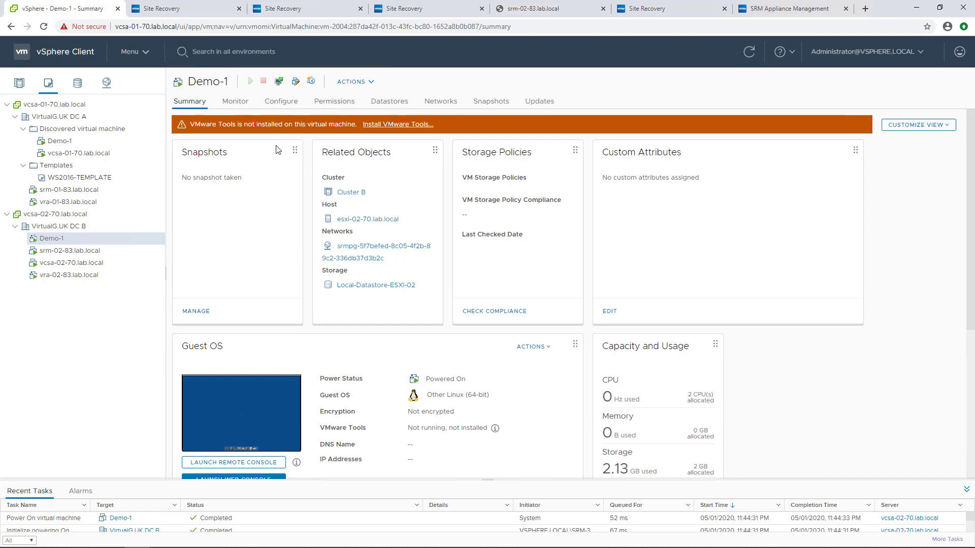
left_click(180, 8)
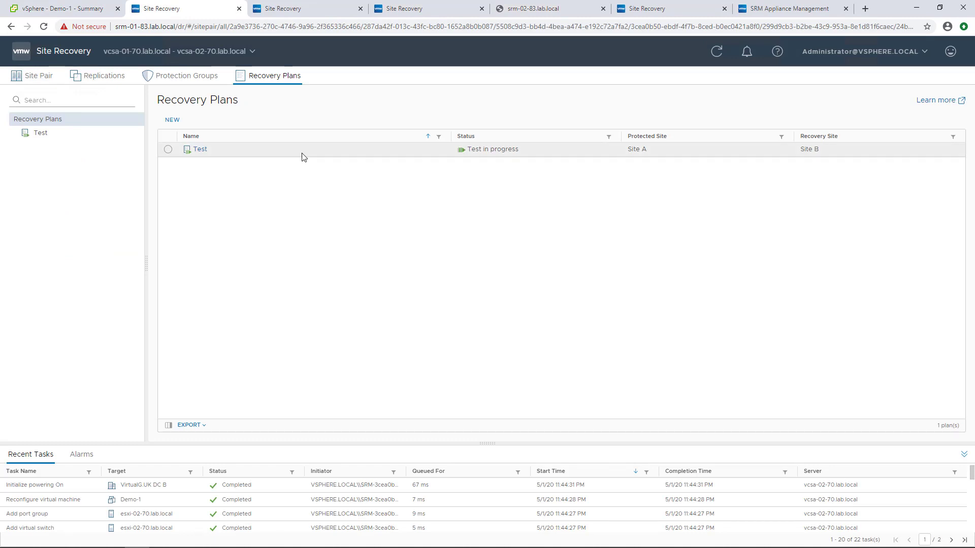
Open recovery plan Test's details, check its History, then its Recovery Steps progress
left_click(200, 149)
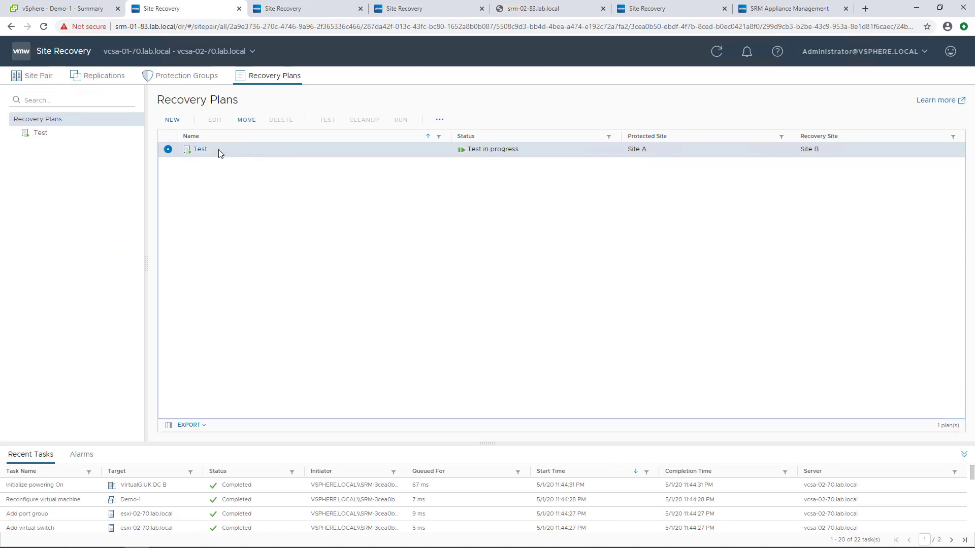
left_click(200, 149)
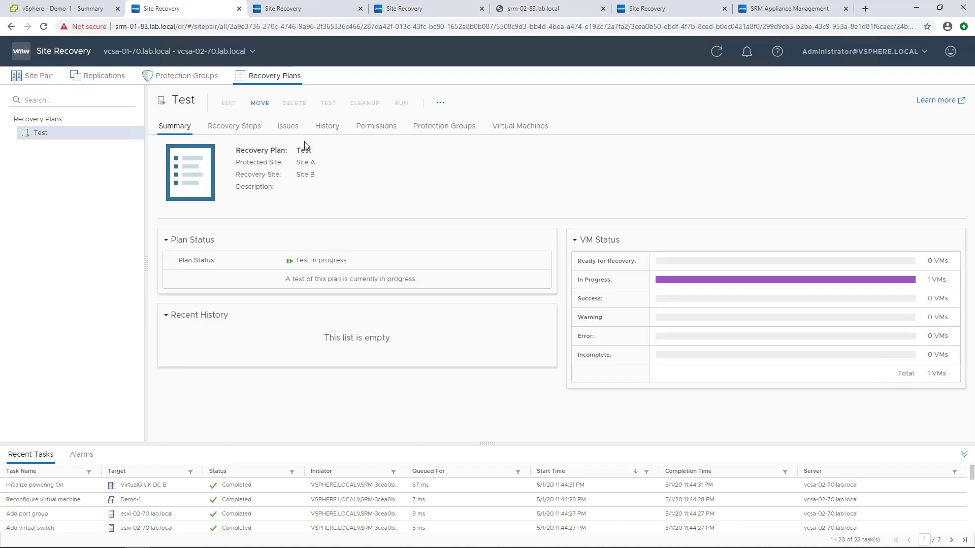
mouse_move(287, 126)
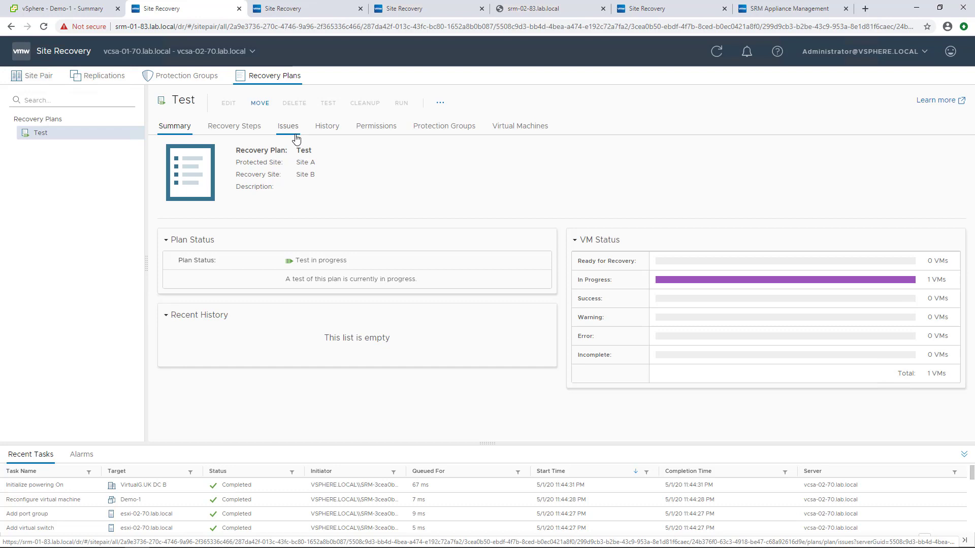
left_click(326, 126)
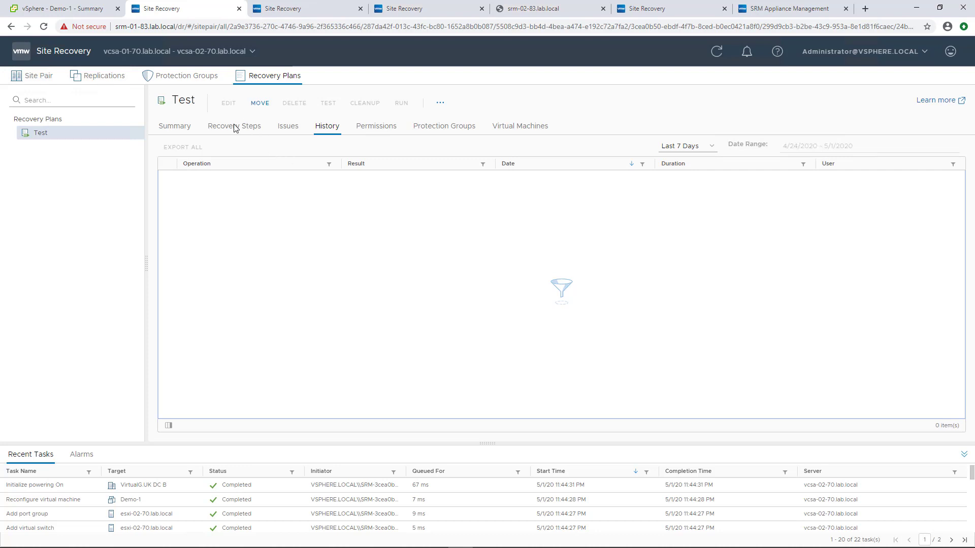
left_click(233, 126)
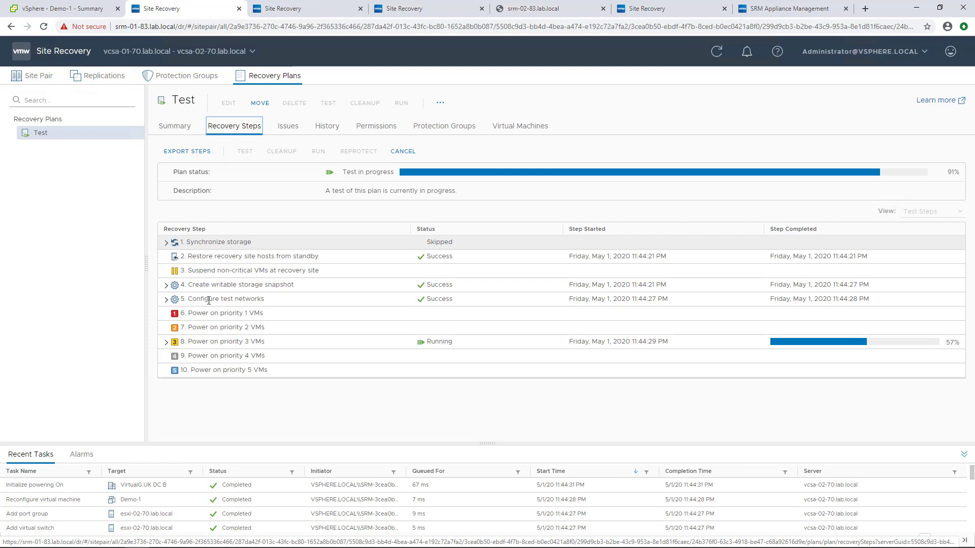
Expand the power-on priority 3 step and Demo-1 sub-steps showing it waiting for VMware tools
left_click(166, 341)
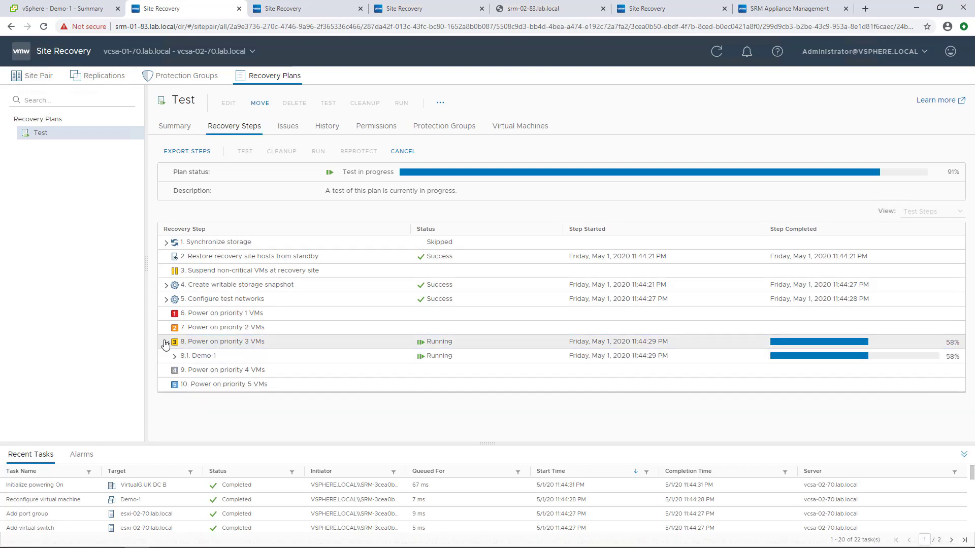
left_click(175, 355)
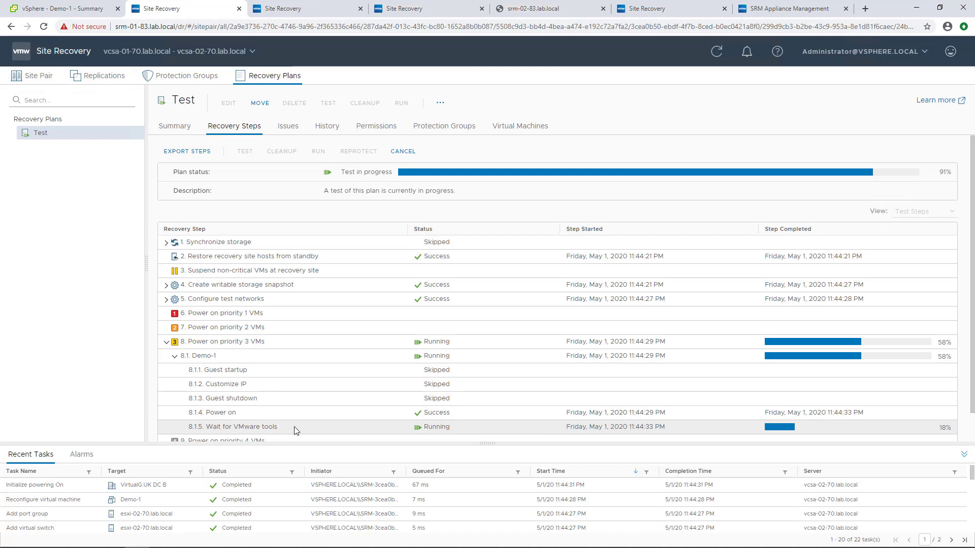
scroll("down", 3)
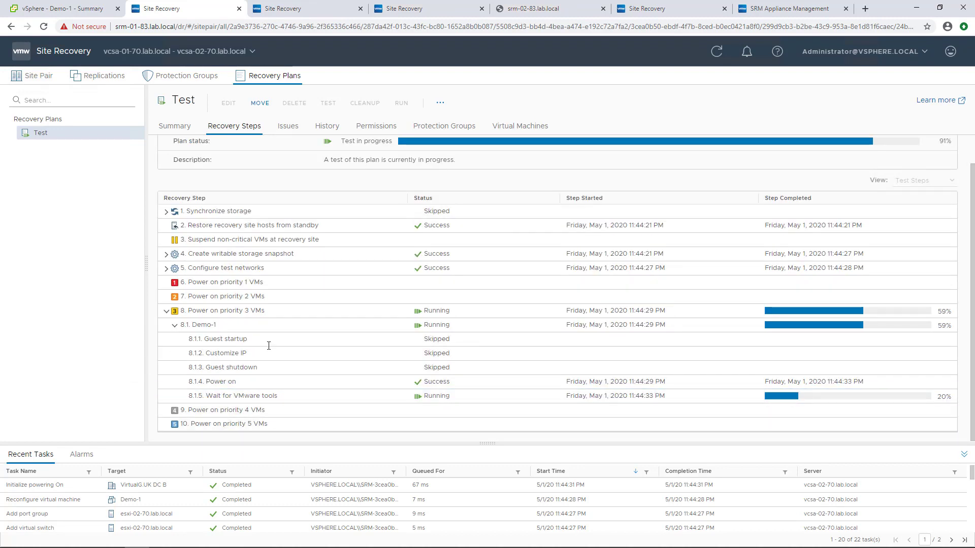
left_click(440, 102)
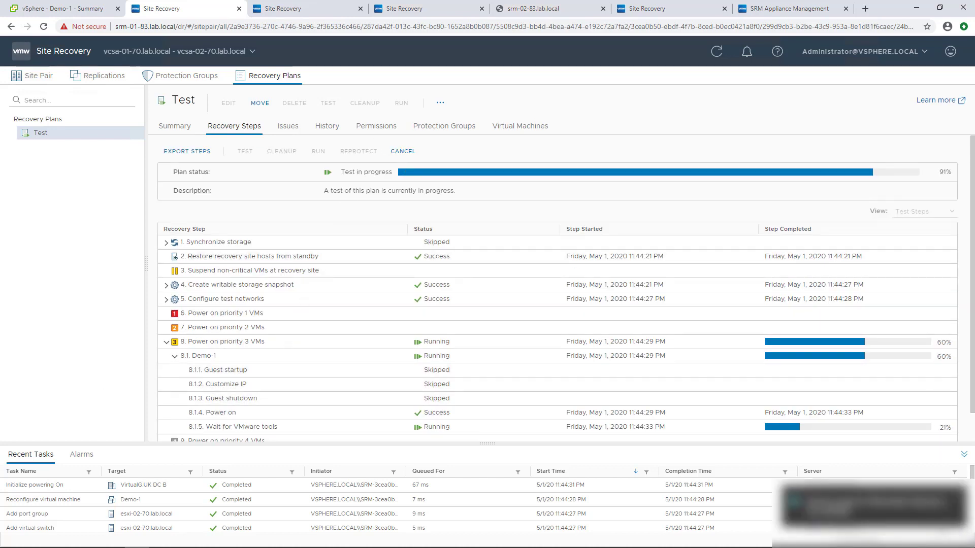
Cancel the running test of plan Test and confirm the cancellation
left_click(403, 151)
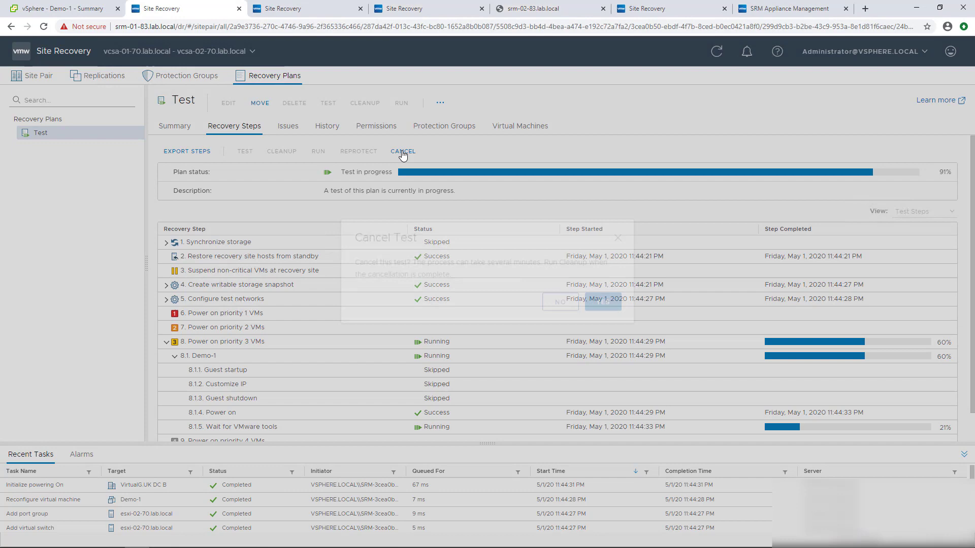
left_click(403, 151)
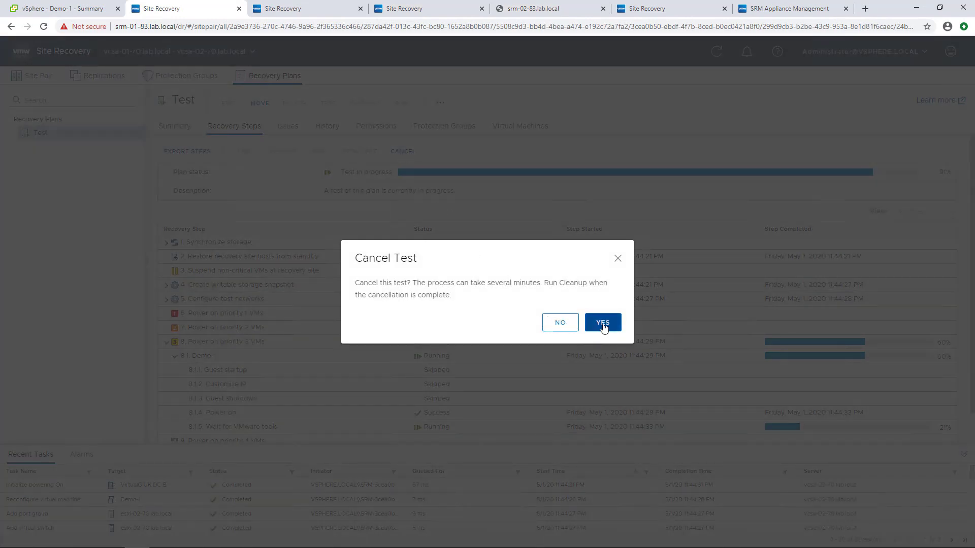
left_click(602, 322)
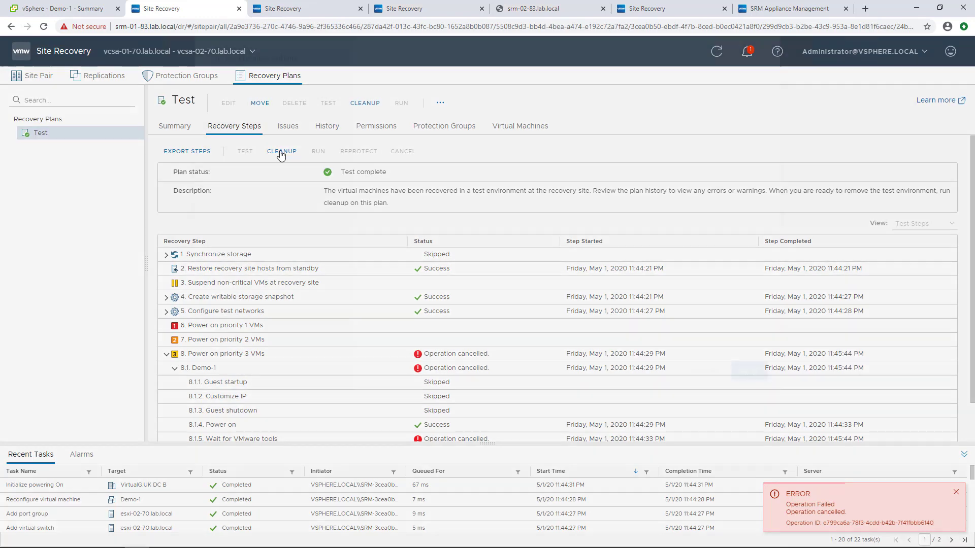
Clean up the test environment so the plan returns to Ready
left_click(281, 151)
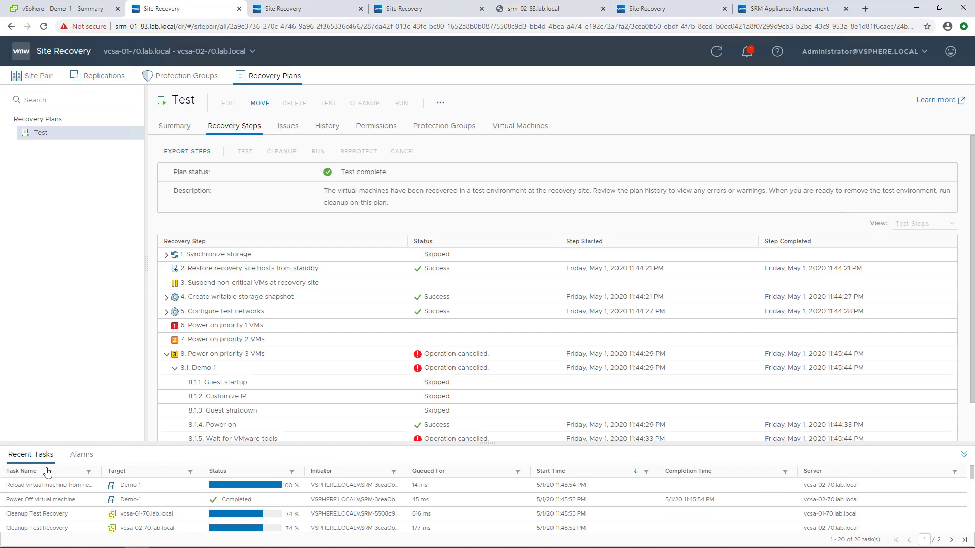
left_click(282, 152)
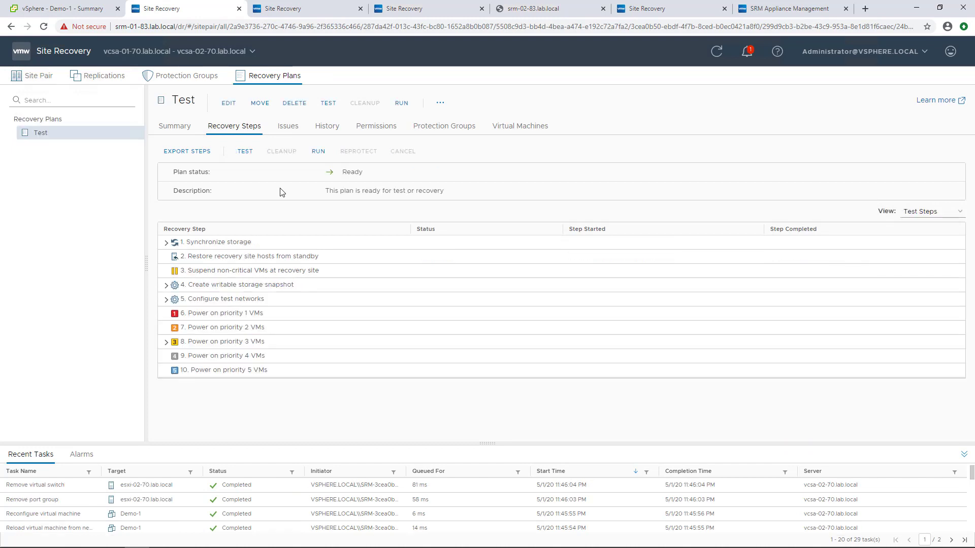
Review plan Test's history showing the Test run and Cleanup, then return to Demo-1's summary
double_click(352, 171)
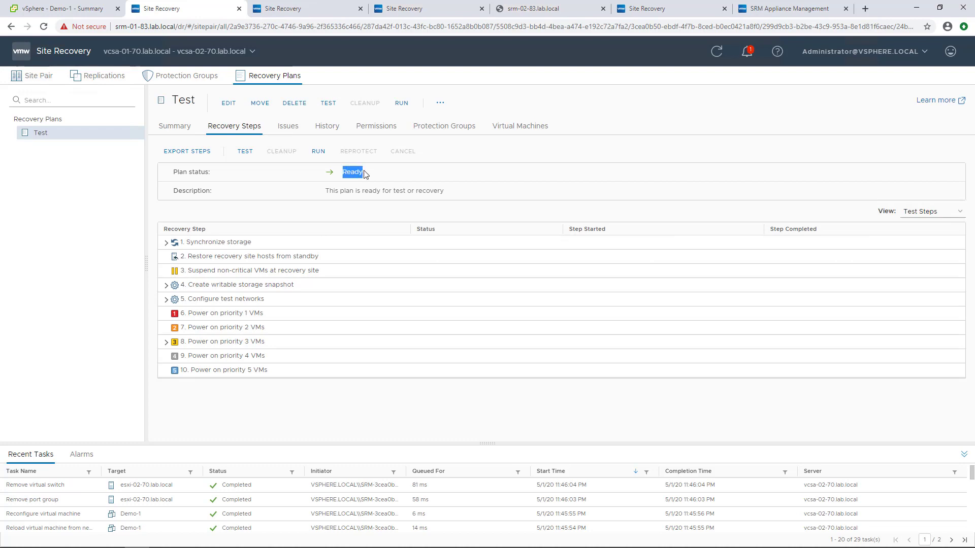
mouse_move(327, 131)
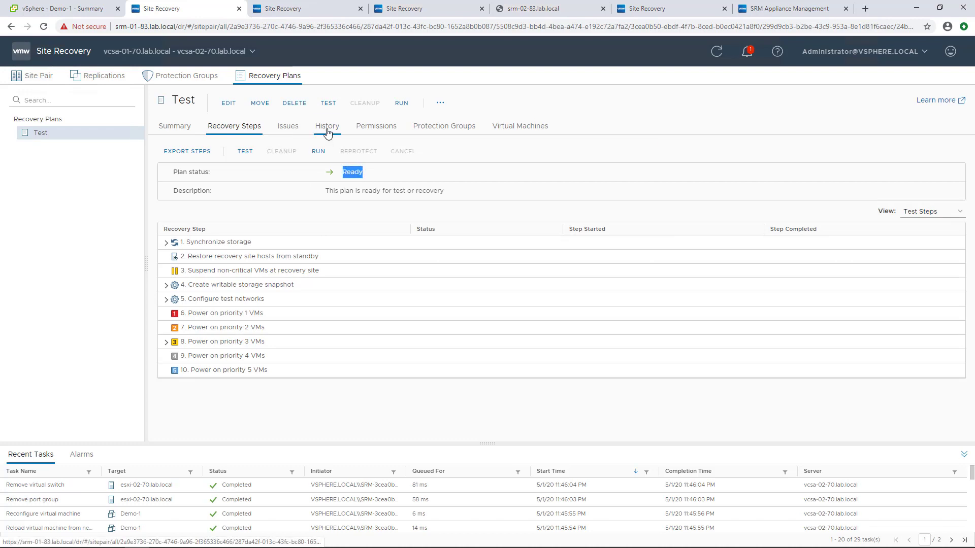
left_click(327, 126)
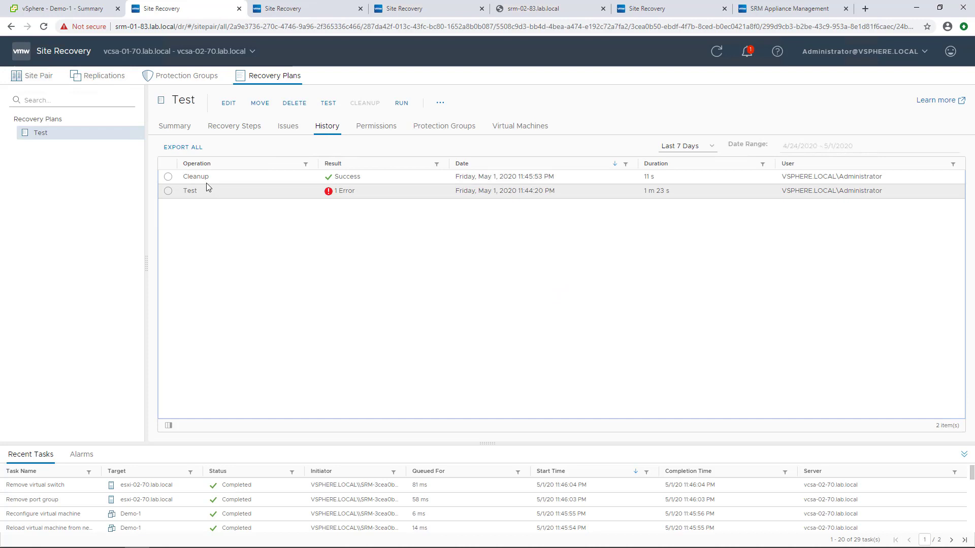
left_click(189, 191)
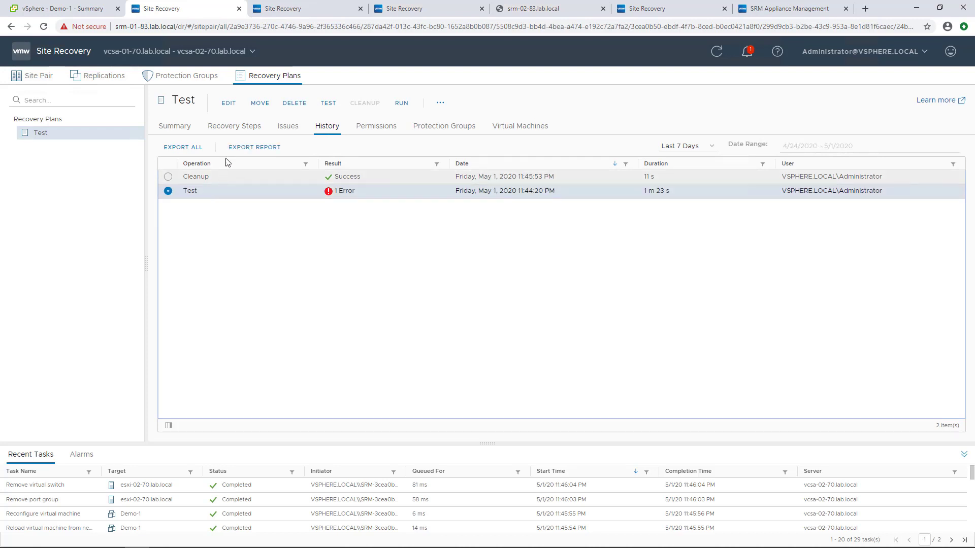
mouse_move(253, 148)
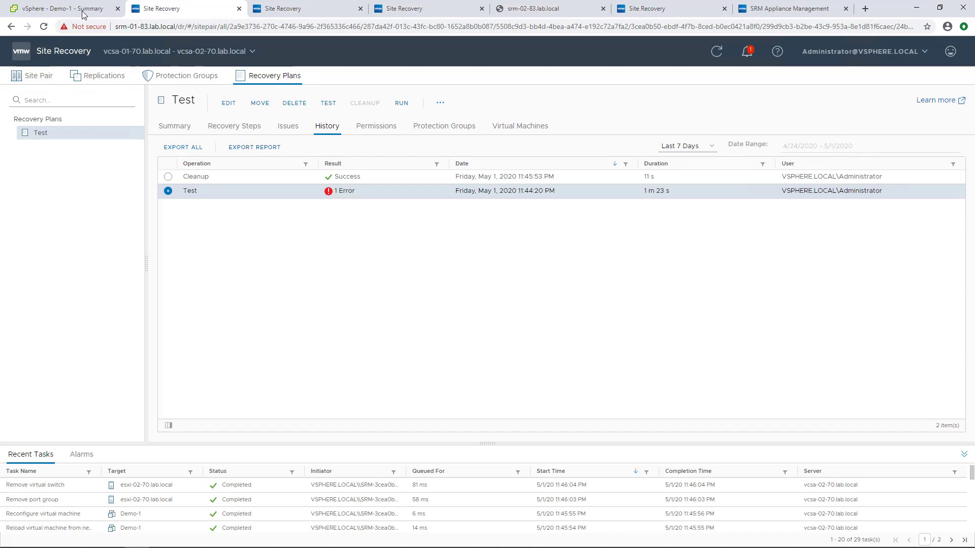
left_click(59, 8)
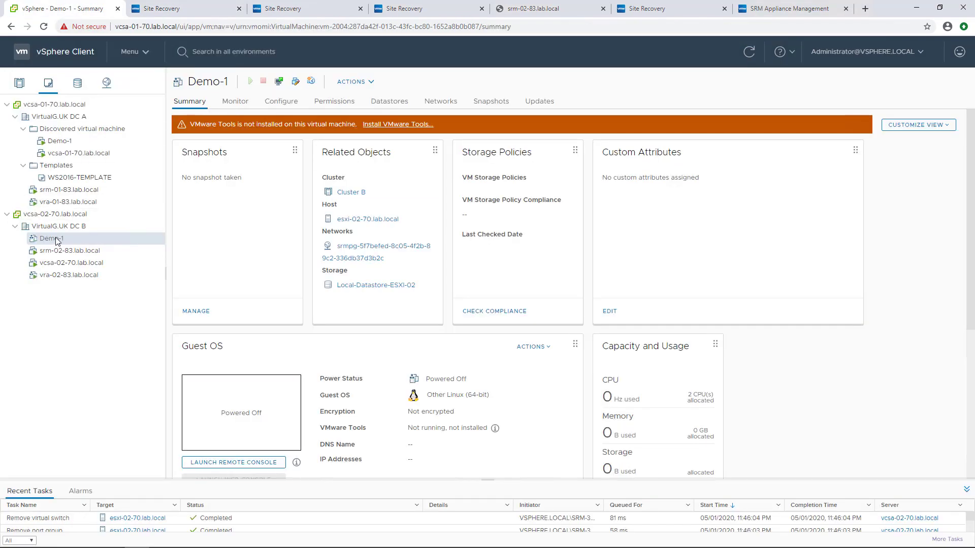